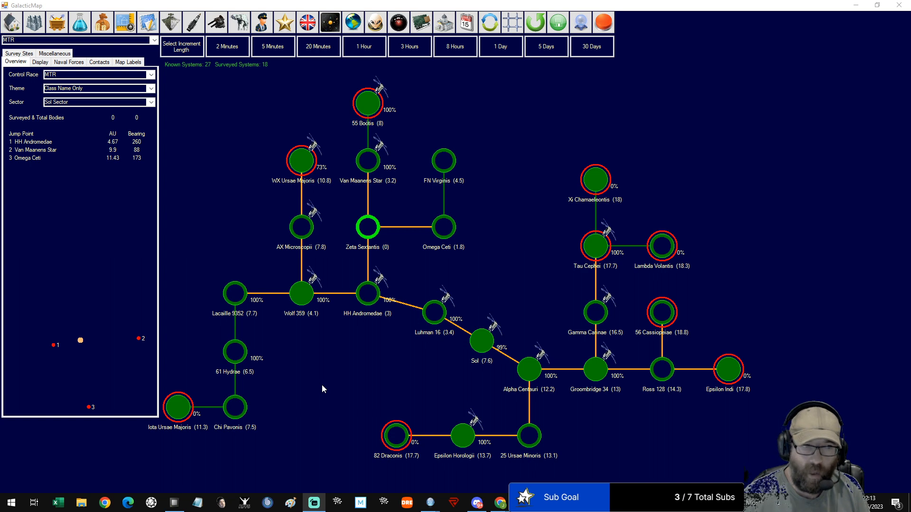
pyautogui.moveTo(288, 378)
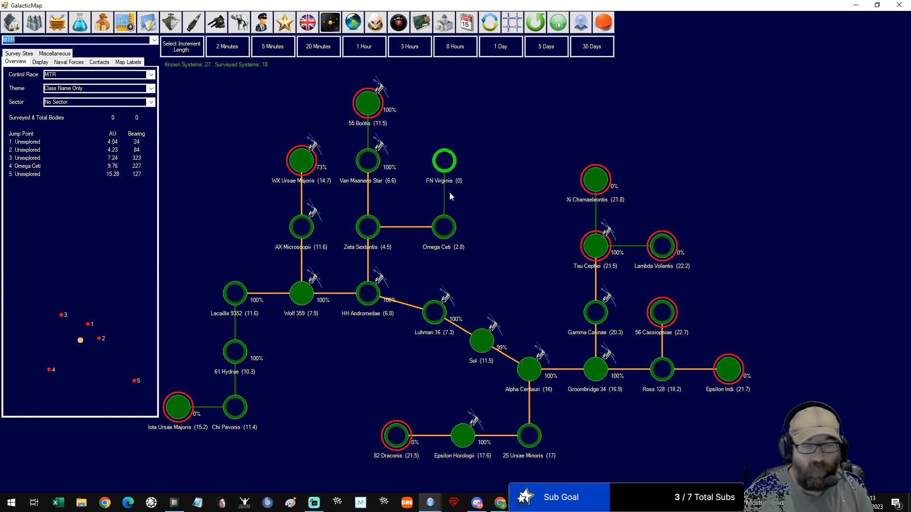
pyautogui.moveTo(470, 339)
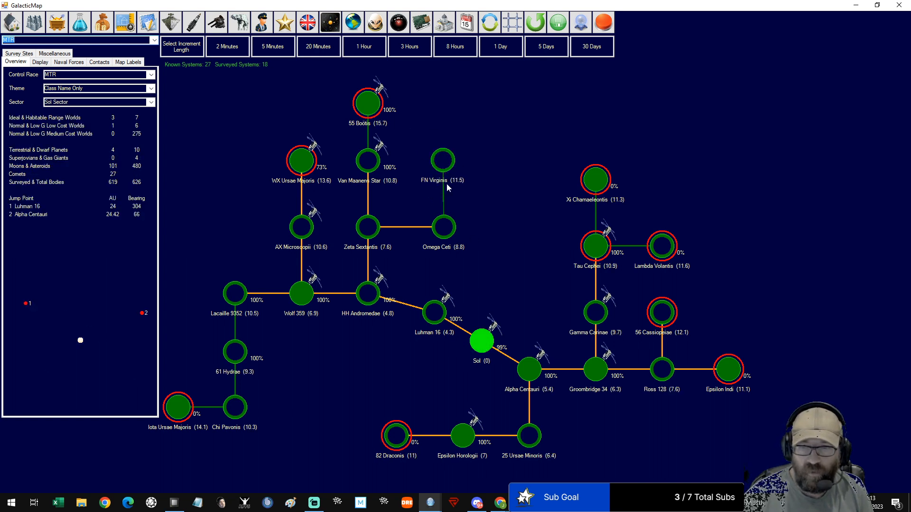
pyautogui.moveTo(459, 187)
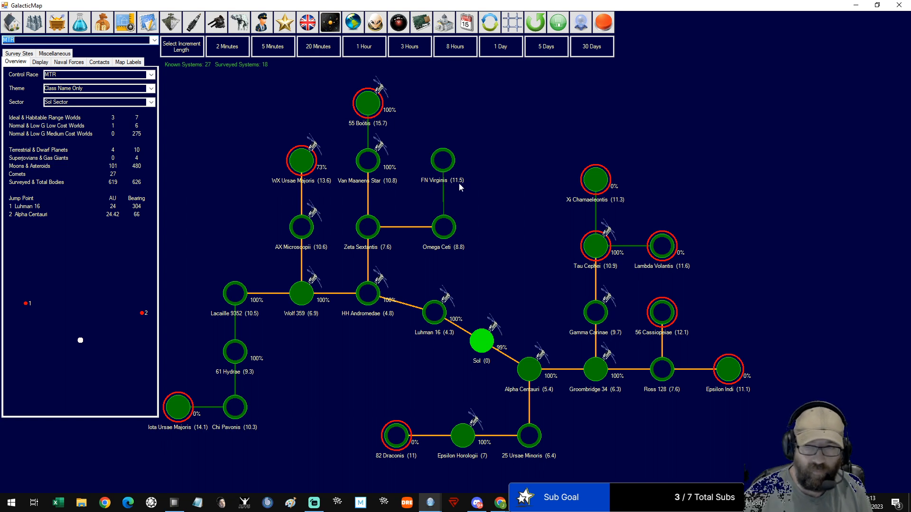
pyautogui.moveTo(433, 359)
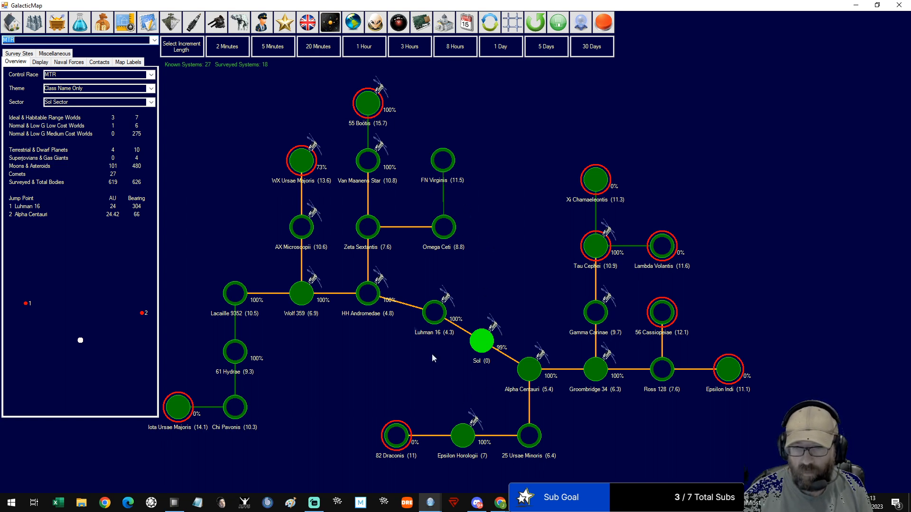
pyautogui.moveTo(453, 256)
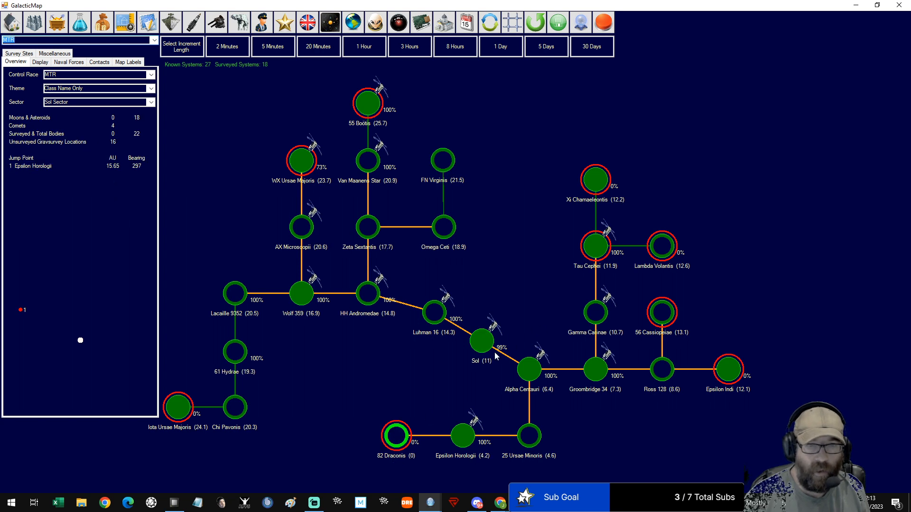
pyautogui.moveTo(476, 185)
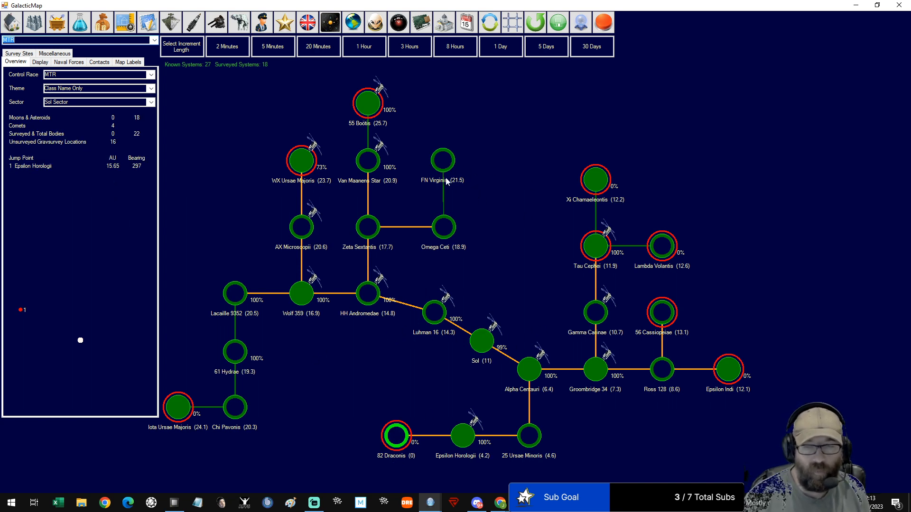
pyautogui.moveTo(459, 206)
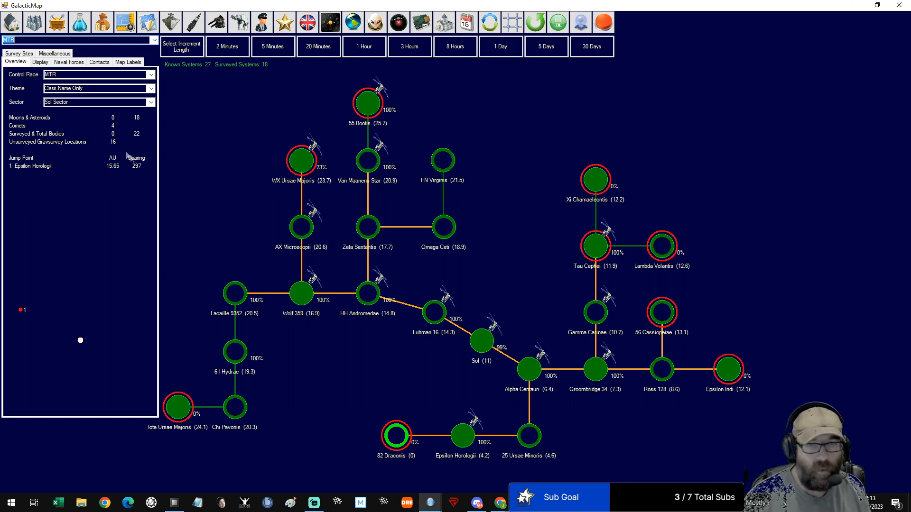
pyautogui.moveTo(473, 186)
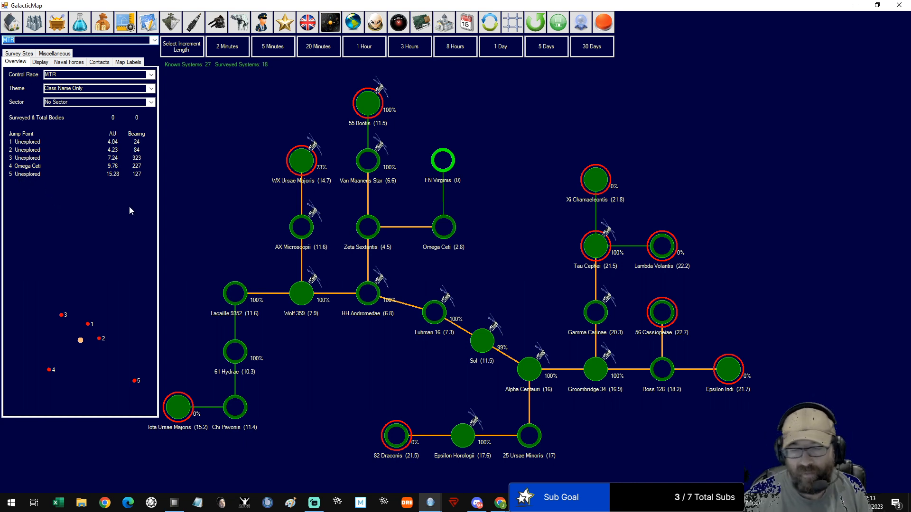
pyautogui.moveTo(364, 310)
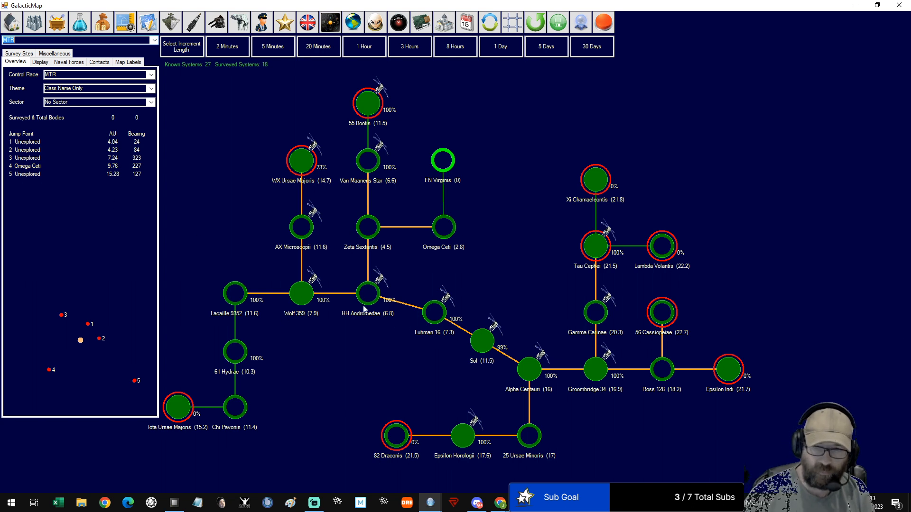
pyautogui.moveTo(302, 308)
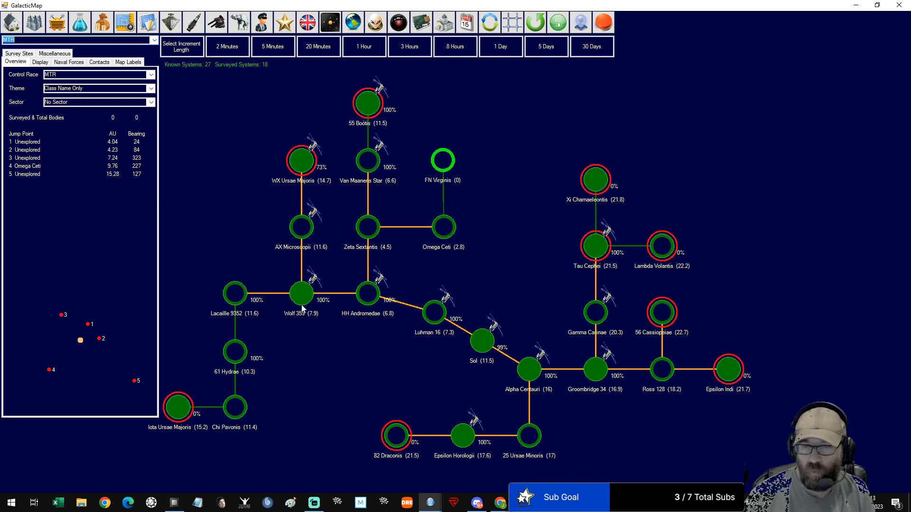
pyautogui.moveTo(445, 175)
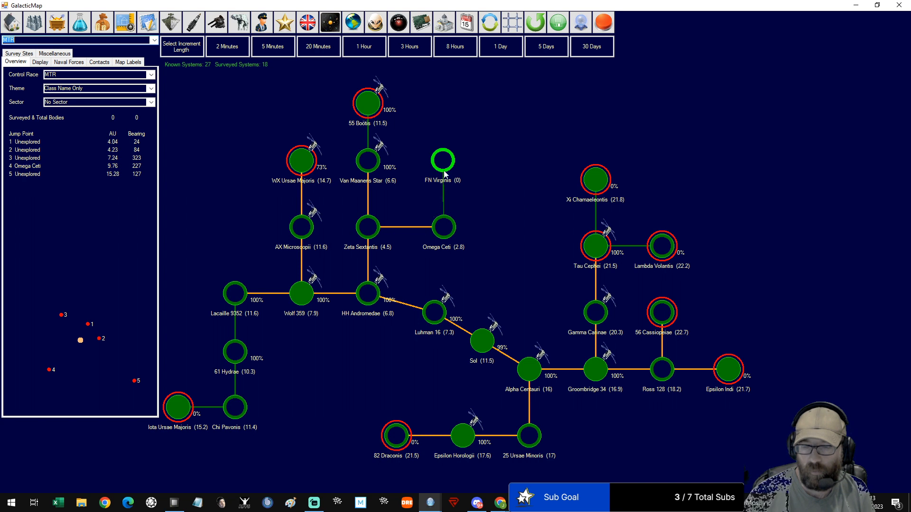
# Select Wolf 359 and FN Virginis on the galactic map to inspect their jump points
pyautogui.click(300, 293)
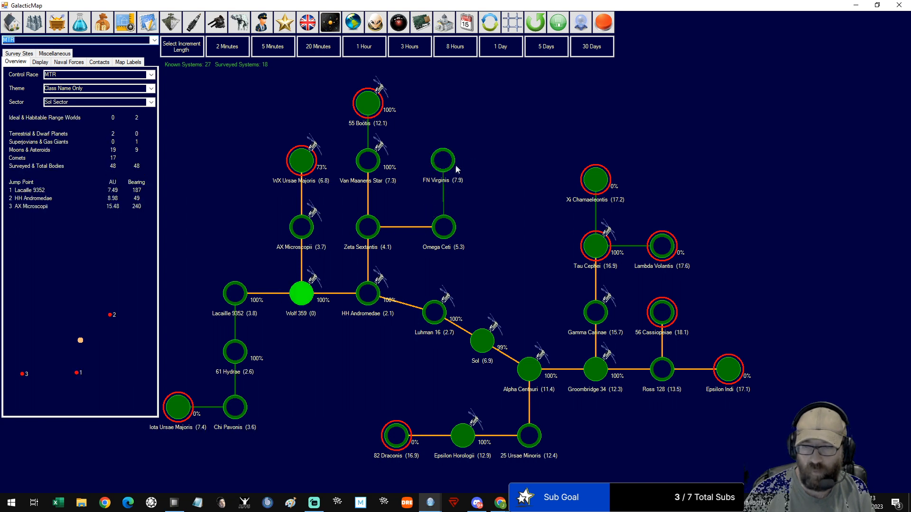
pyautogui.moveTo(485, 347)
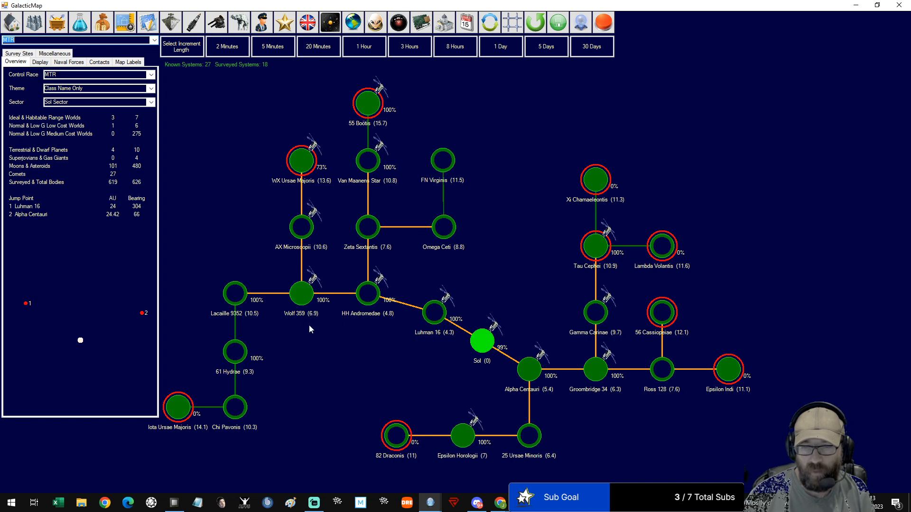
pyautogui.click(300, 293)
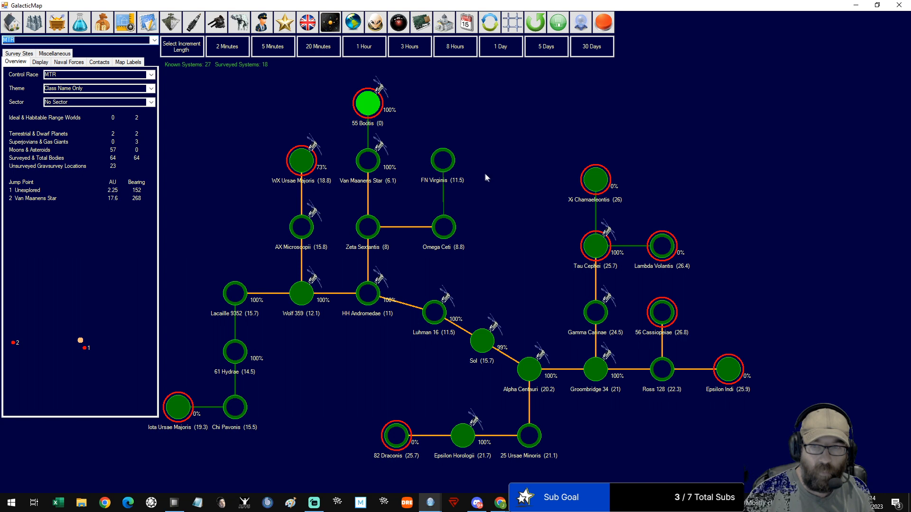
pyautogui.moveTo(478, 177)
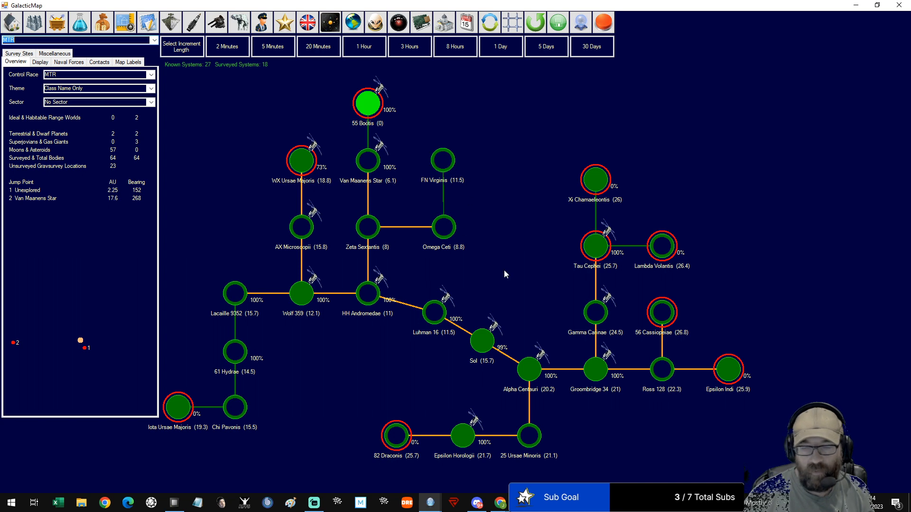
pyautogui.moveTo(443, 168)
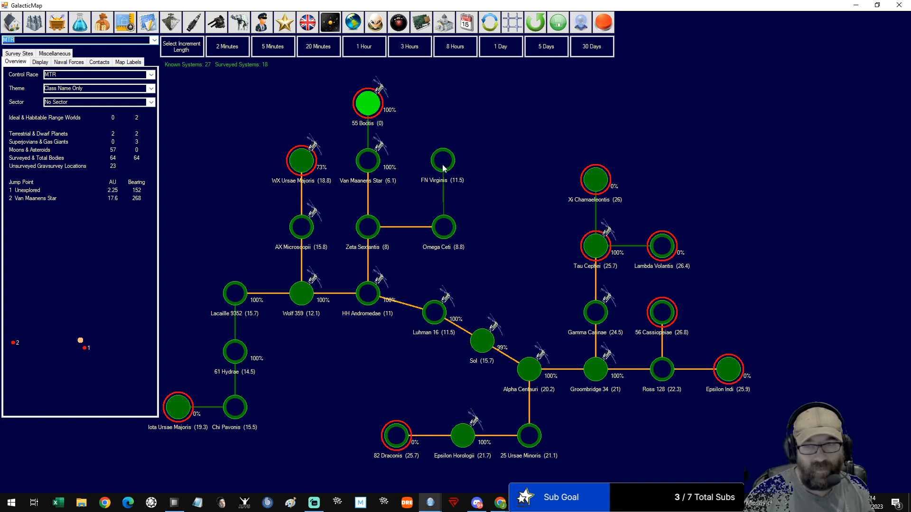
pyautogui.moveTo(482, 346)
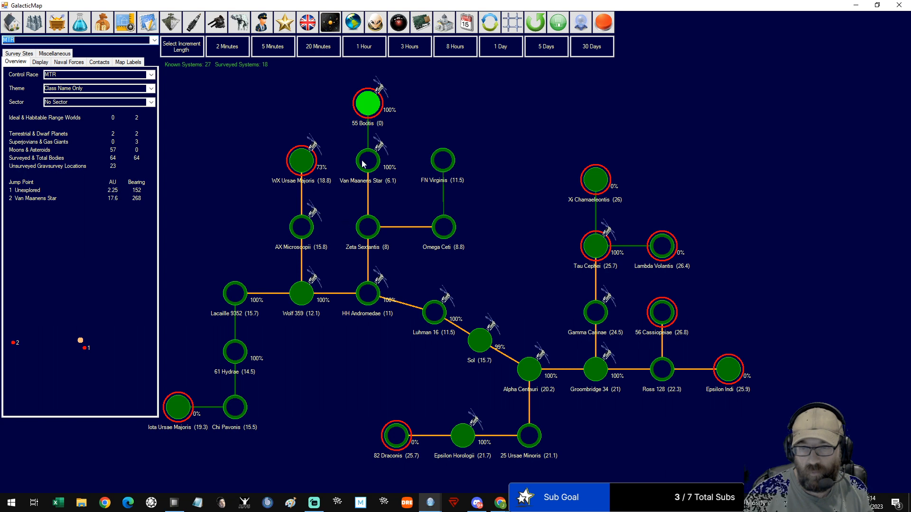
pyautogui.moveTo(440, 147)
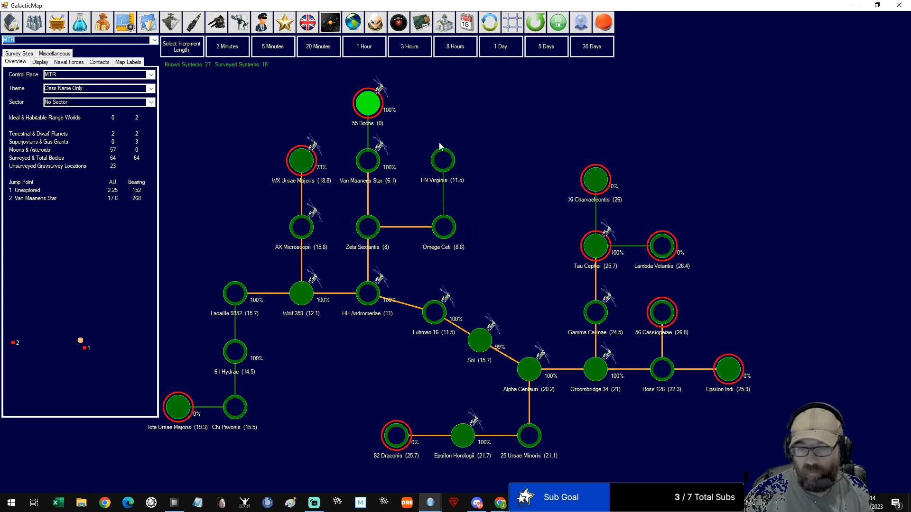
pyautogui.click(441, 159)
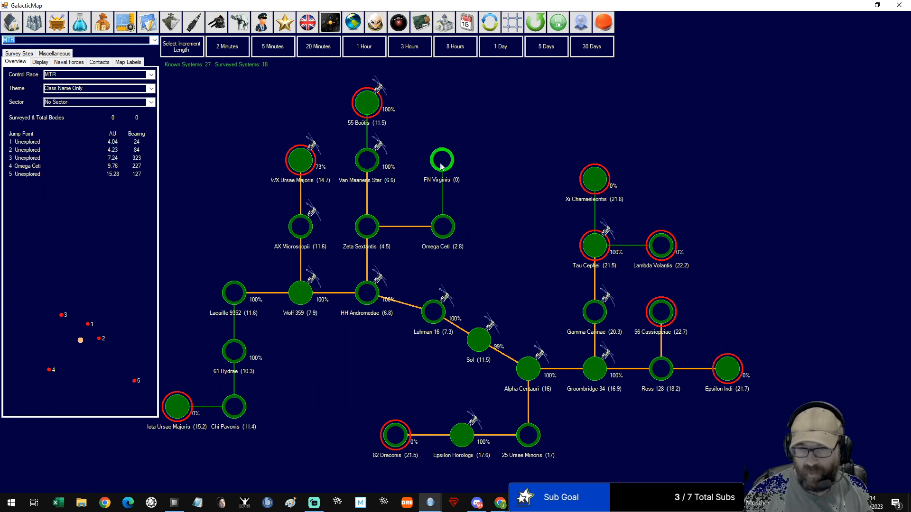
pyautogui.moveTo(468, 217)
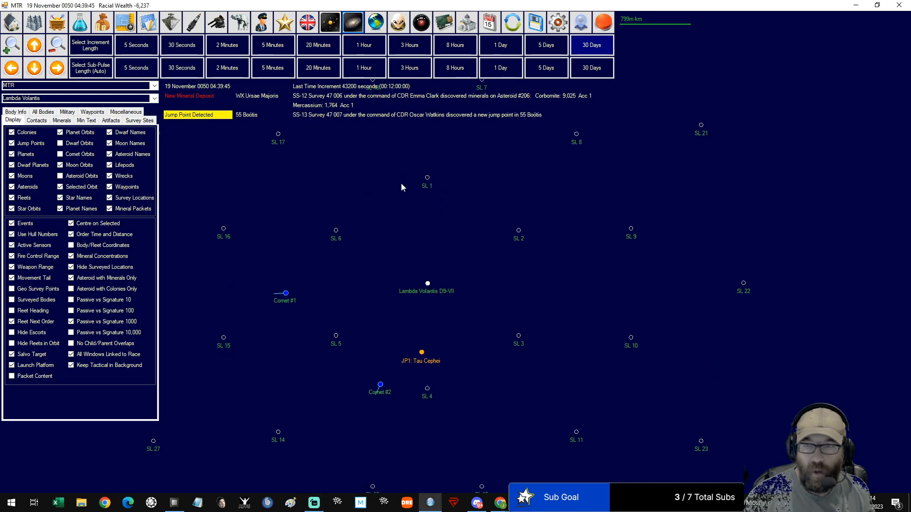
pyautogui.moveTo(387, 218)
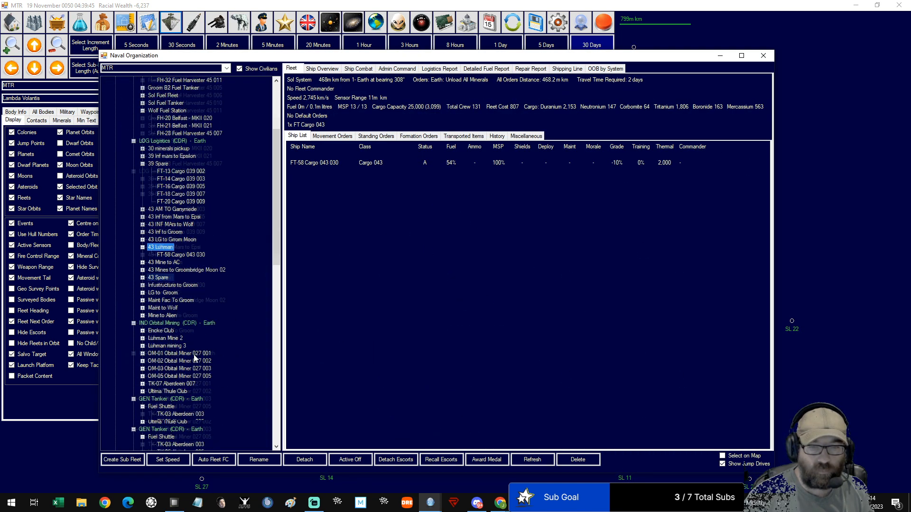
# Review SC-01 and SC-02 scout fleet details and movement orders, then reopen the galactic map
pyautogui.scroll(-3)
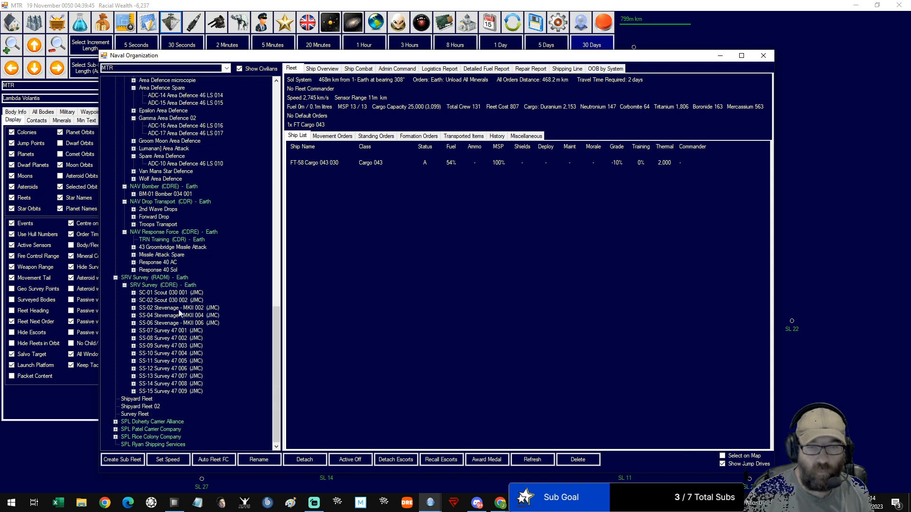
pyautogui.click(171, 292)
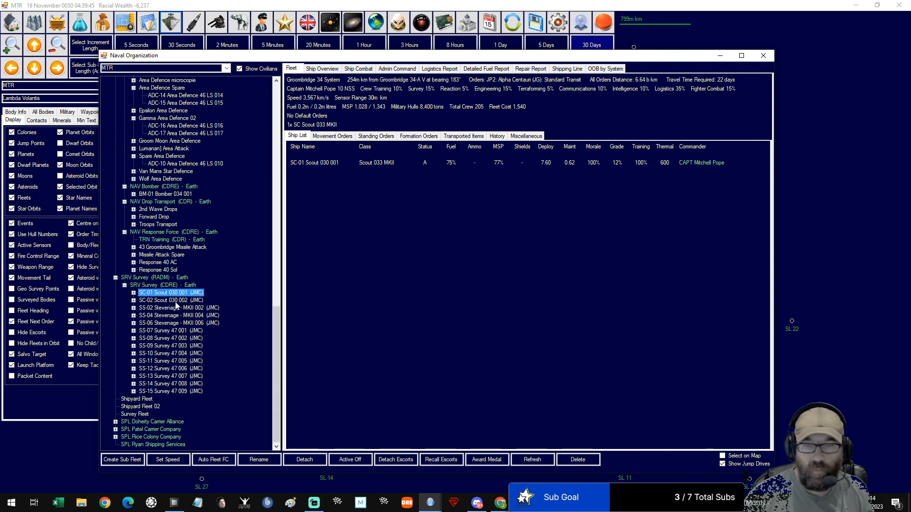
pyautogui.click(171, 300)
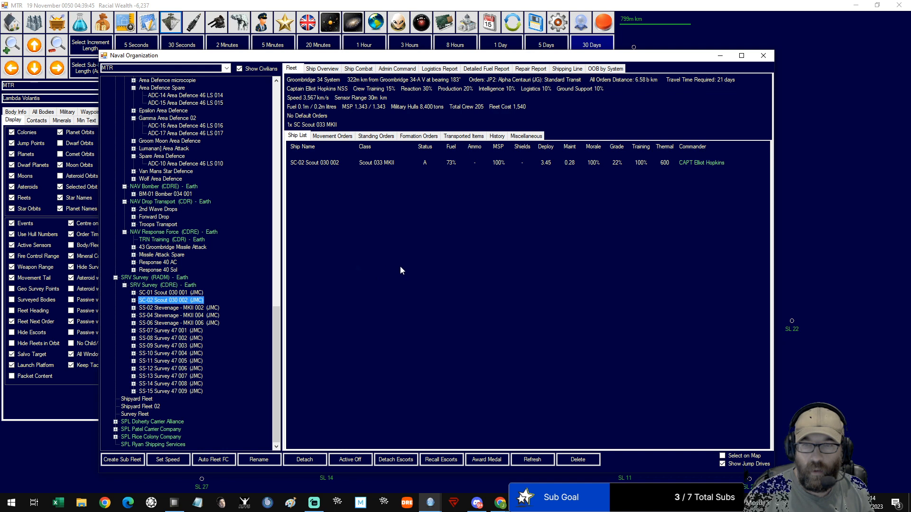
pyautogui.moveTo(163, 300)
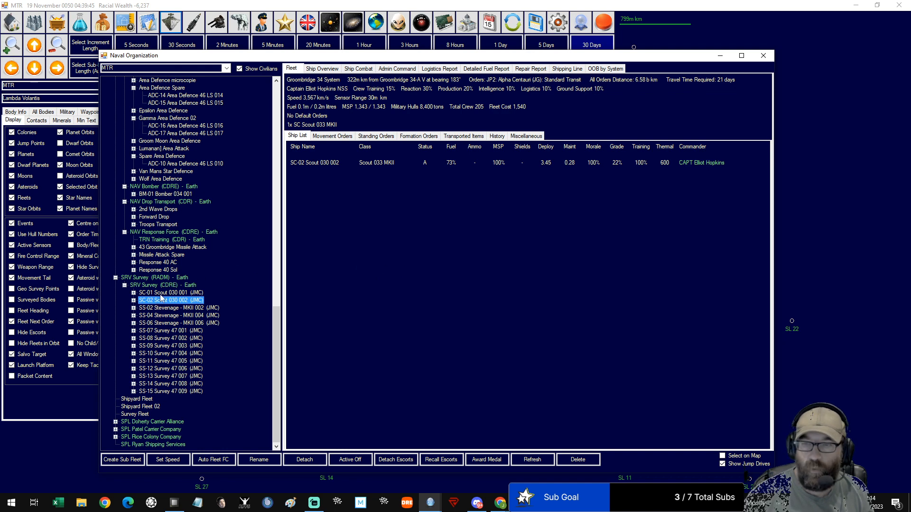
pyautogui.click(331, 136)
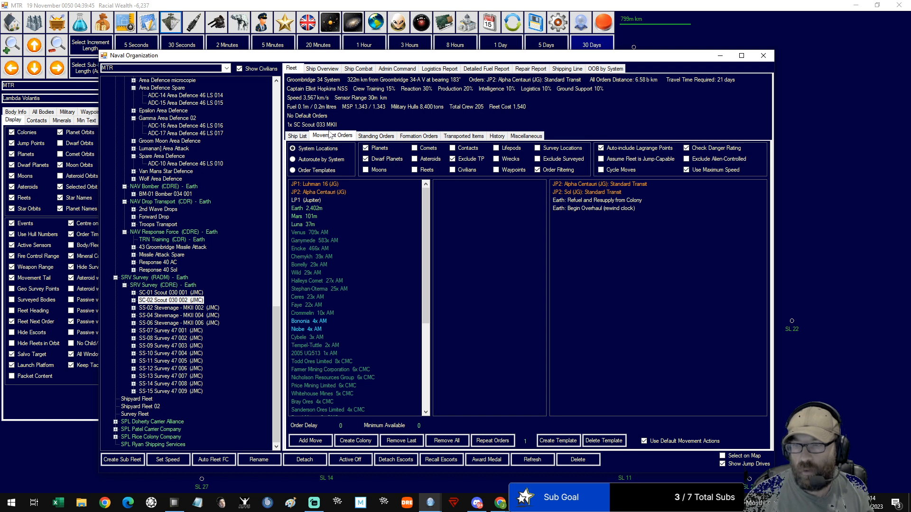
pyautogui.click(297, 136)
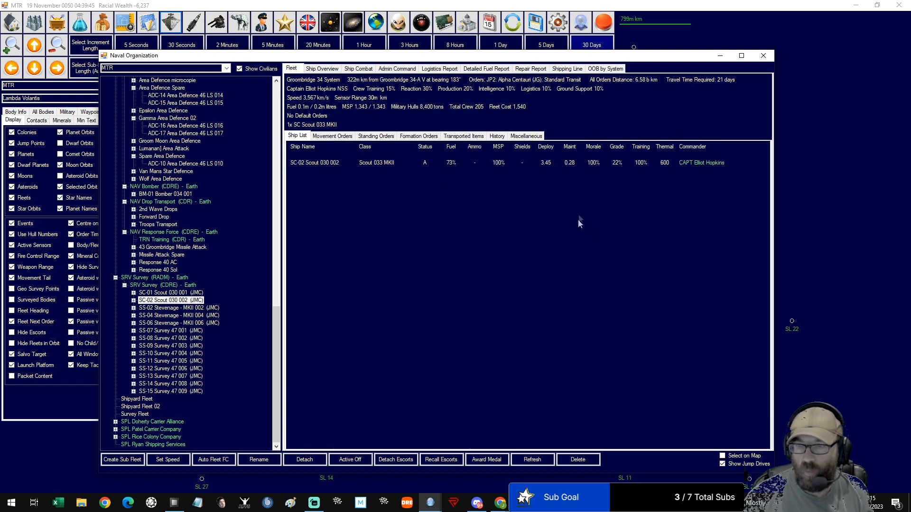
pyautogui.moveTo(578, 171)
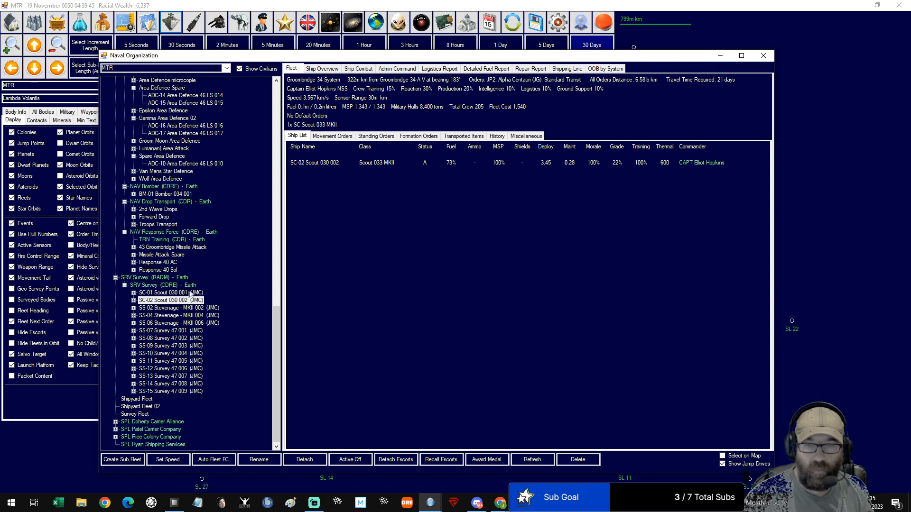
pyautogui.click(169, 292)
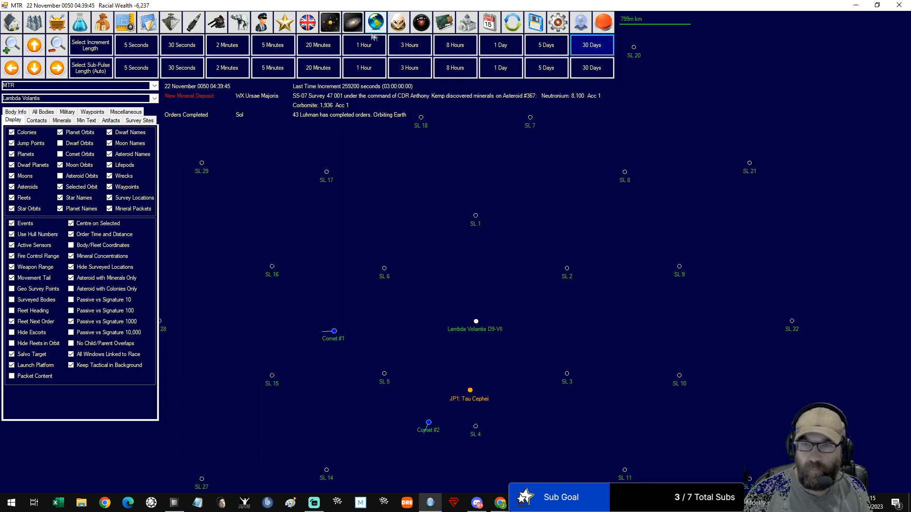
pyautogui.click(375, 21)
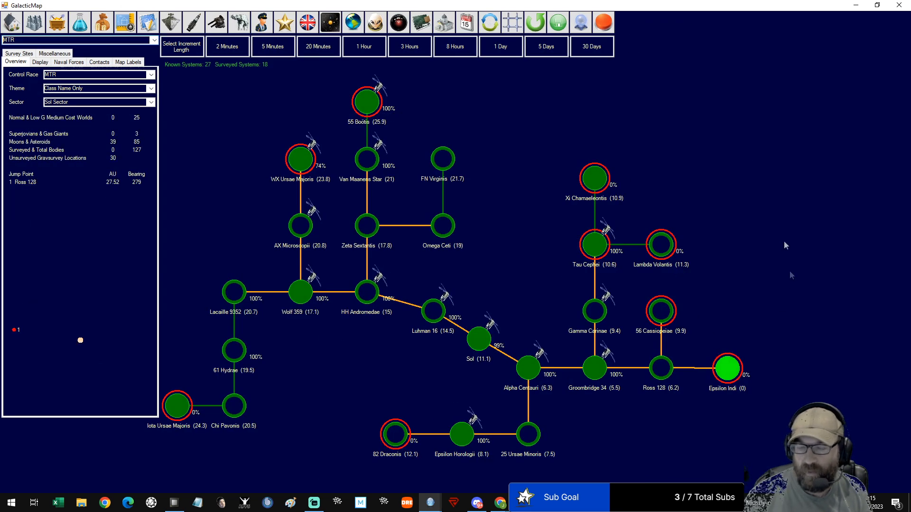
pyautogui.moveTo(725, 353)
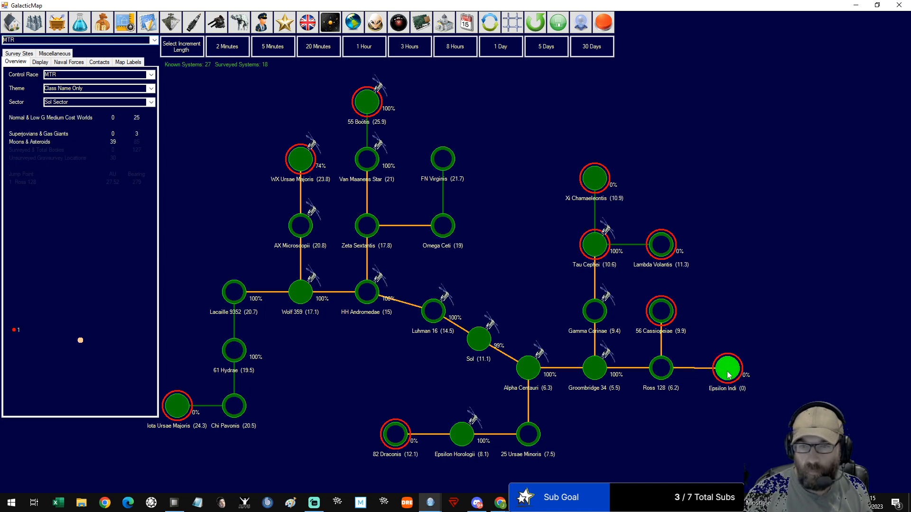
# Inspect Epsilon Indi-A's bodies, including gas giant Epsilon Indi-A I, then close the window
pyautogui.doubleClick(726, 369)
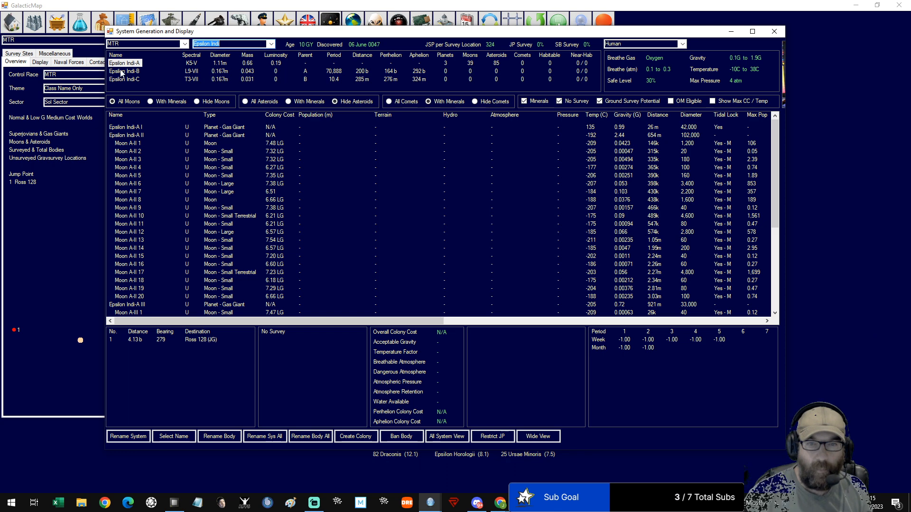
pyautogui.click(125, 62)
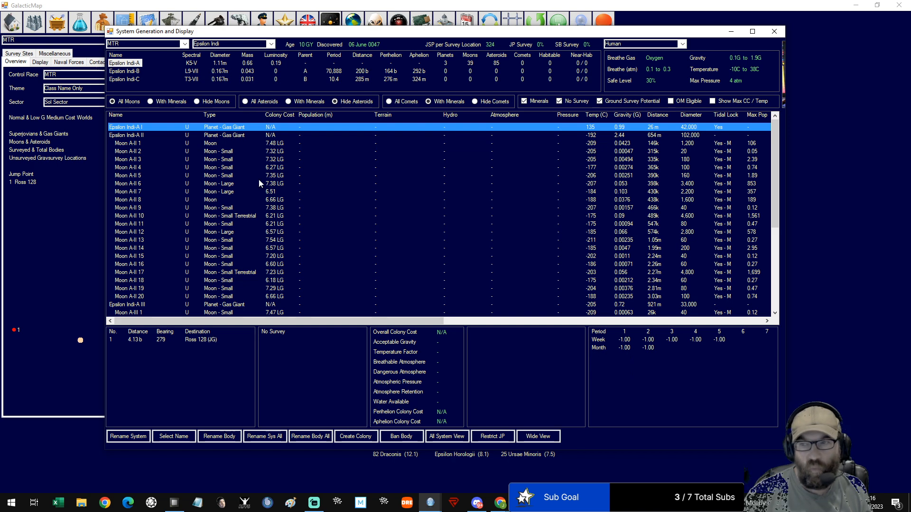
pyautogui.scroll(-3)
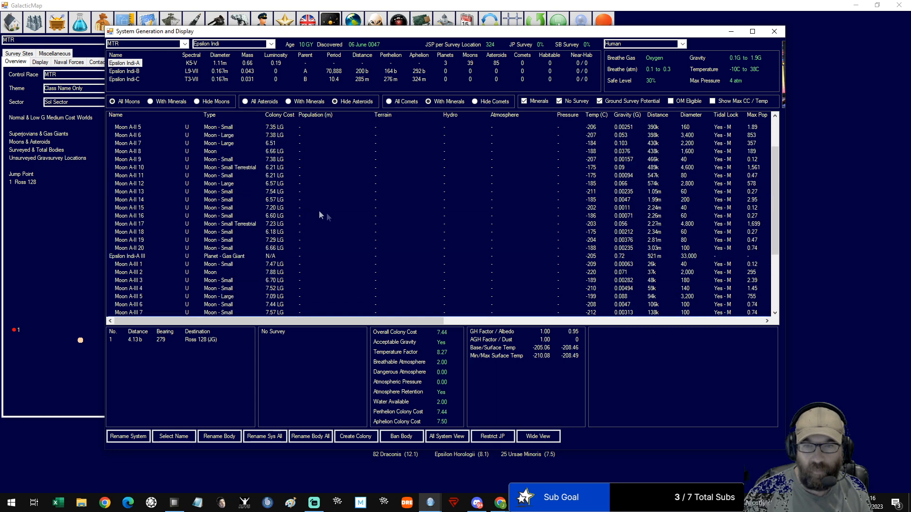
pyautogui.scroll(3)
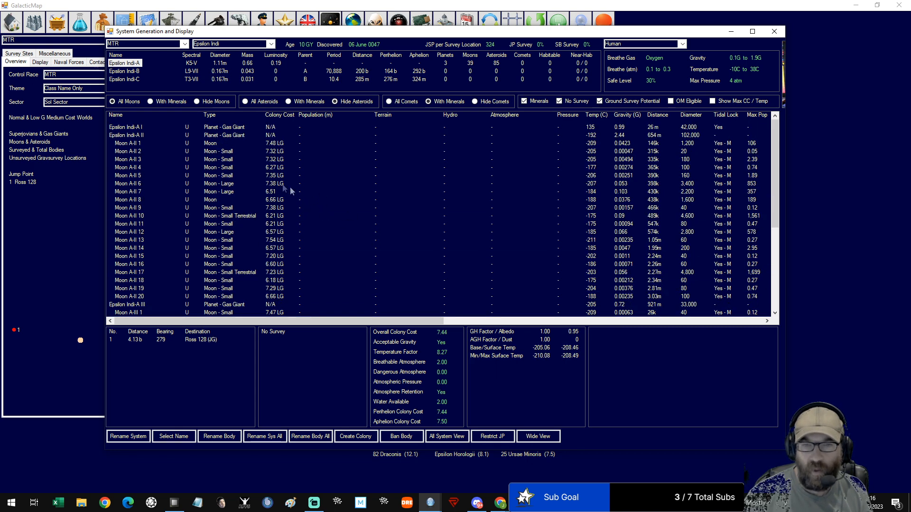
pyautogui.moveTo(253, 224)
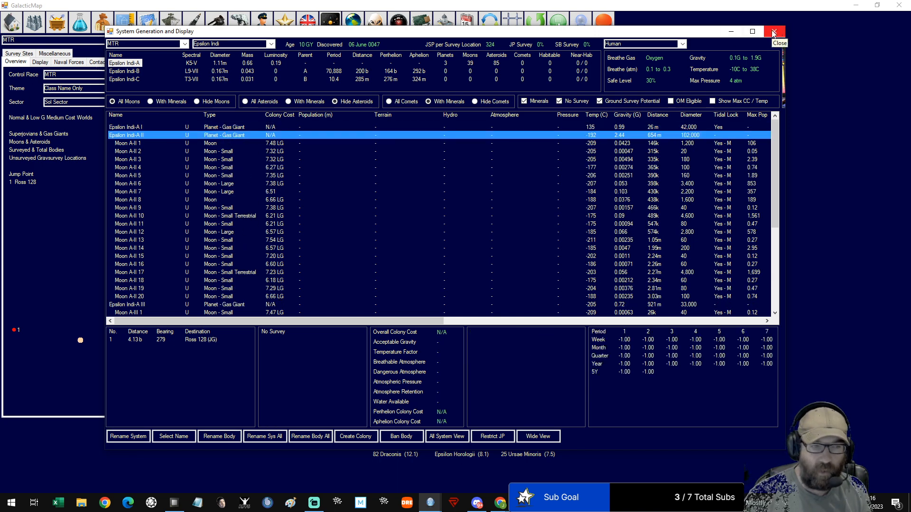
pyautogui.click(774, 31)
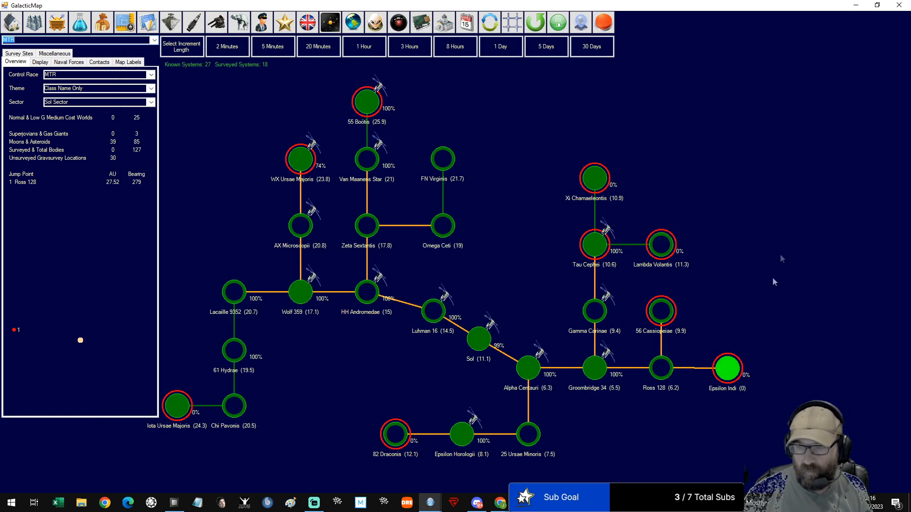
pyautogui.moveTo(685, 341)
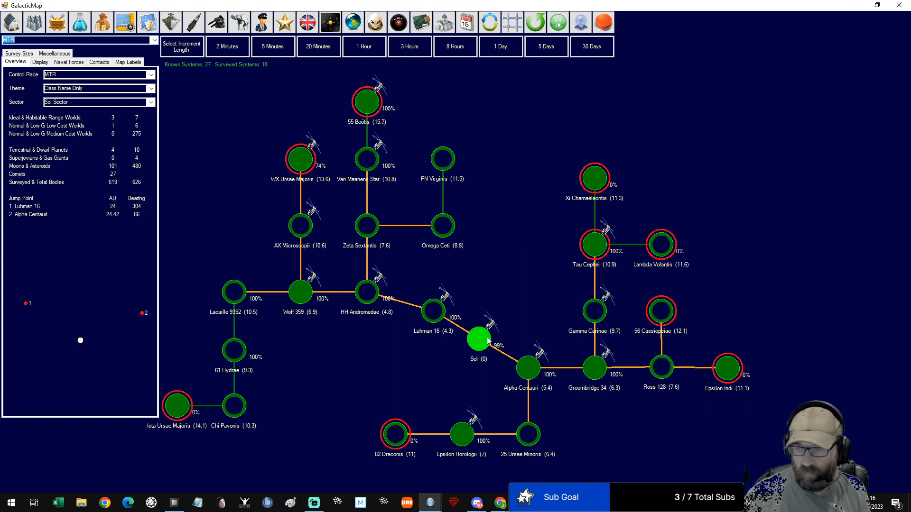
pyautogui.moveTo(728, 370)
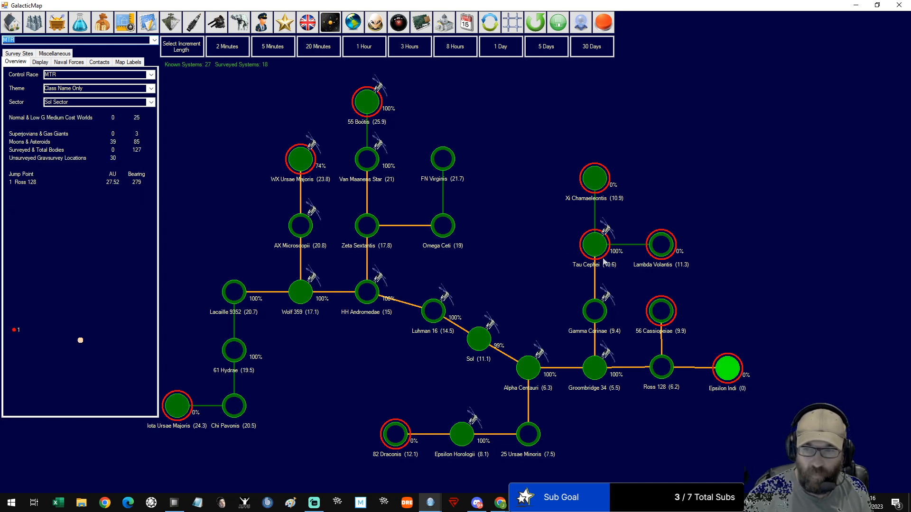
pyautogui.moveTo(677, 341)
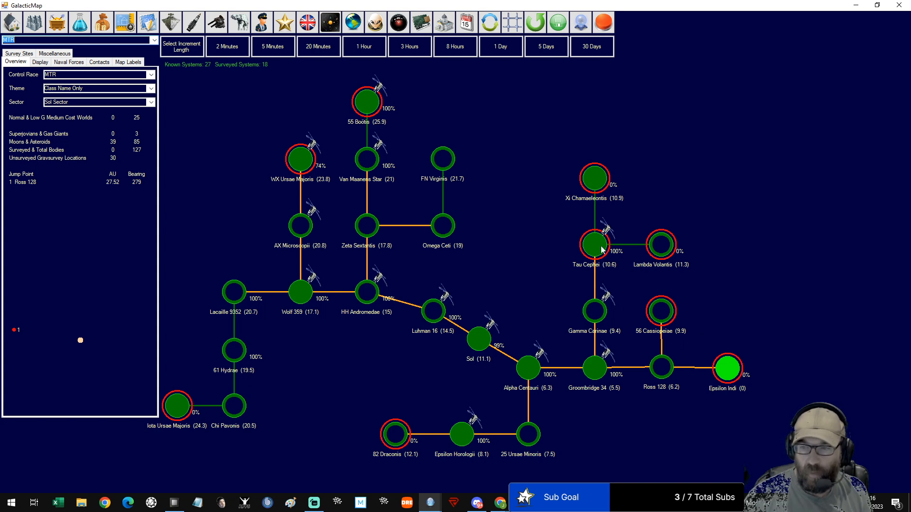
pyautogui.moveTo(584, 266)
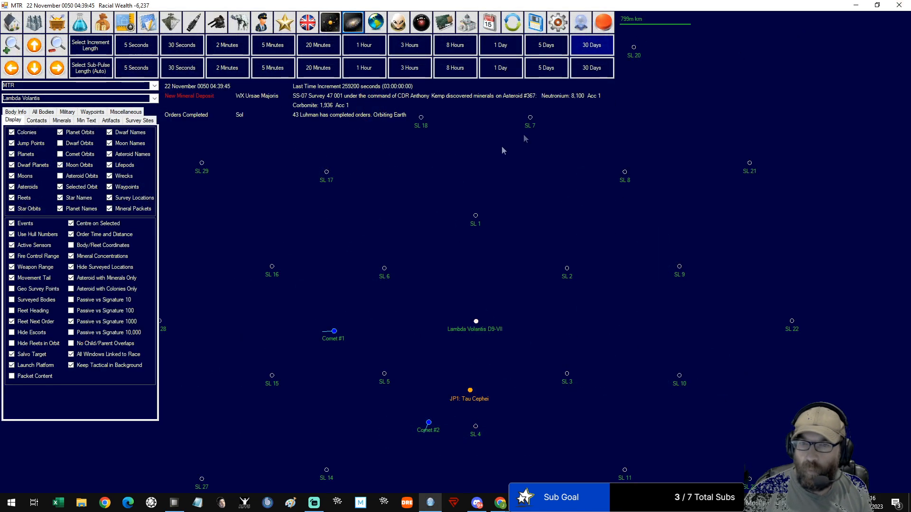
# Advance game time until events stop it on 4 December
pyautogui.click(384, 266)
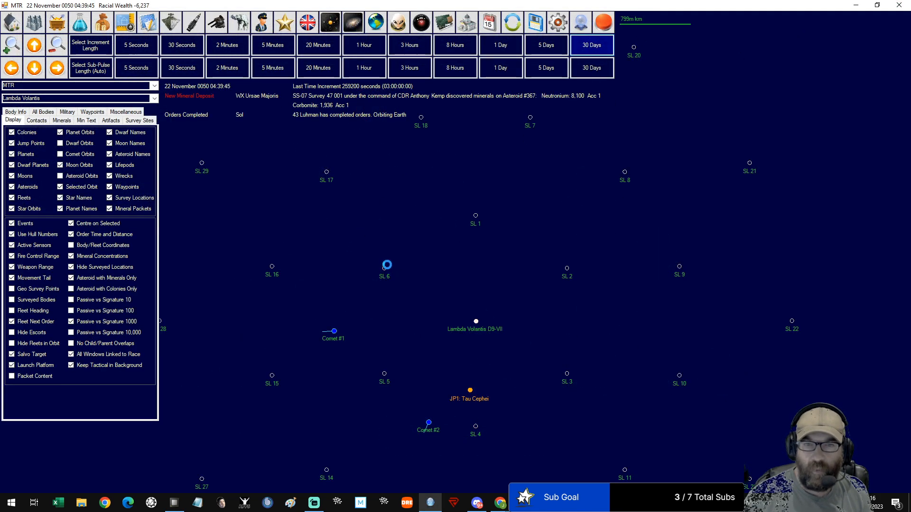
pyautogui.click(590, 44)
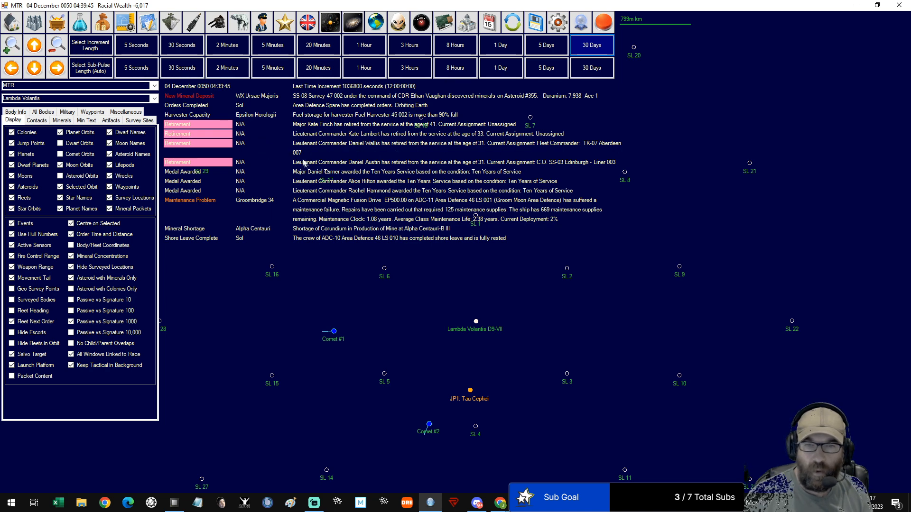
pyautogui.moveTo(279, 204)
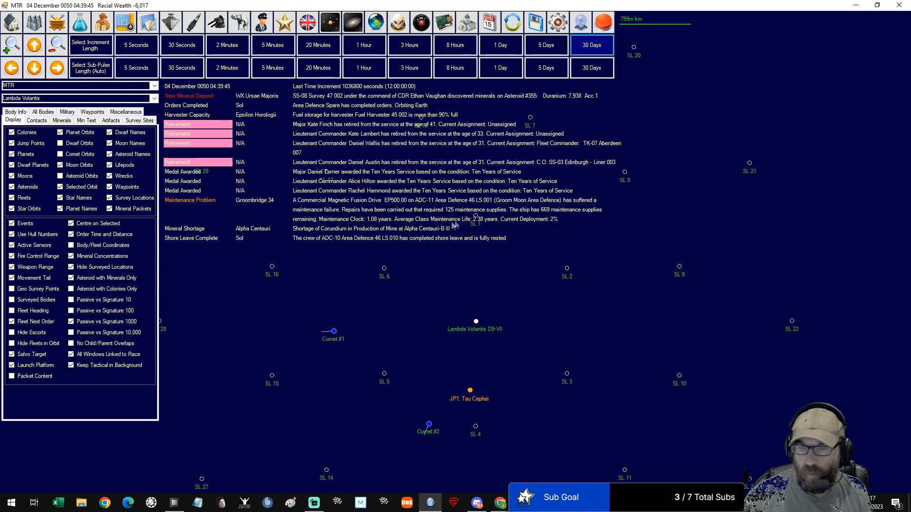
pyautogui.moveTo(476, 217)
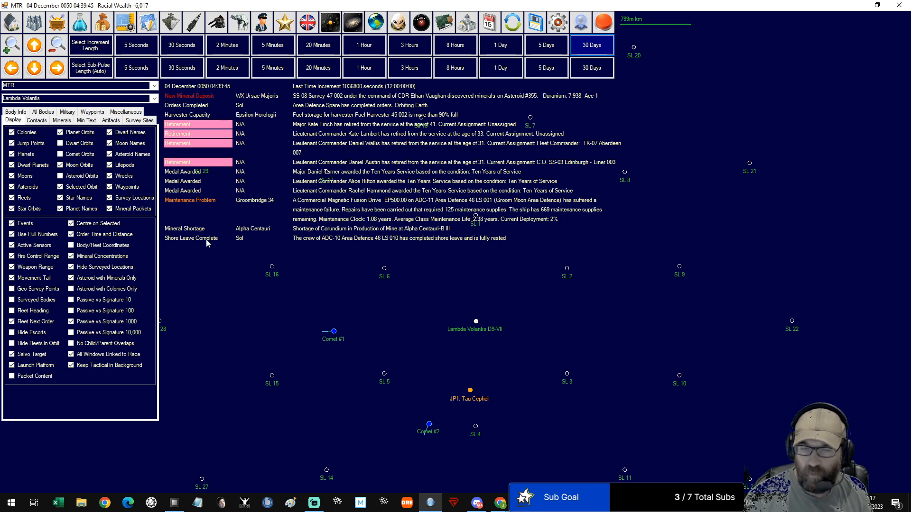
pyautogui.moveTo(423, 234)
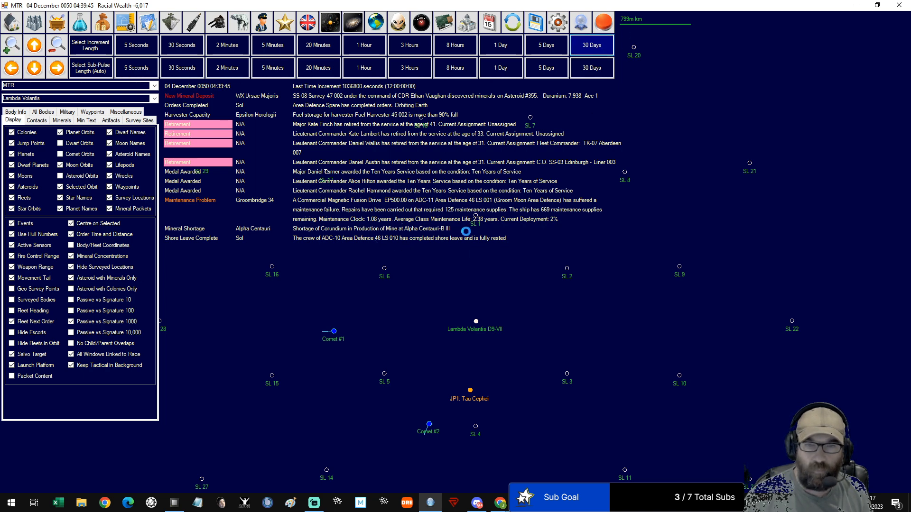
# Advance game time twice, through 8 December to 10 December 0050
pyautogui.click(592, 45)
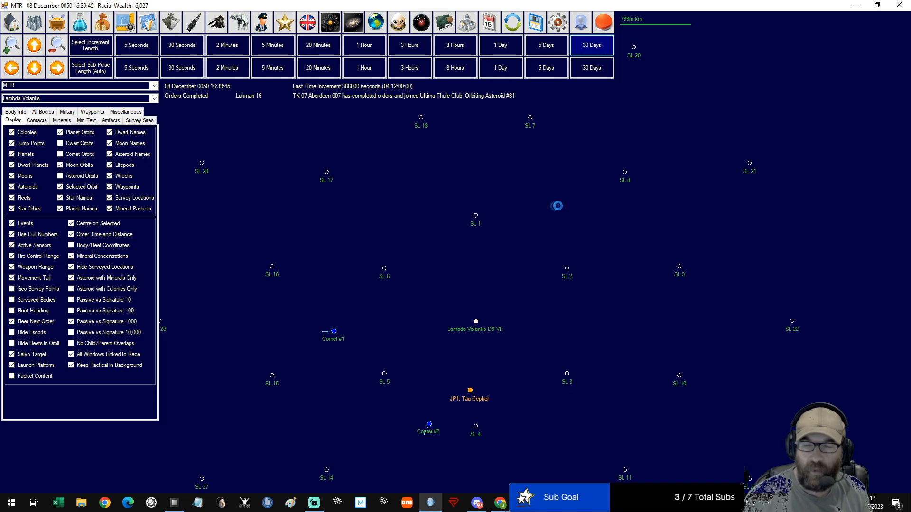
pyautogui.click(591, 45)
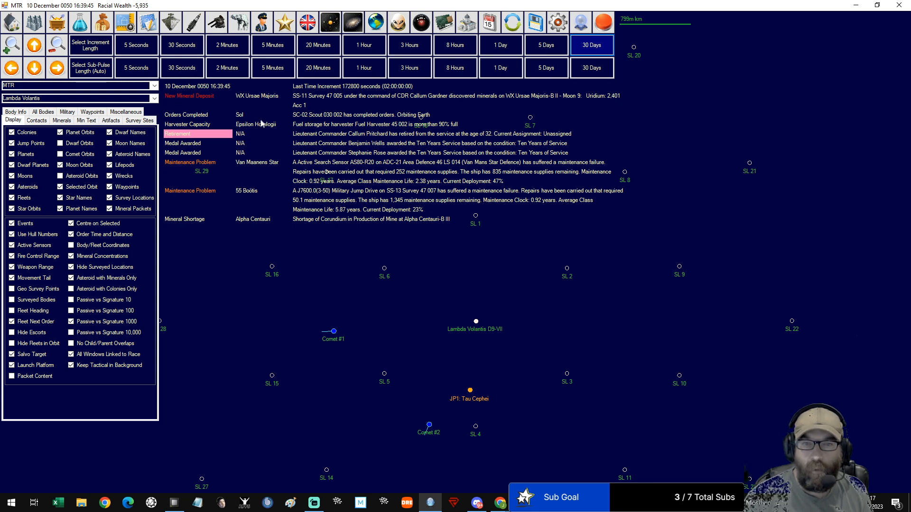
pyautogui.moveTo(381, 129)
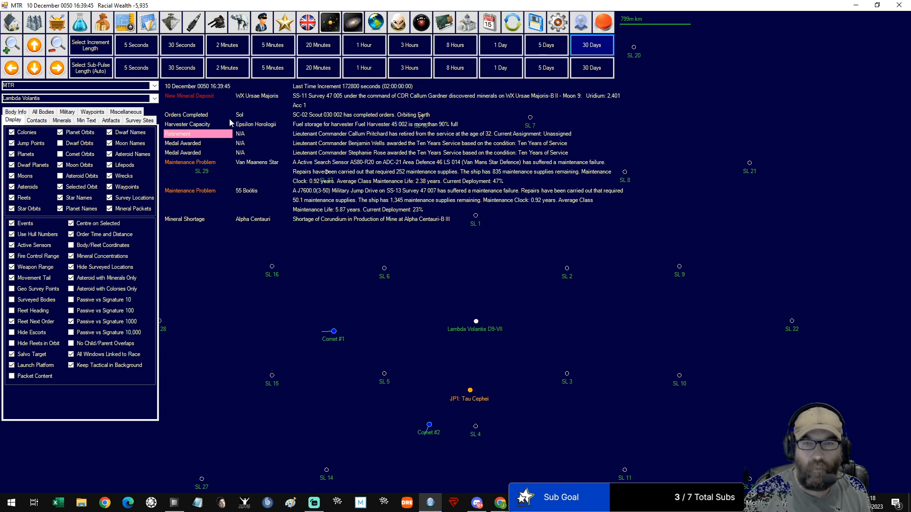
pyautogui.moveTo(316, 124)
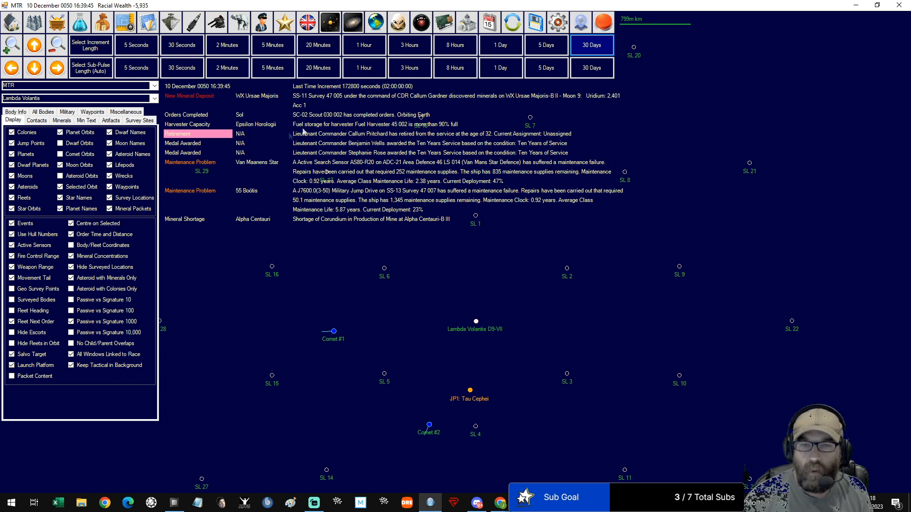
pyautogui.moveTo(296, 161)
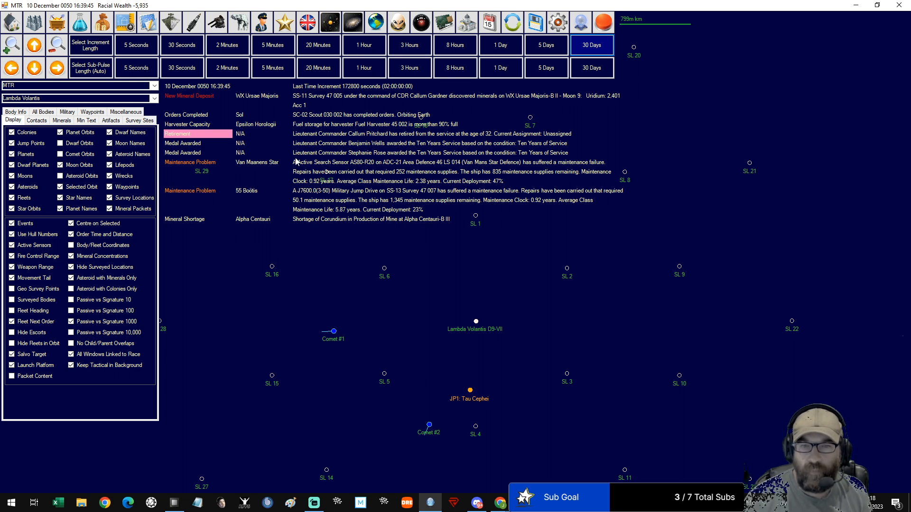
pyautogui.moveTo(333, 187)
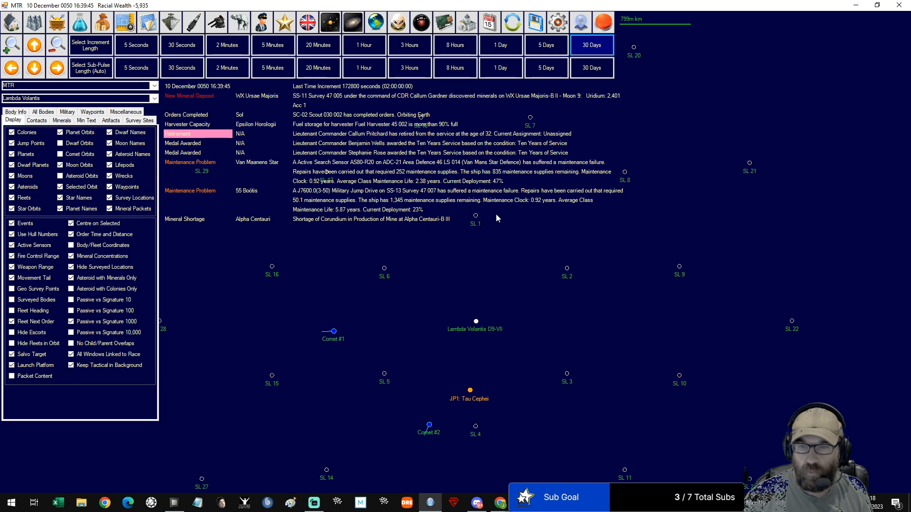
pyautogui.moveTo(262, 230)
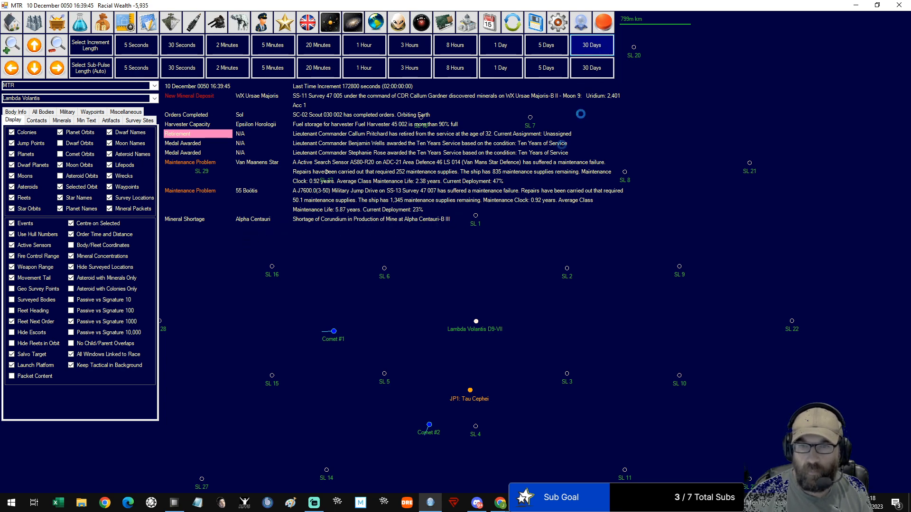
# Advance time, then order the Aberdeen tanker fleet to Earth to refuel and resupply
pyautogui.click(592, 45)
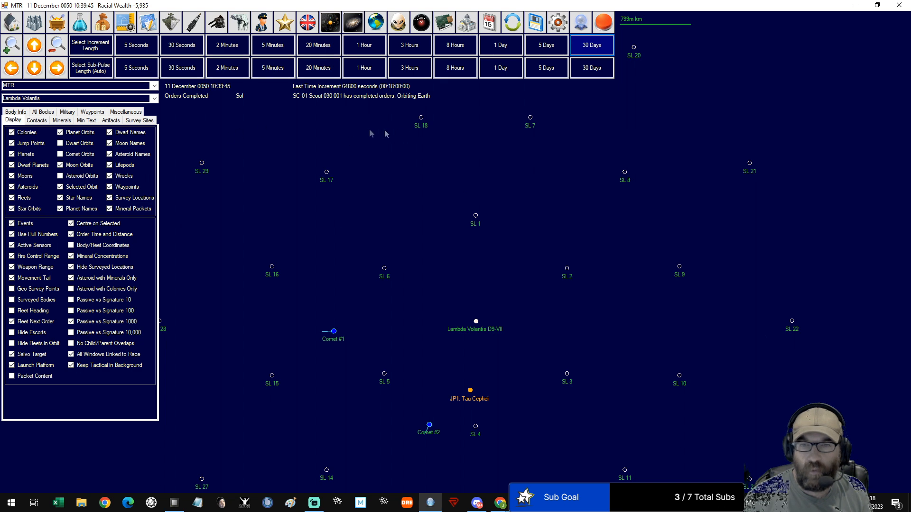
pyautogui.moveTo(329, 108)
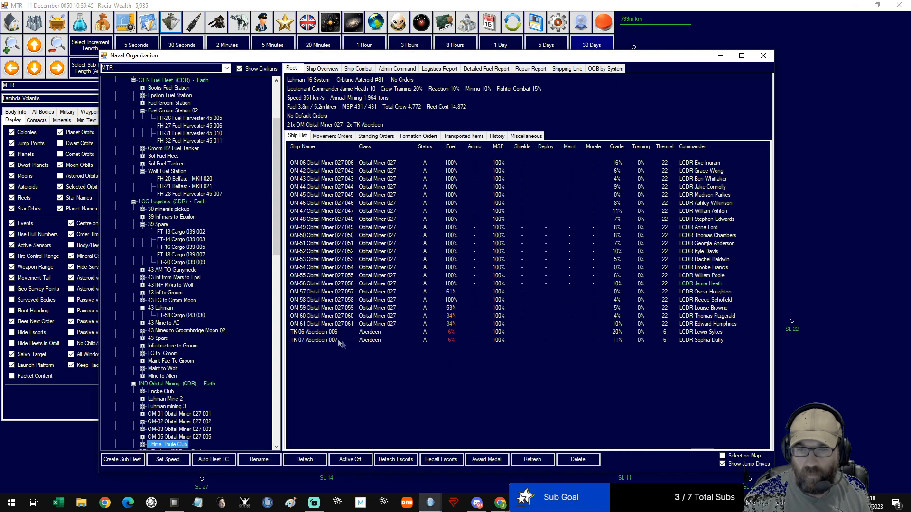
pyautogui.click(313, 332)
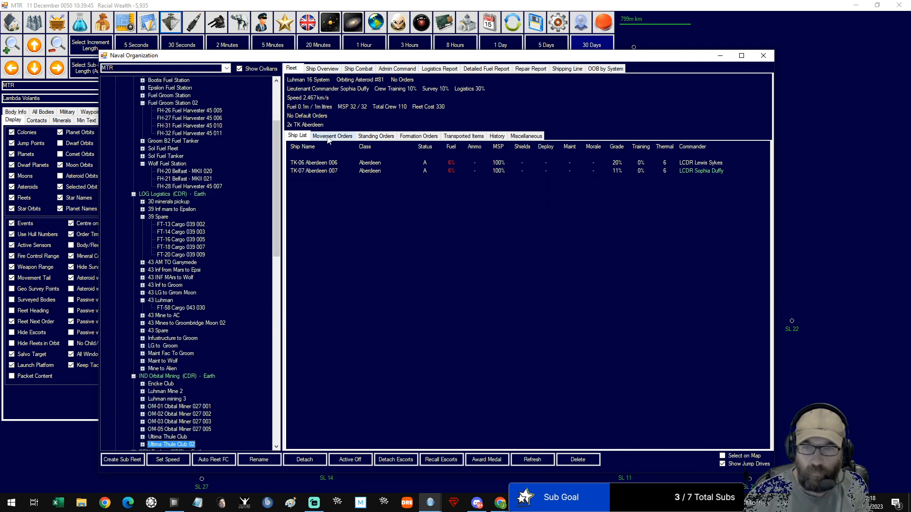
pyautogui.click(331, 135)
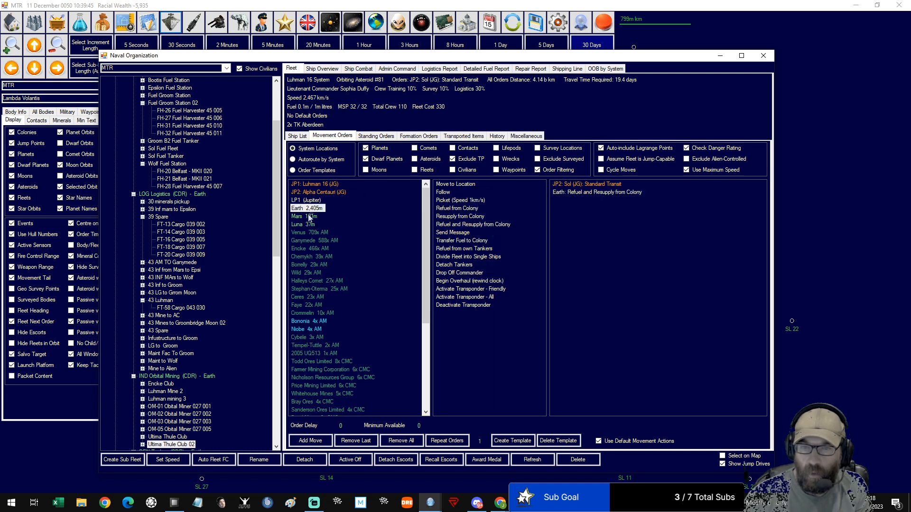
pyautogui.click(424, 169)
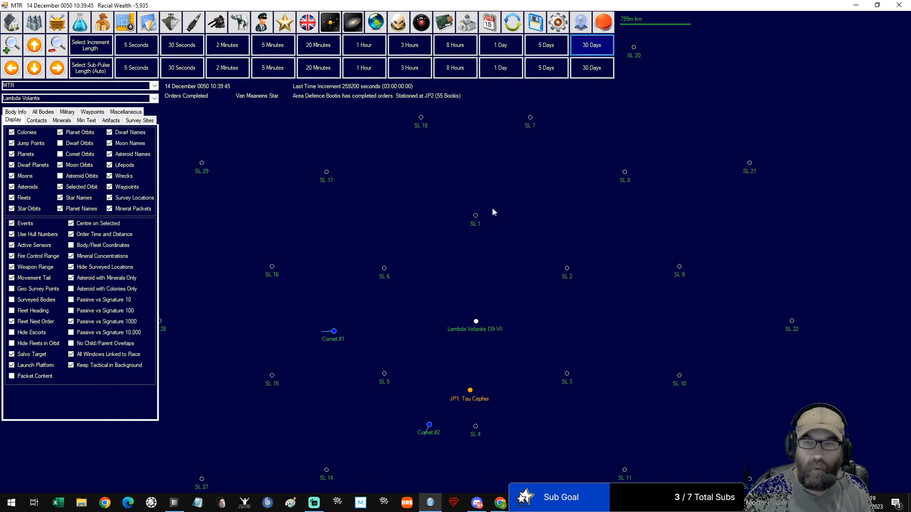
pyautogui.moveTo(320, 109)
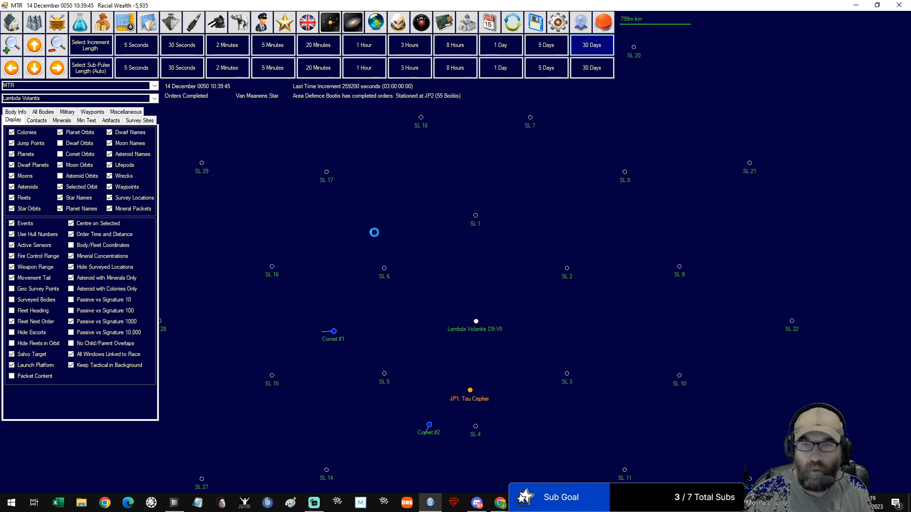
# Advance game time to the next stop, reaching 31 December 0050
pyautogui.click(591, 45)
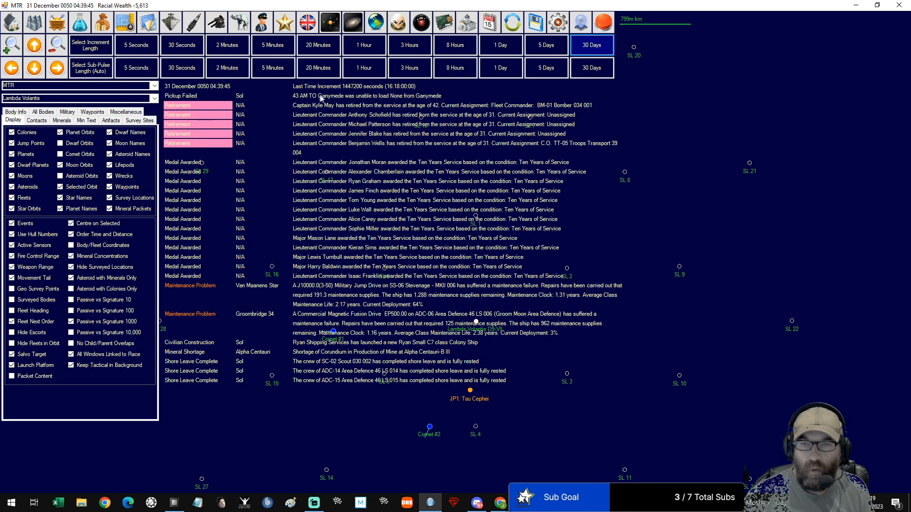
pyautogui.moveTo(252, 114)
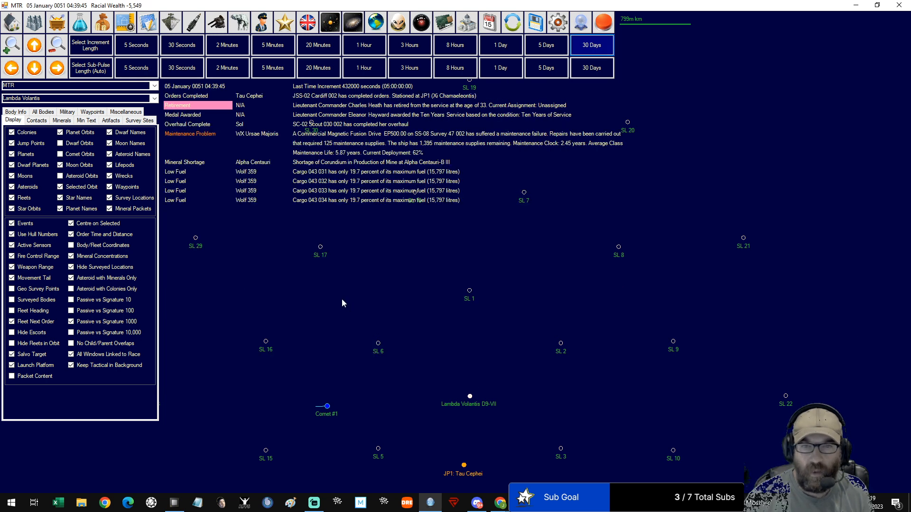
pyautogui.moveTo(334, 303)
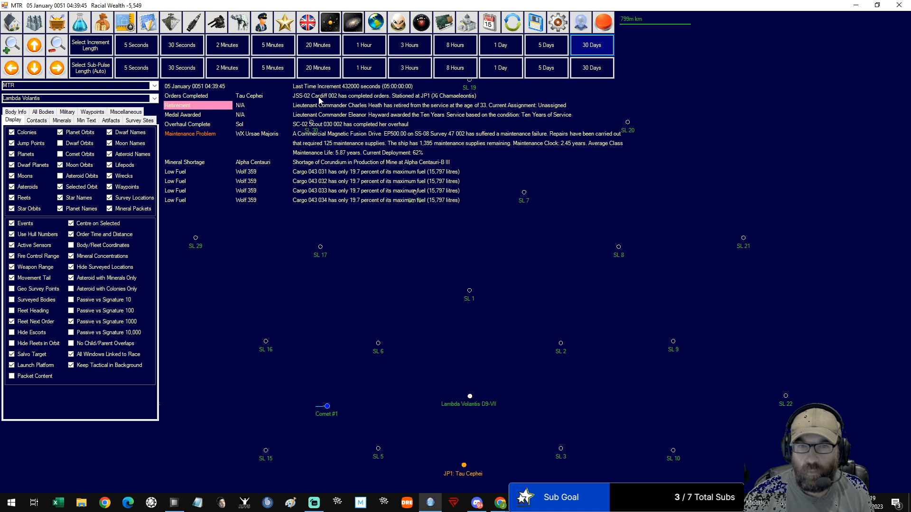
pyautogui.moveTo(425, 104)
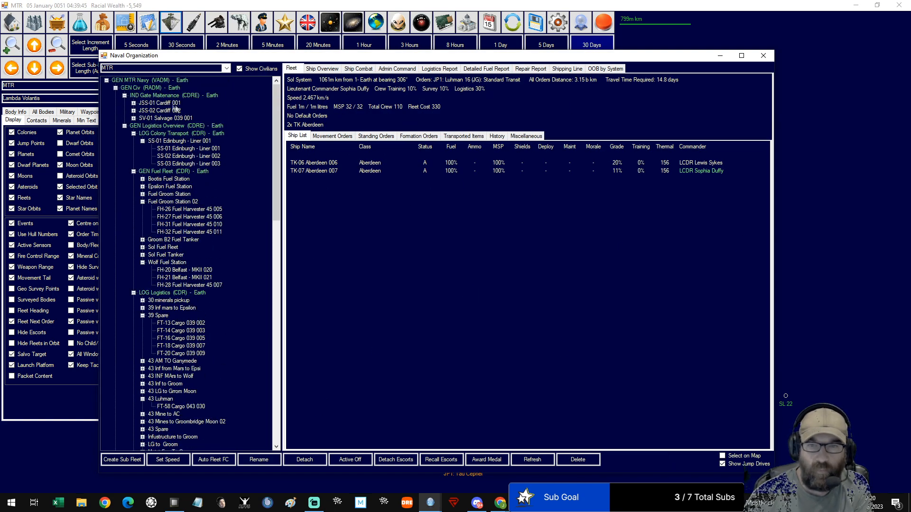
# Check jump survey ship JSS-02 Cardiff 002's details and close Naval Organization
pyautogui.click(160, 103)
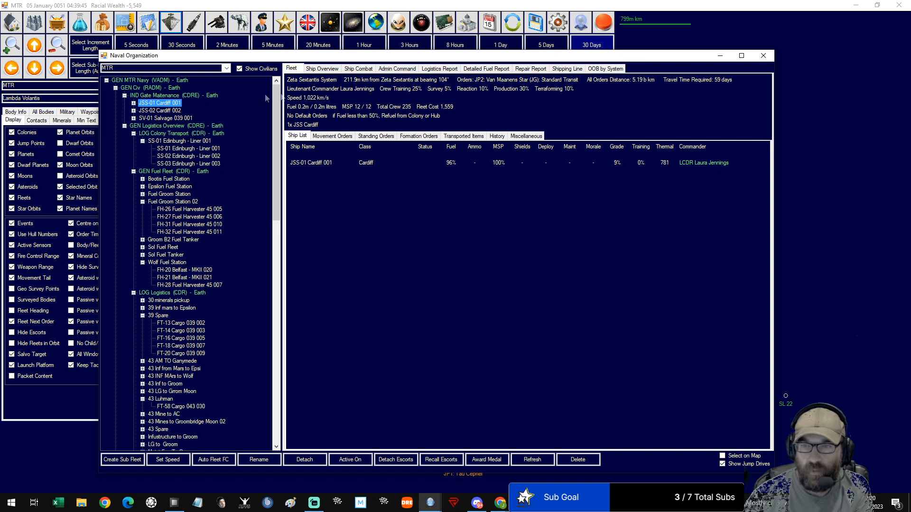
pyautogui.click(160, 110)
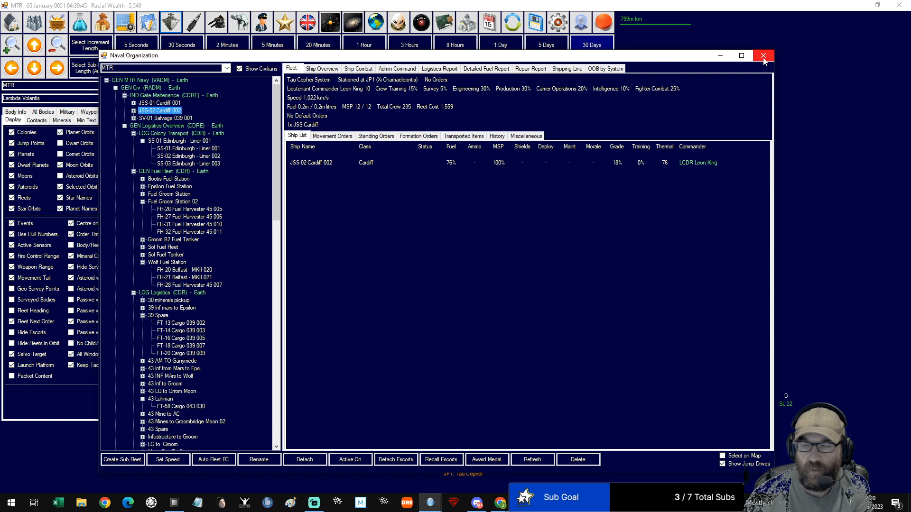
pyautogui.click(763, 55)
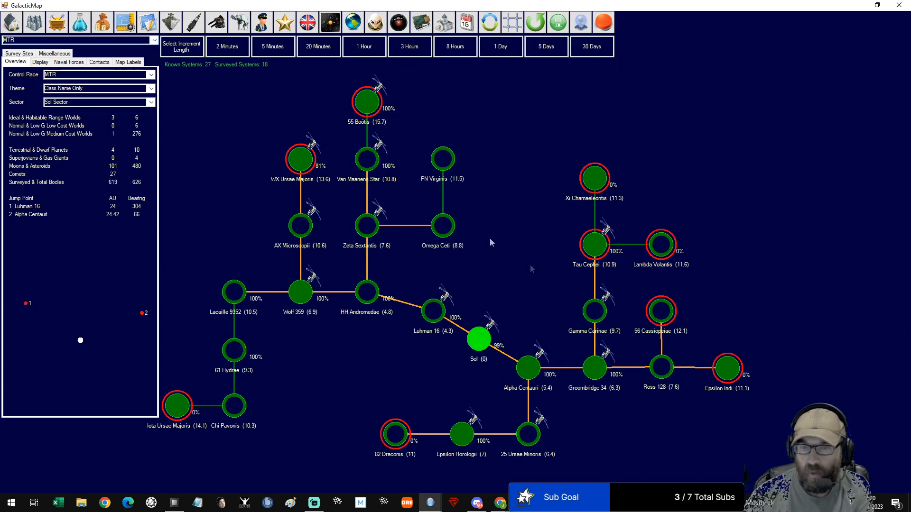
# Inspect the jump points of Zeta Sextantis, Lambda Volantis and Epsilon Indi
pyautogui.click(366, 225)
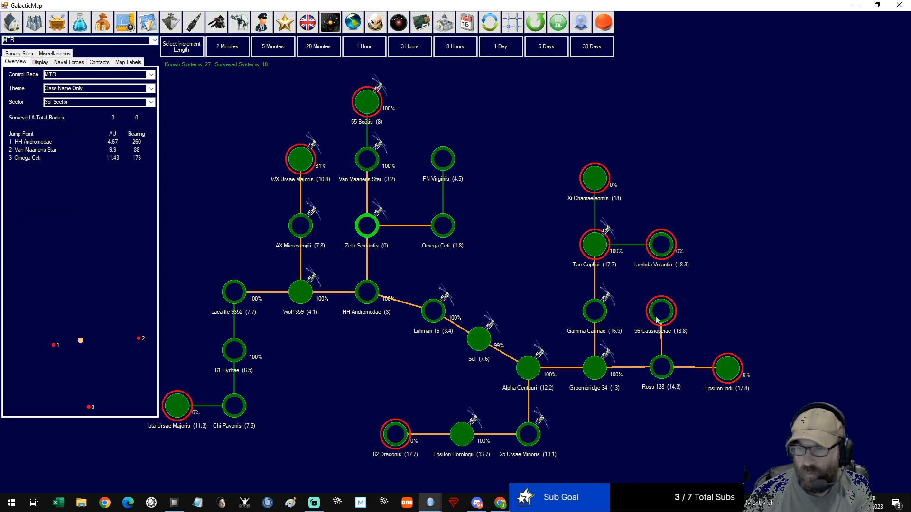
pyautogui.moveTo(709, 280)
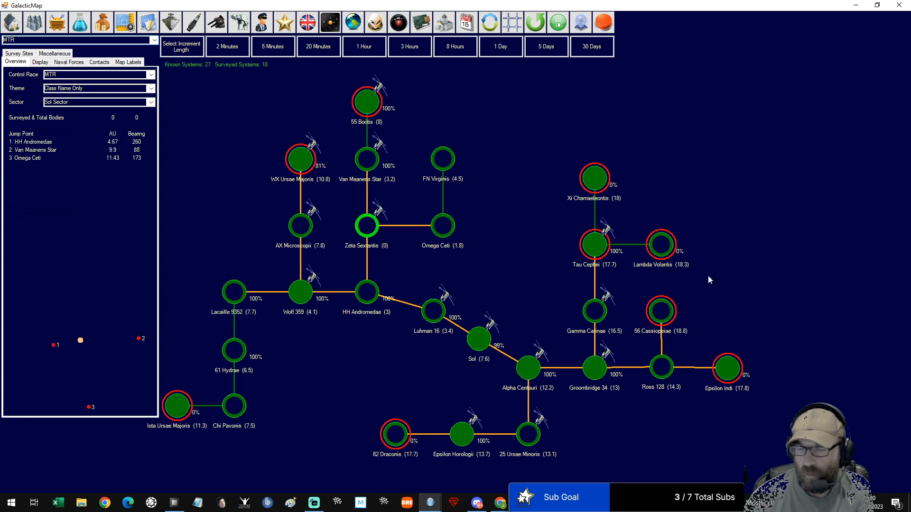
pyautogui.moveTo(369, 151)
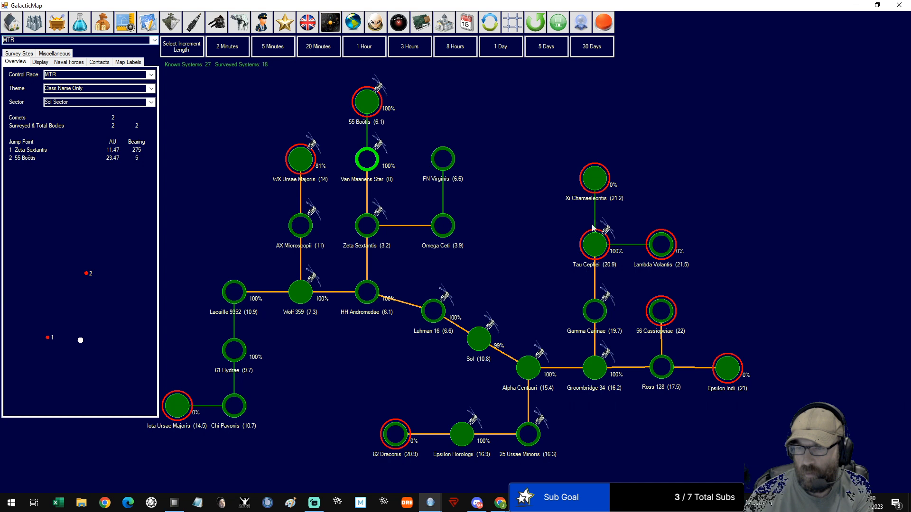
pyautogui.click(594, 244)
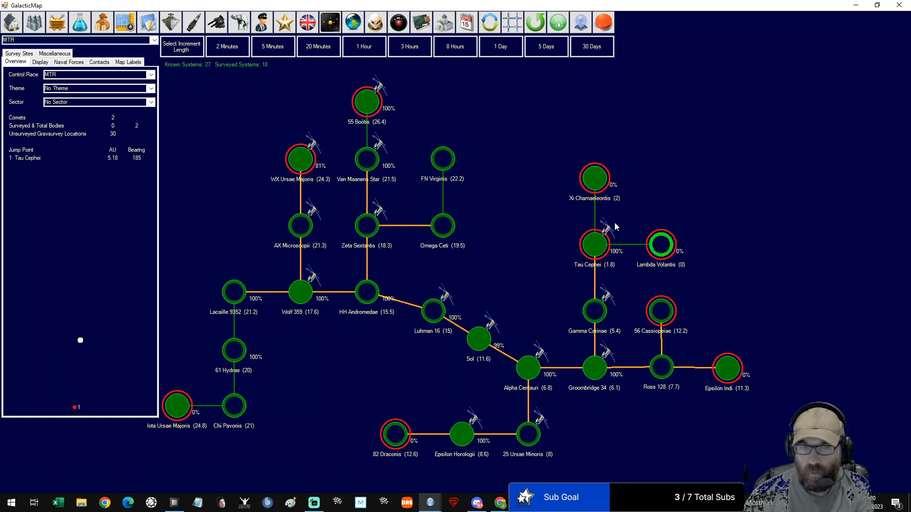
pyautogui.moveTo(710, 271)
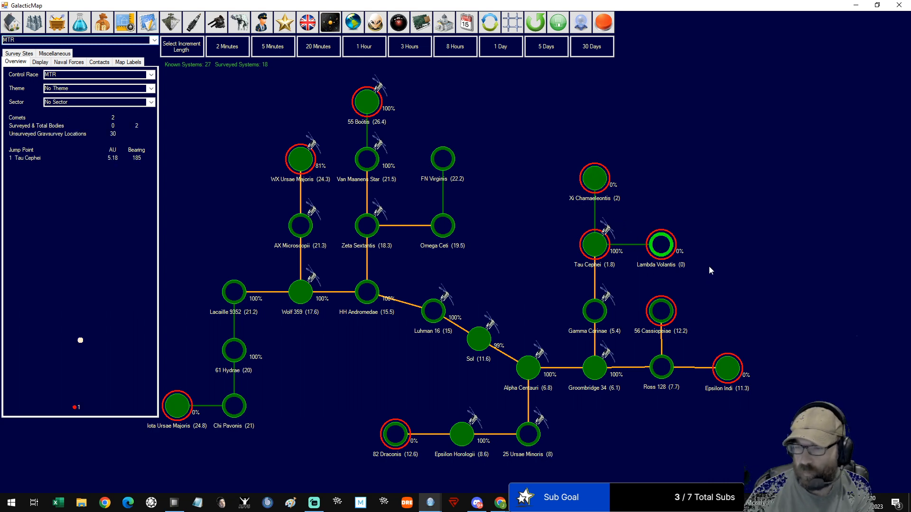
pyautogui.moveTo(645, 263)
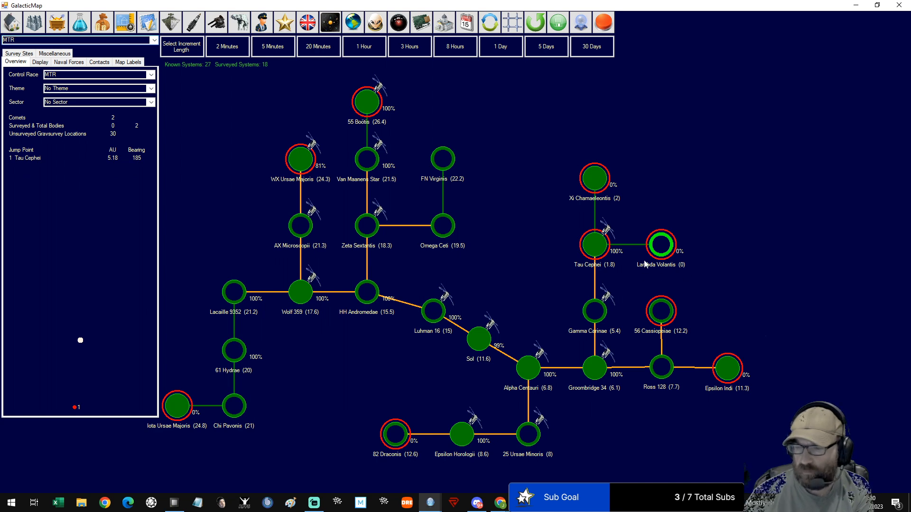
pyautogui.click(726, 369)
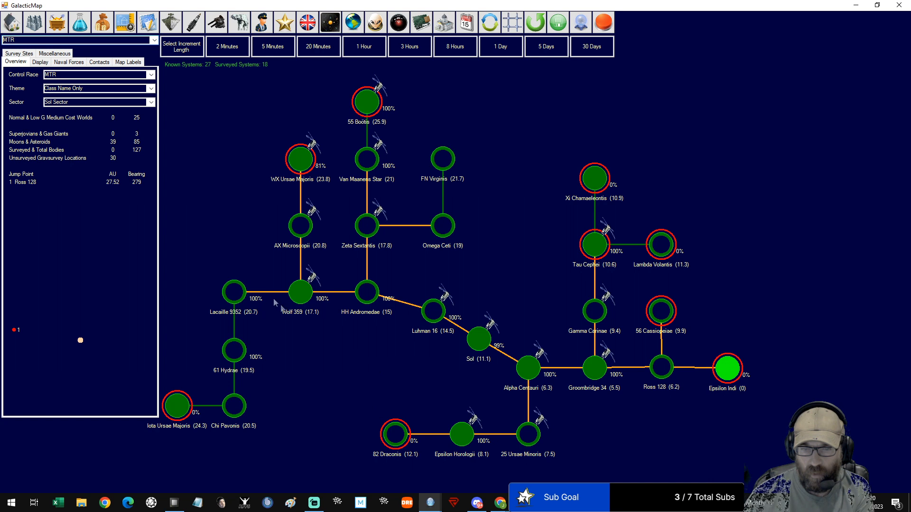
pyautogui.moveTo(590, 215)
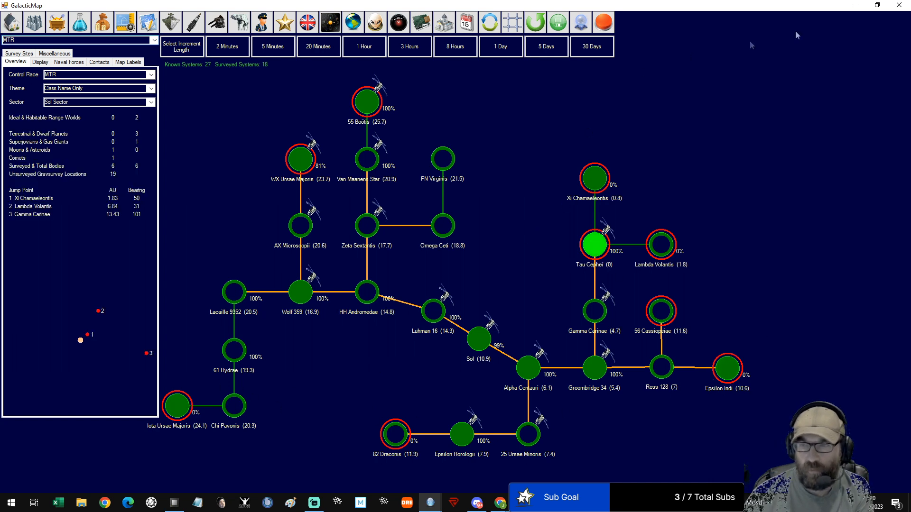
pyautogui.moveTo(900, 5)
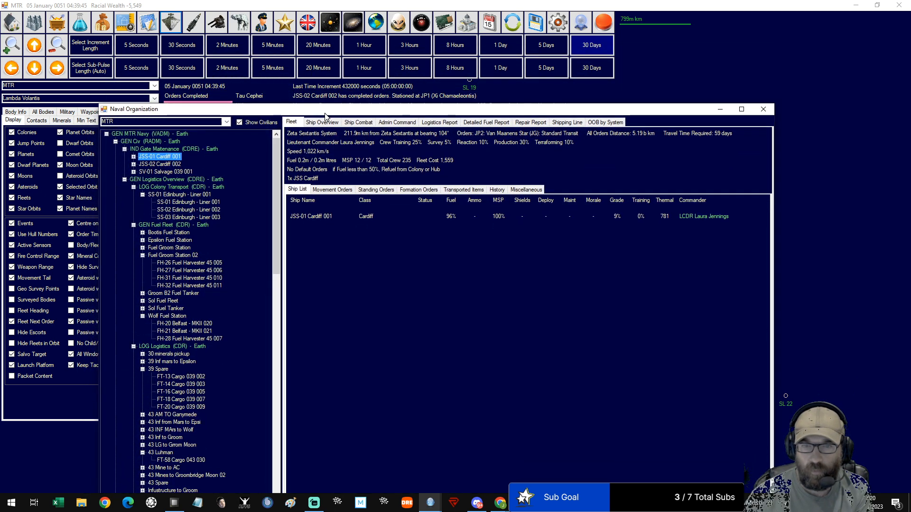
# Give JSS-02 Cardiff 002 Stabilise Jump Point orders, including the Tau Cephei jump point
pyautogui.click(159, 164)
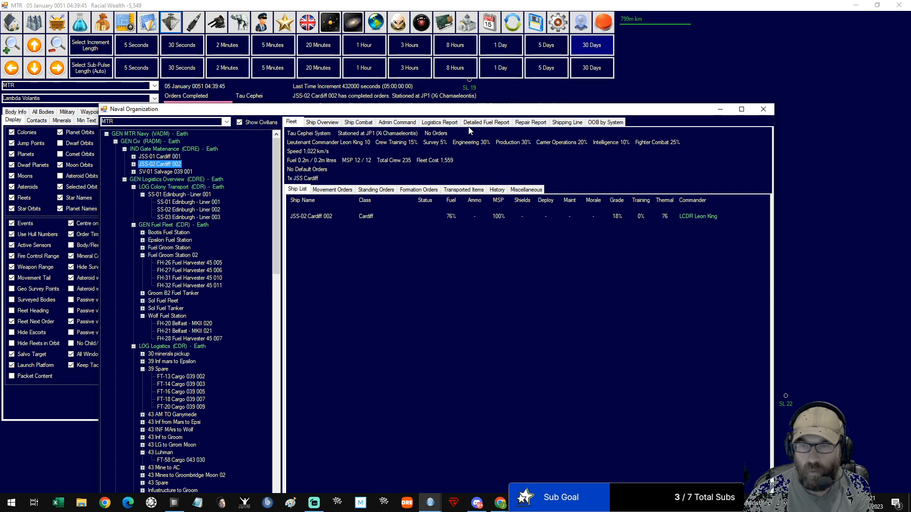
pyautogui.click(332, 189)
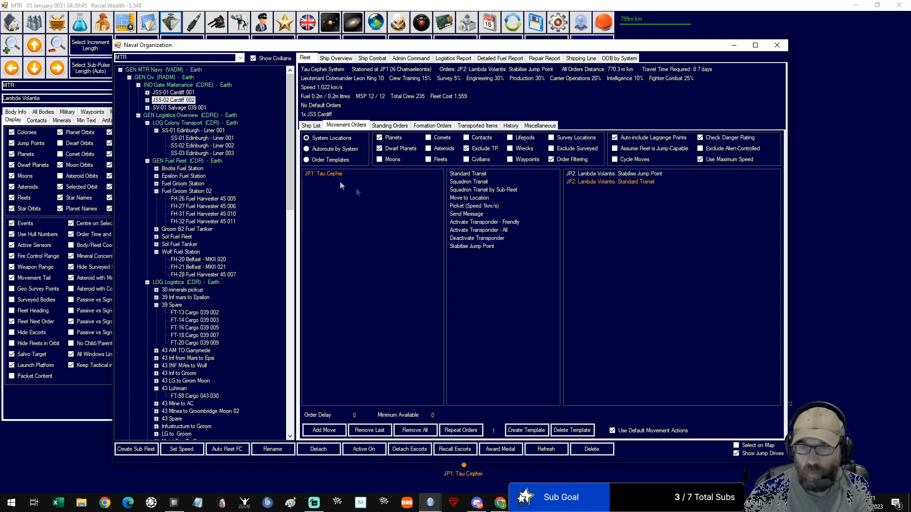
pyautogui.click(325, 173)
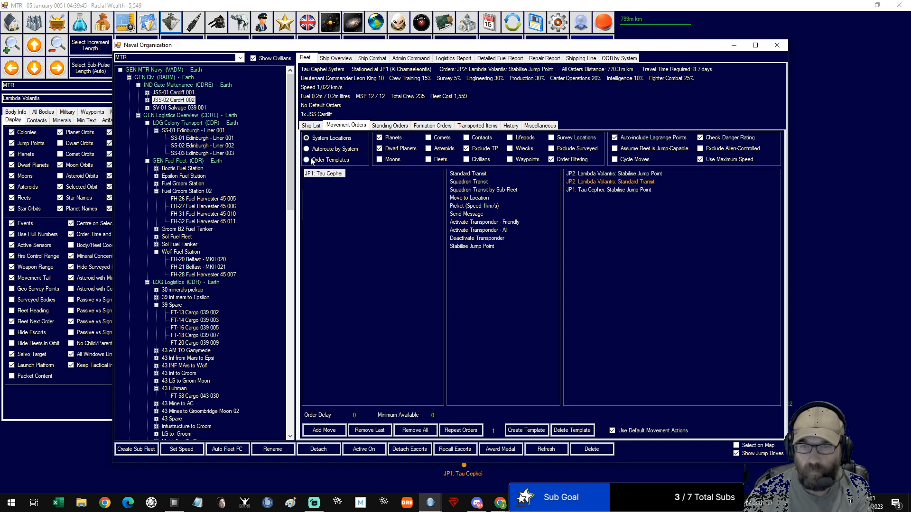
pyautogui.click(323, 174)
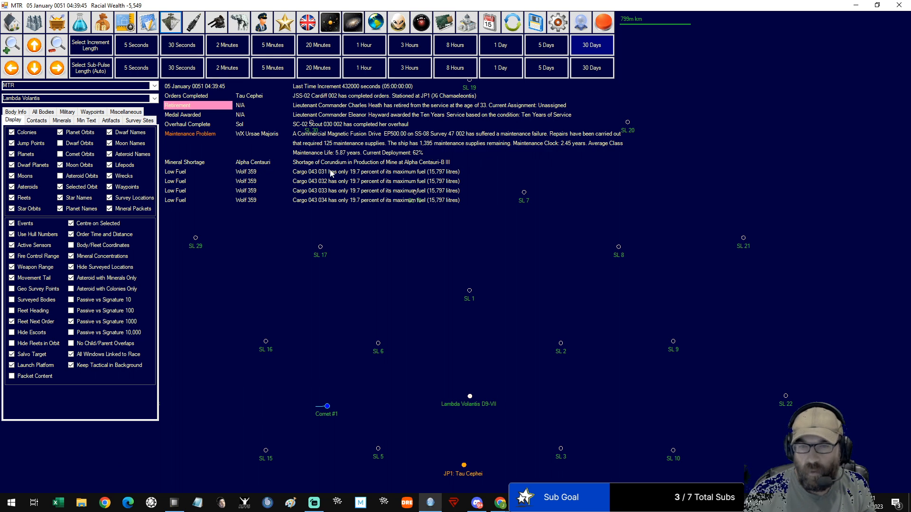
pyautogui.moveTo(334, 182)
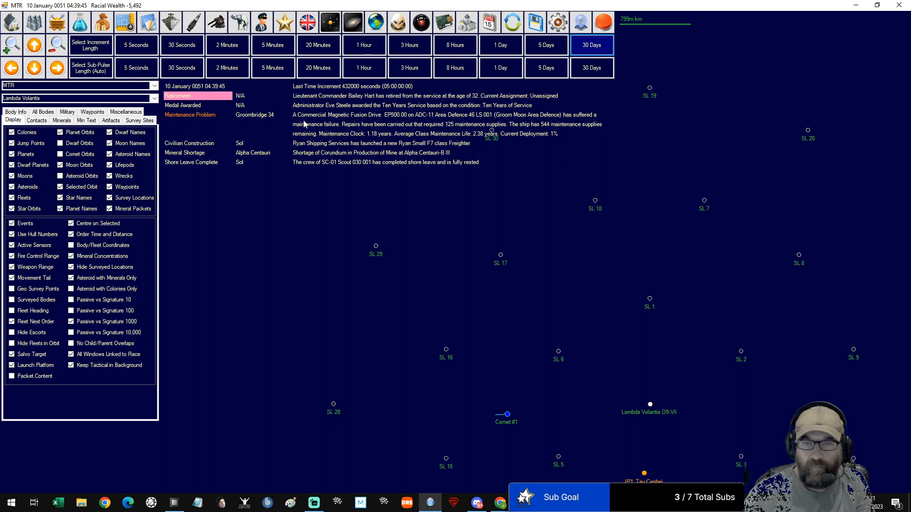
pyautogui.moveTo(427, 119)
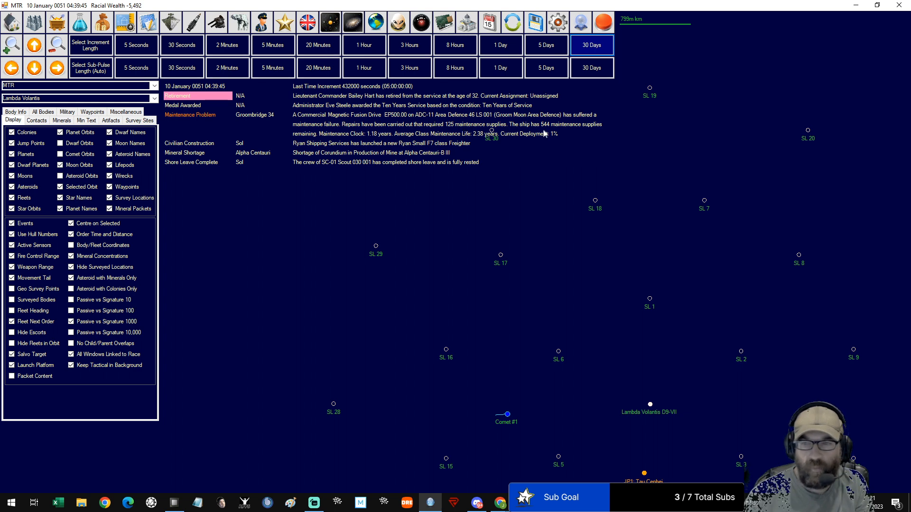
pyautogui.moveTo(572, 130)
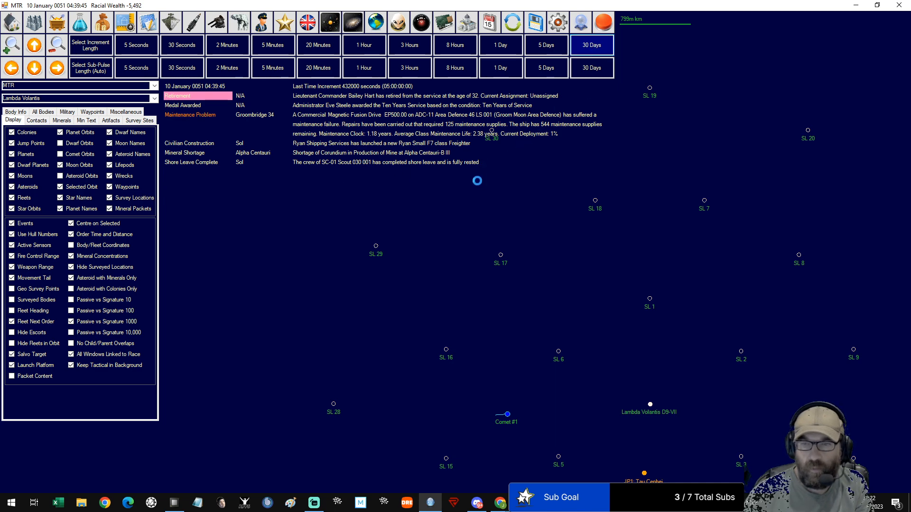
# Advance the game clock in 5-day increments toward 20 January 0051 and read the new events
pyautogui.click(592, 44)
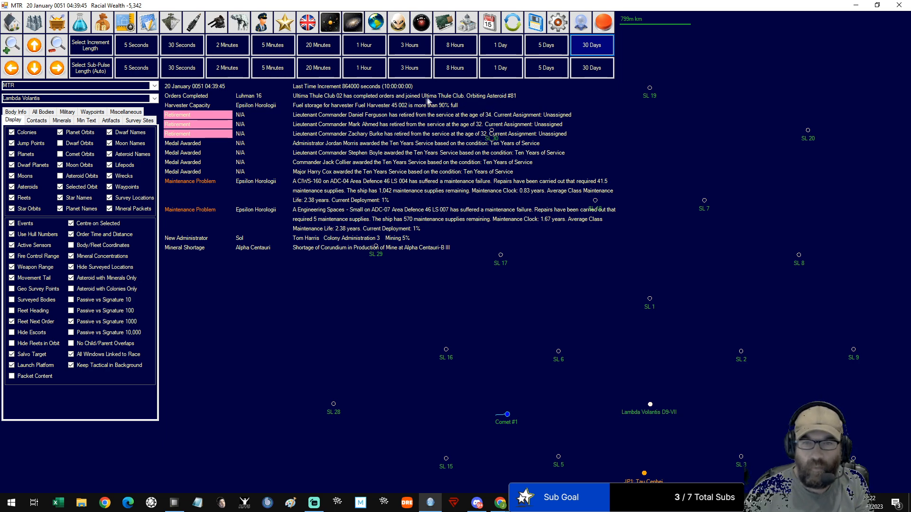
pyautogui.moveTo(293, 114)
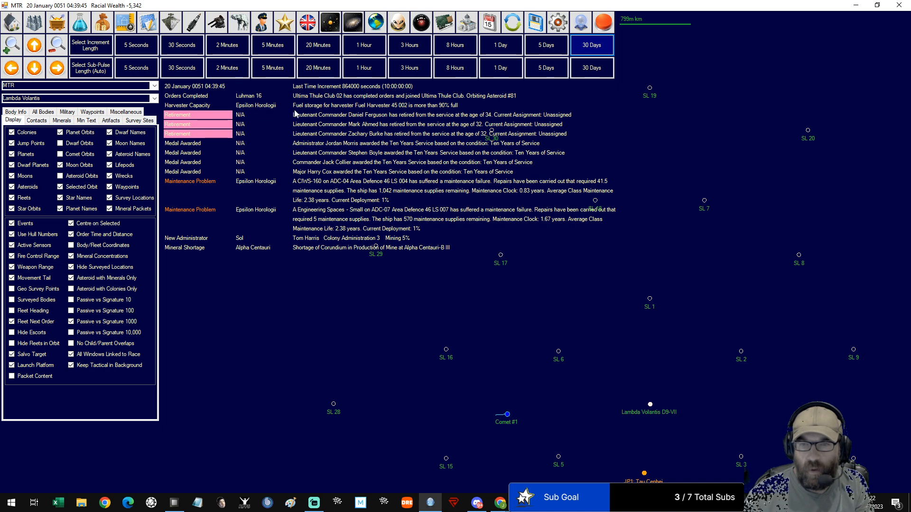
pyautogui.moveTo(327, 129)
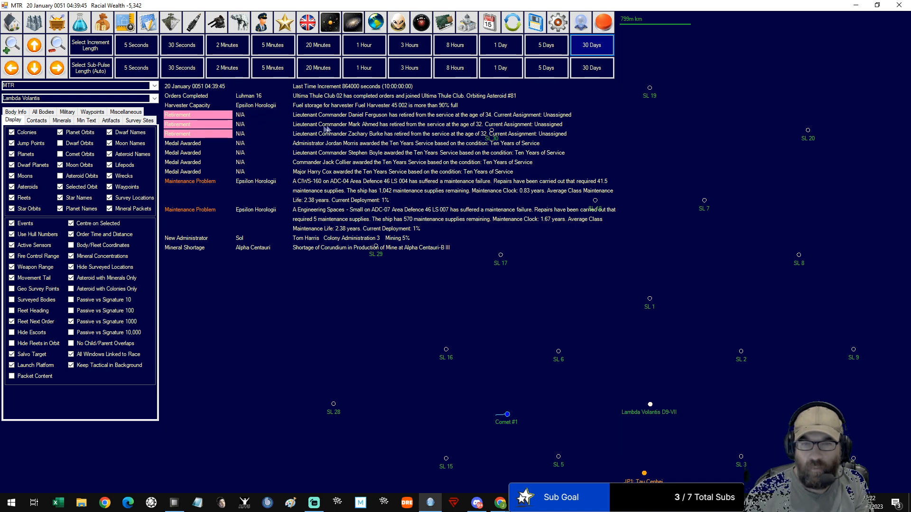
pyautogui.moveTo(406, 202)
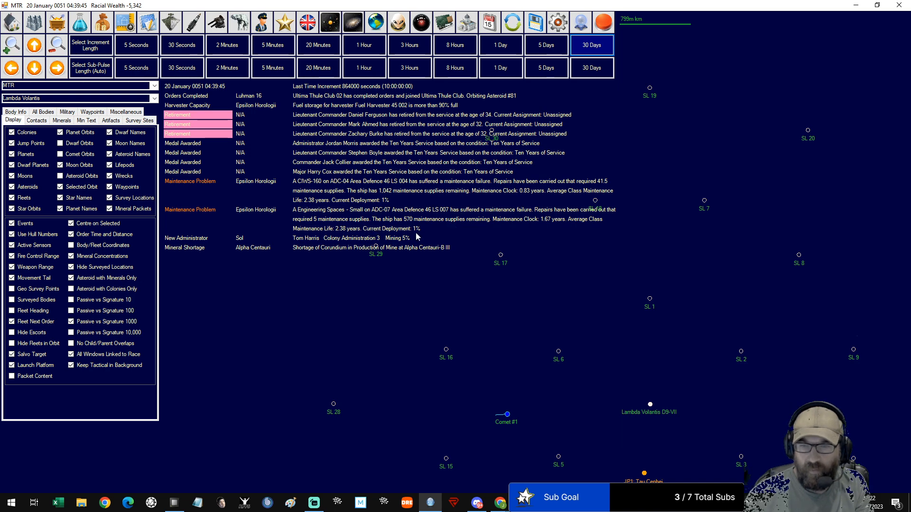
pyautogui.moveTo(342, 238)
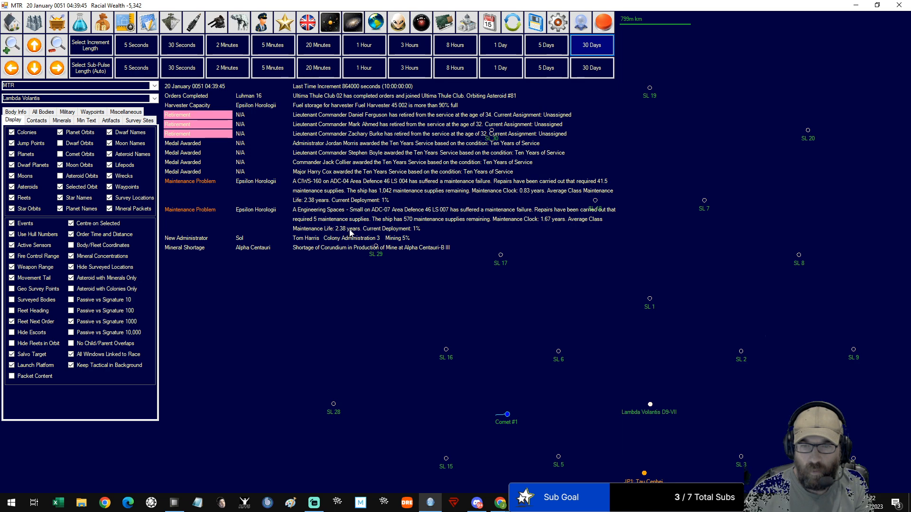
pyautogui.moveTo(266, 254)
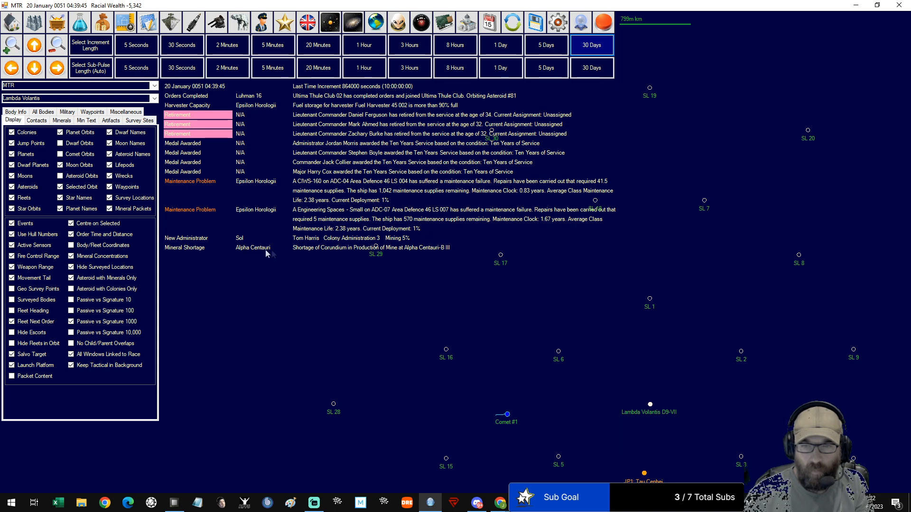
pyautogui.moveTo(363, 270)
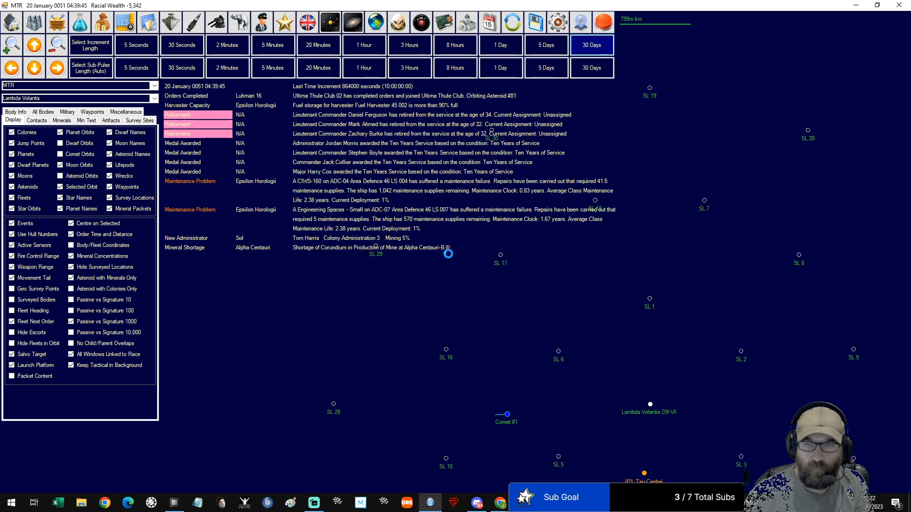
# Advance the game clock further, to 30 January 0051
pyautogui.click(592, 45)
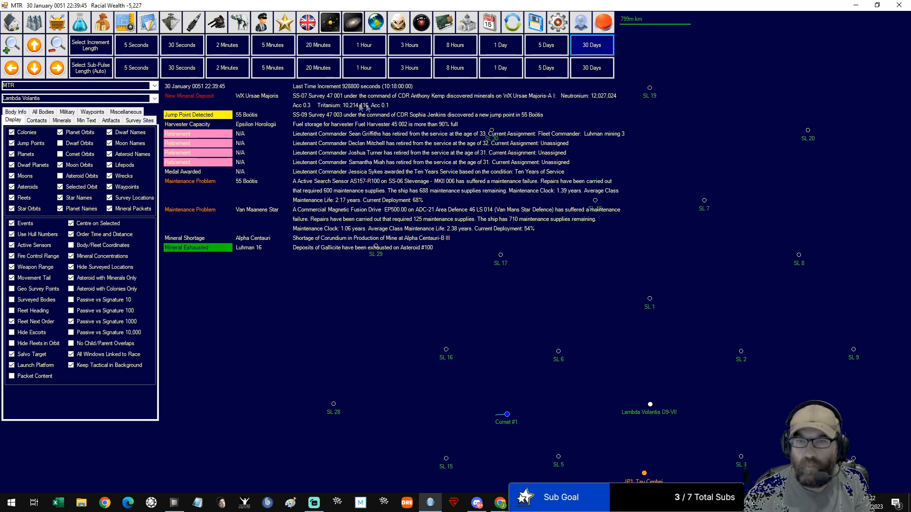
pyautogui.moveTo(600, 106)
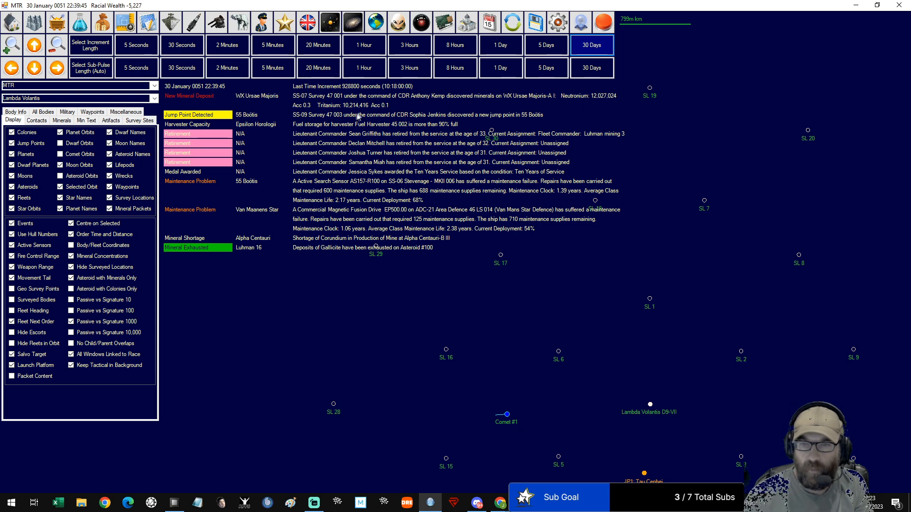
pyautogui.moveTo(405, 111)
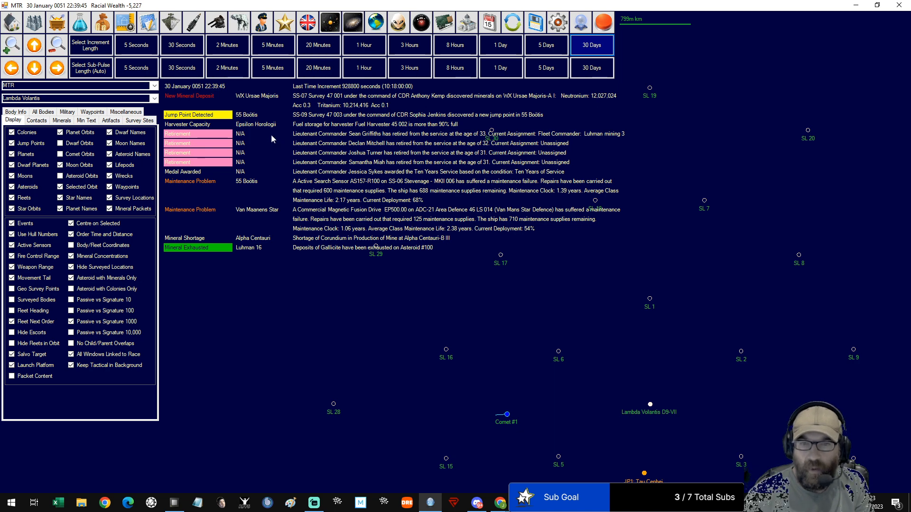
pyautogui.moveTo(269, 129)
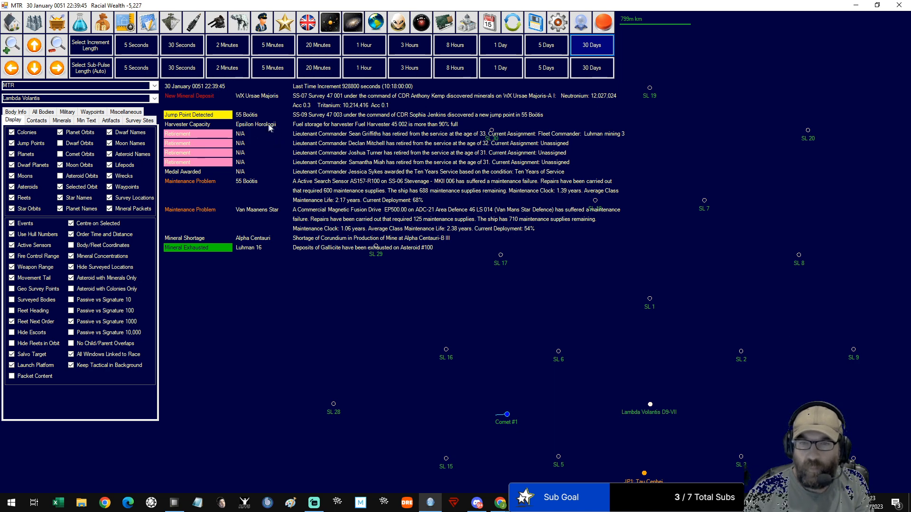
pyautogui.moveTo(458, 122)
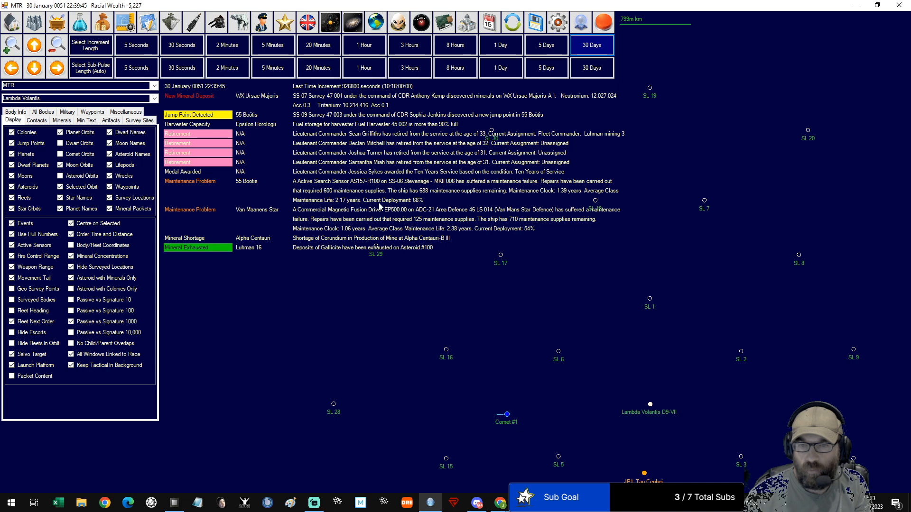
pyautogui.moveTo(440, 207)
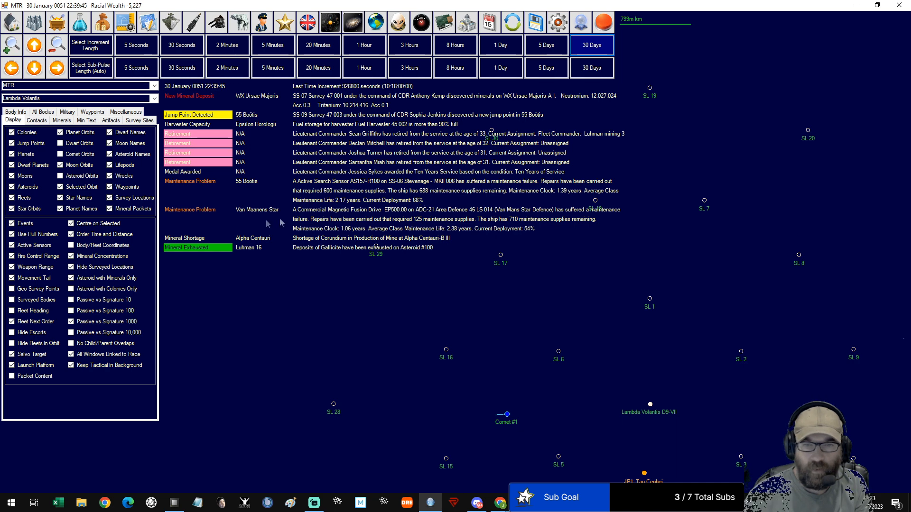
pyautogui.moveTo(226, 224)
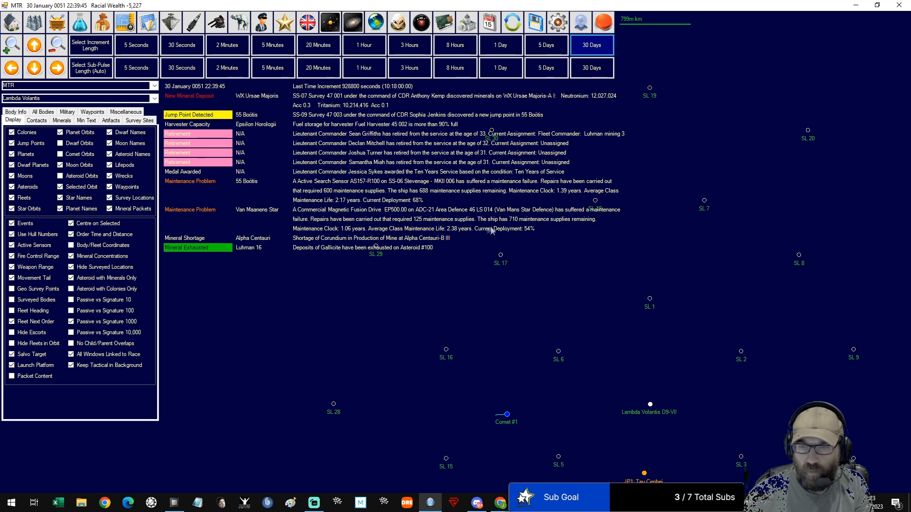
pyautogui.moveTo(445, 245)
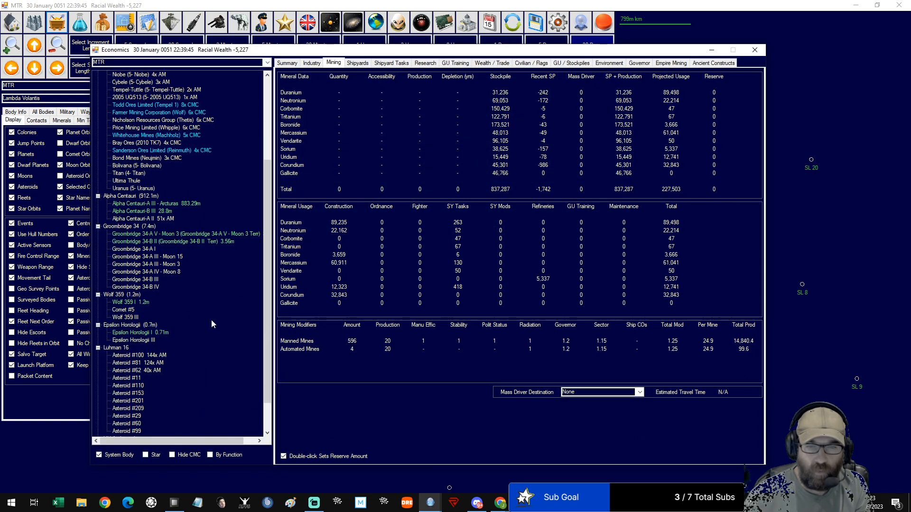
# Show Luhman 16 Asteroid #100: 144 orbital mining modules producing duranium and uridium
pyautogui.scroll(-3)
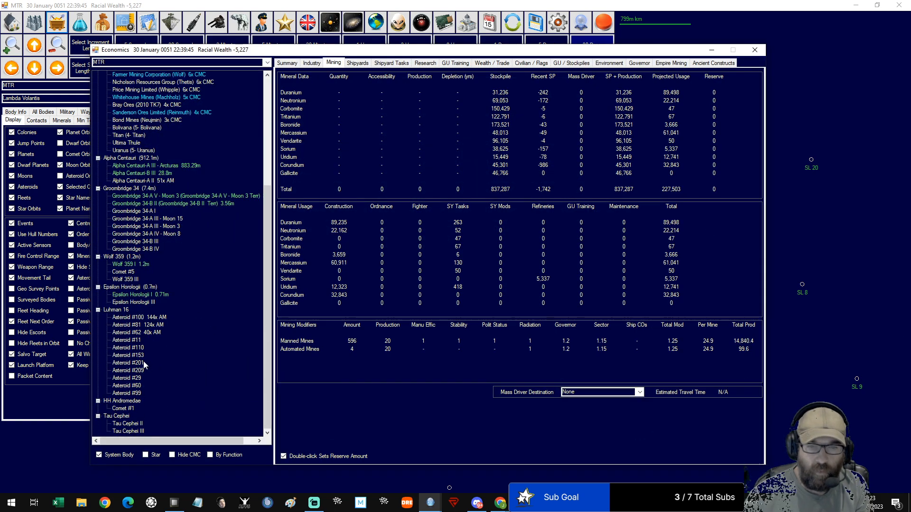
pyautogui.click(138, 317)
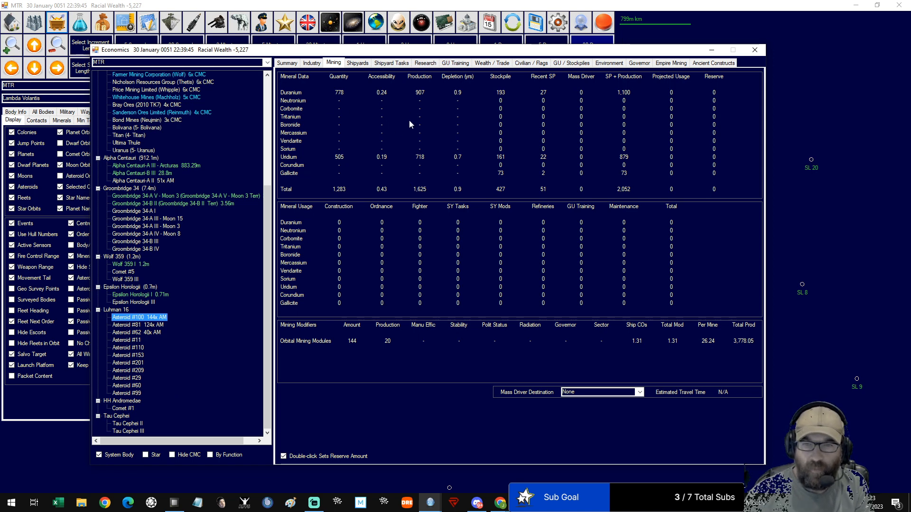
pyautogui.moveTo(365, 170)
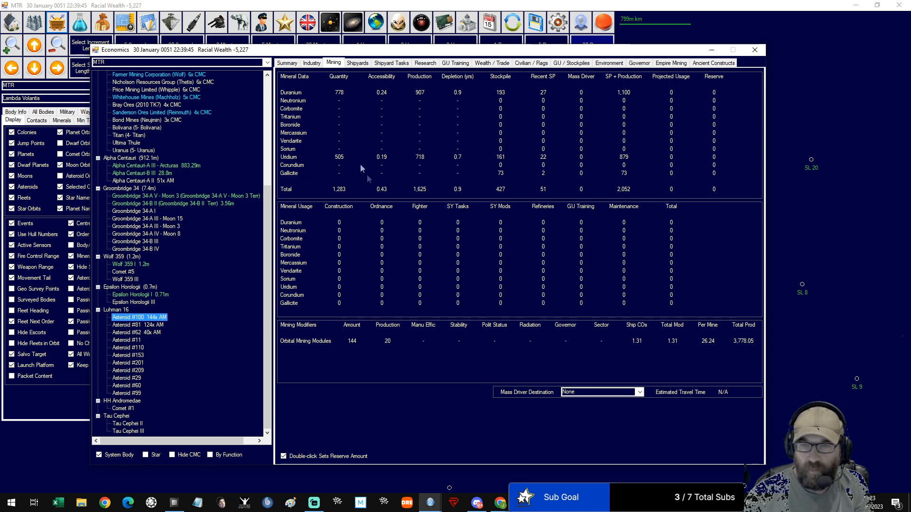
pyautogui.moveTo(766, 41)
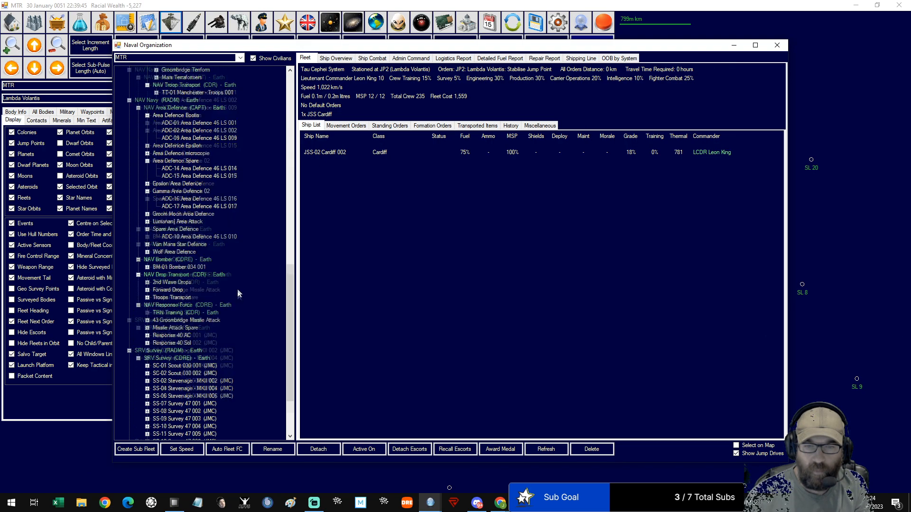
# Split the two TK Aberdeen tankers out of the Ultima Thule Club fleet
pyautogui.scroll(-3)
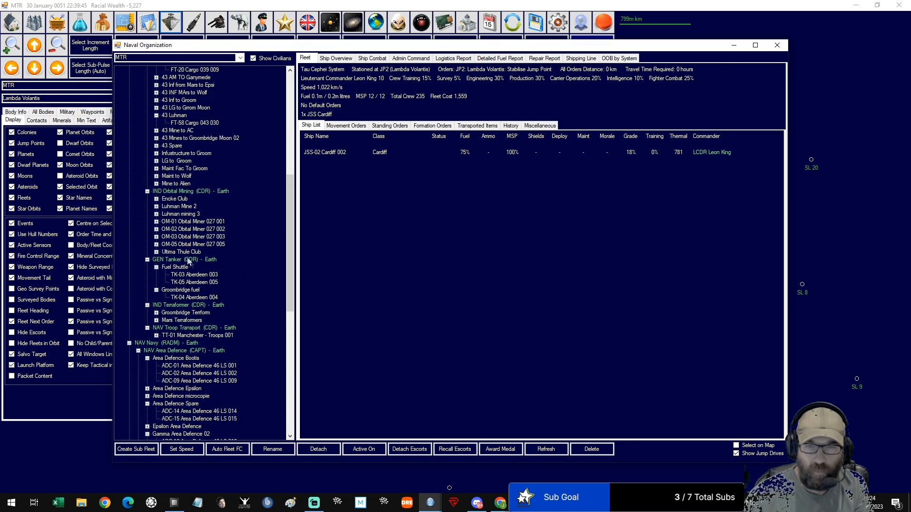
pyautogui.click(181, 251)
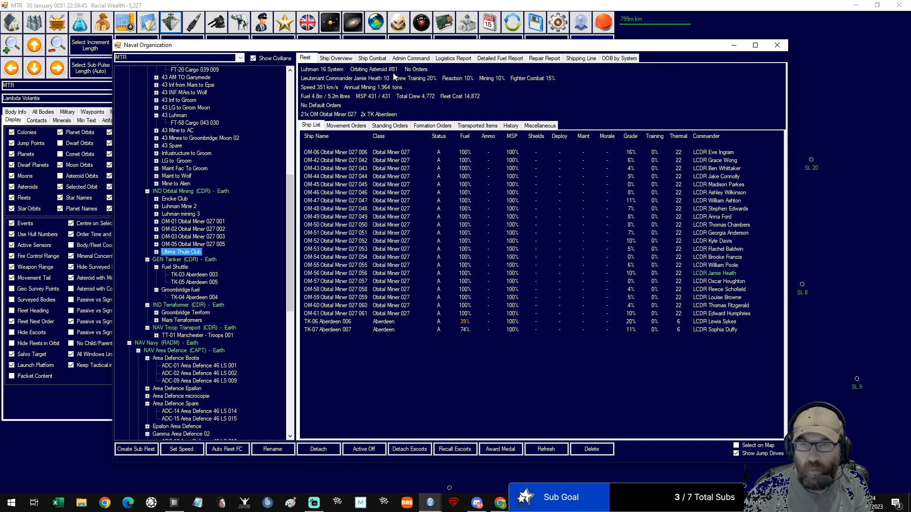
pyautogui.moveTo(440, 343)
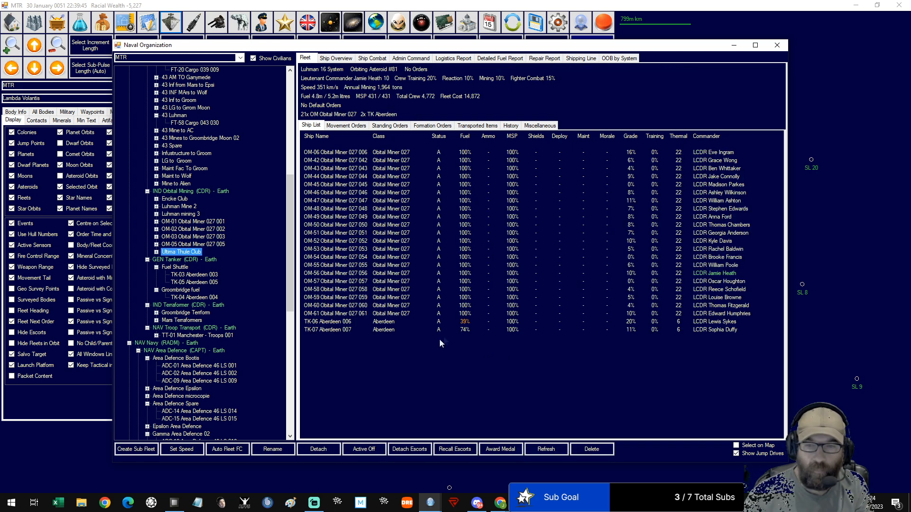
pyautogui.click(328, 325)
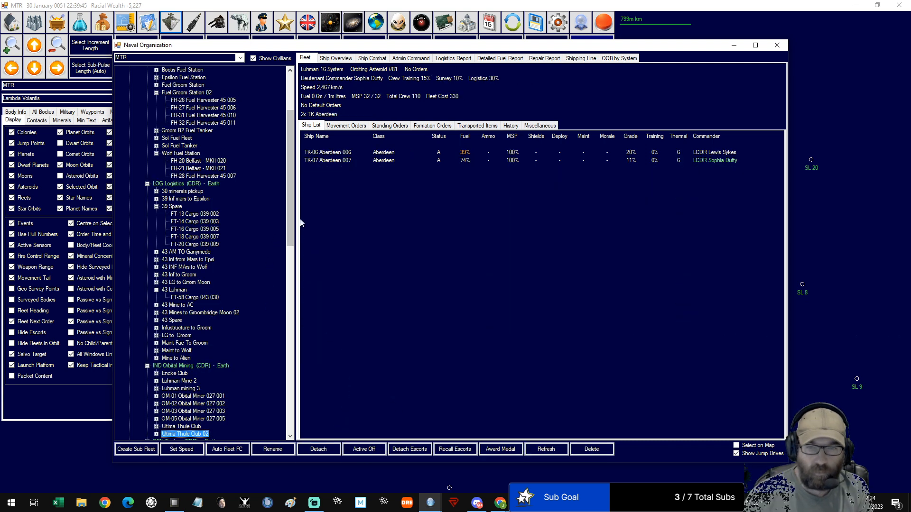
# Look over the Encke Club, Luhman Mine 2 and Luhman mining 3 fleets
pyautogui.scroll(-3)
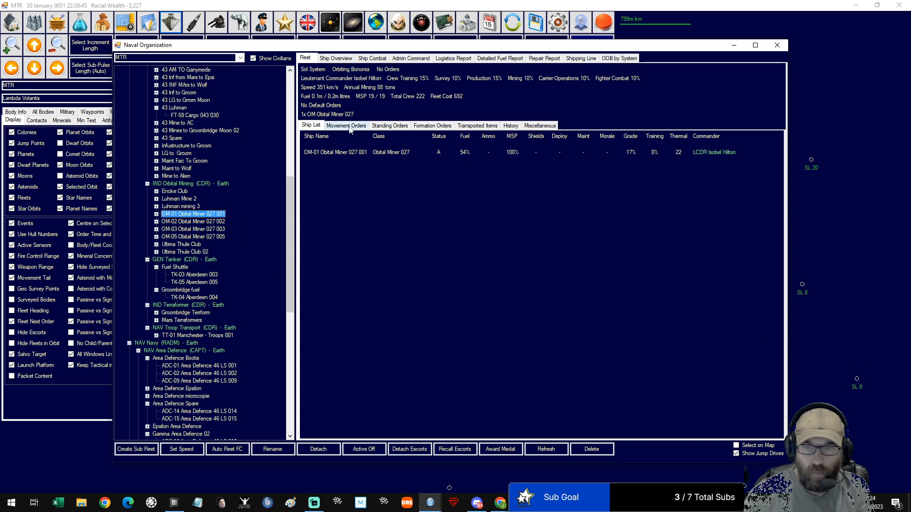
pyautogui.click(175, 192)
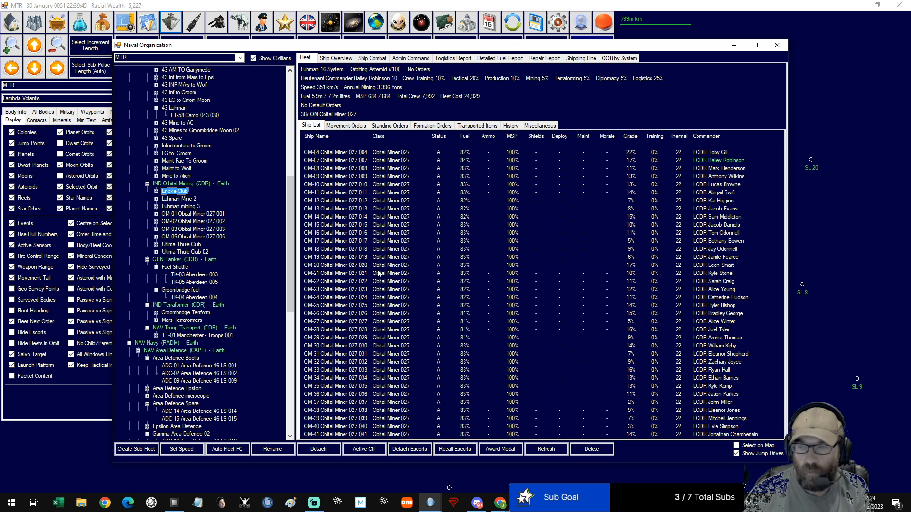
pyautogui.click(346, 124)
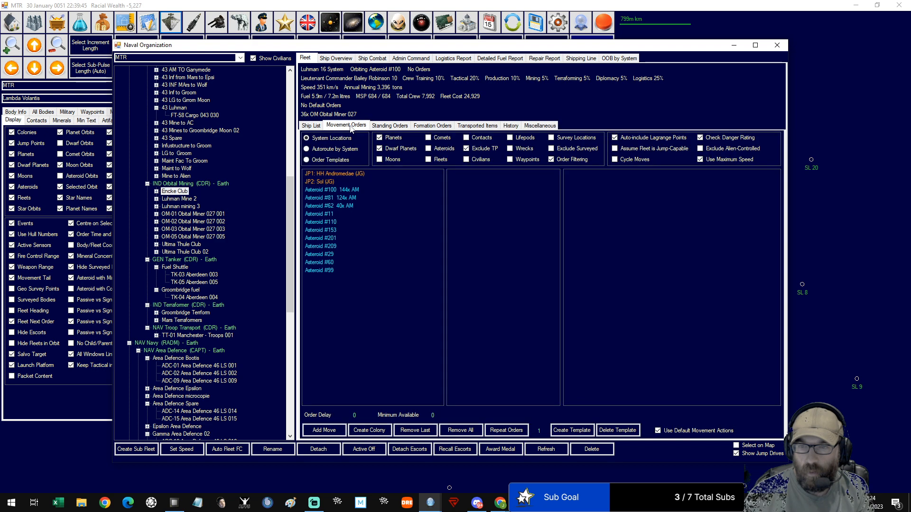
pyautogui.click(310, 126)
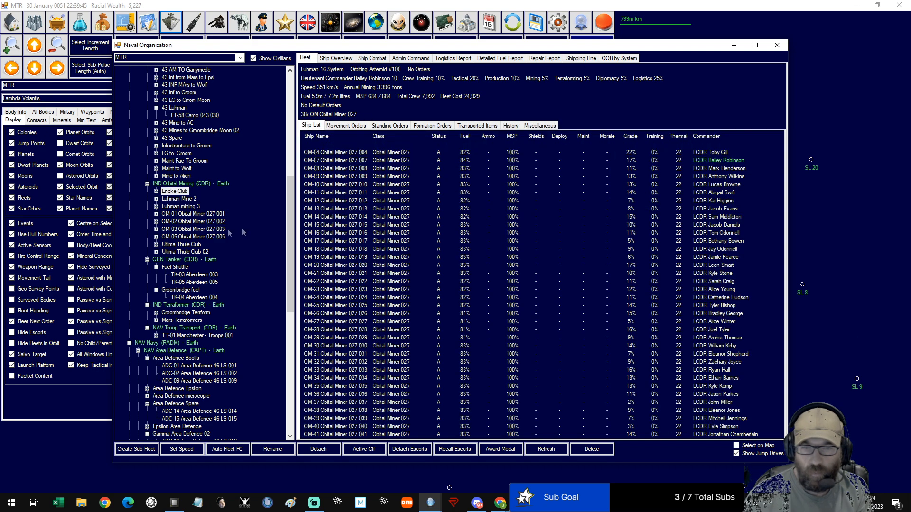
pyautogui.click(179, 199)
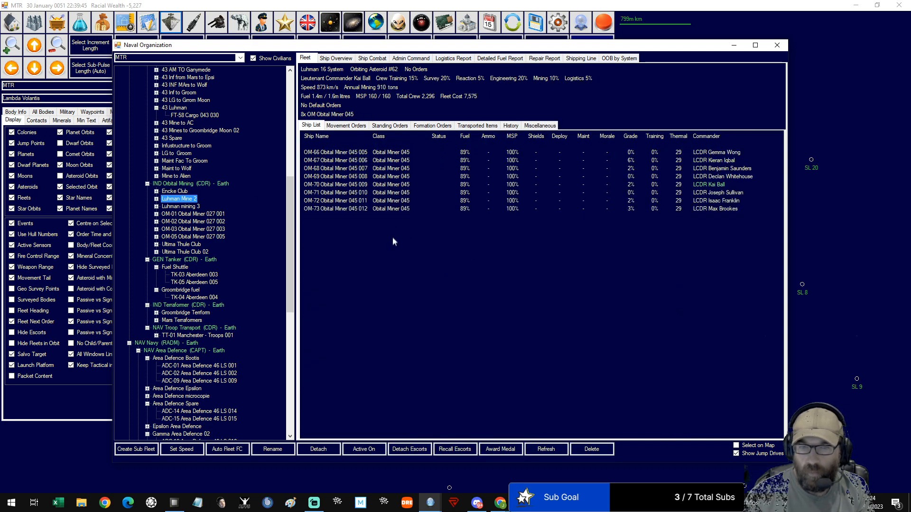
pyautogui.click(180, 206)
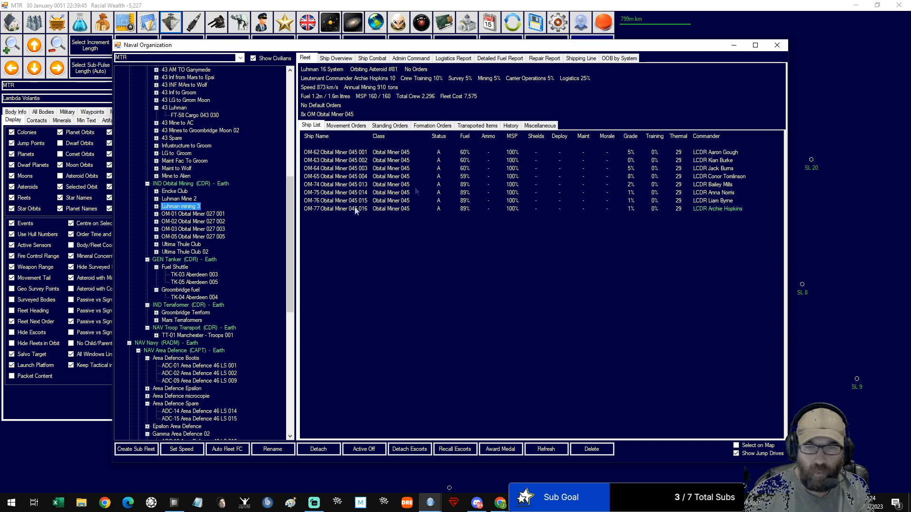
# Order the new Ultima Thule Club 02 tanker fleet to join Luhman mining 3
pyautogui.click(185, 252)
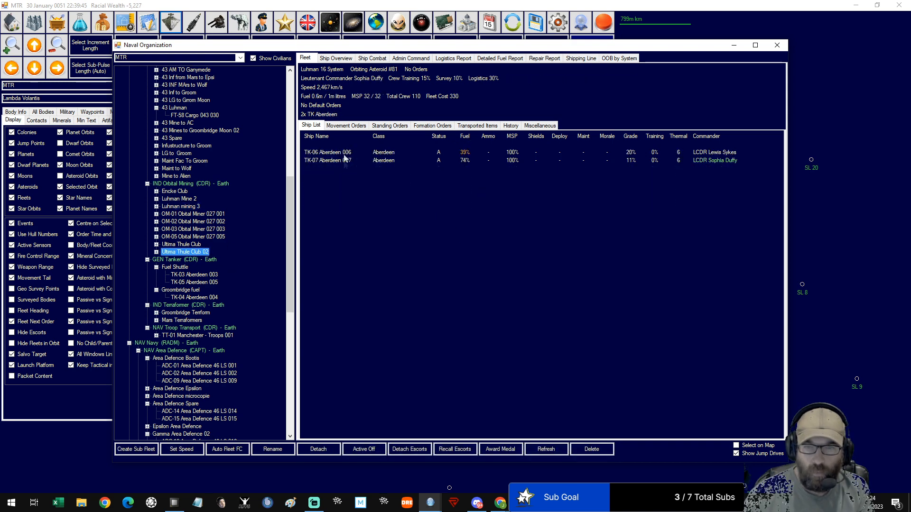
pyautogui.click(345, 125)
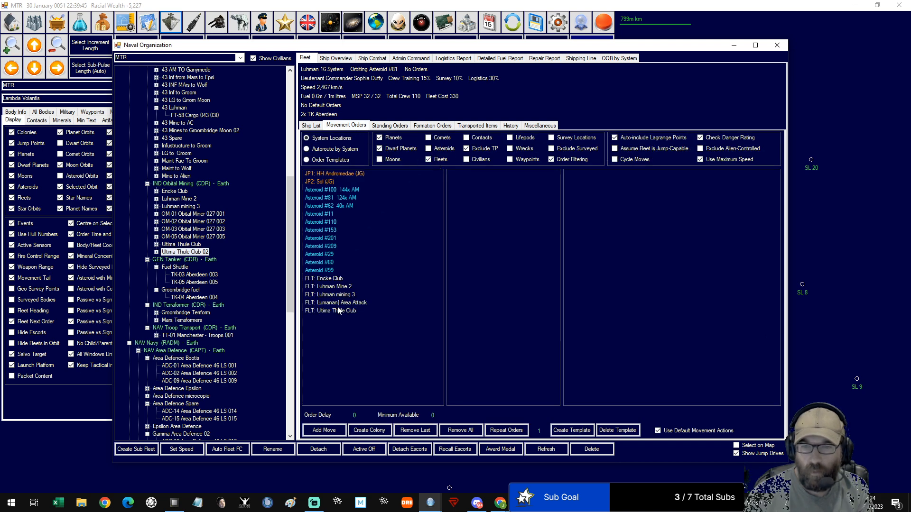
pyautogui.click(330, 295)
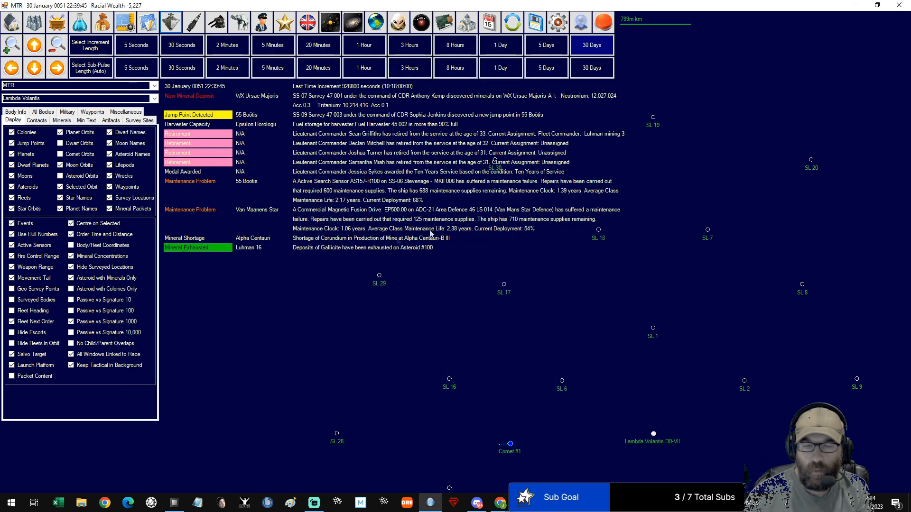
pyautogui.moveTo(535, 250)
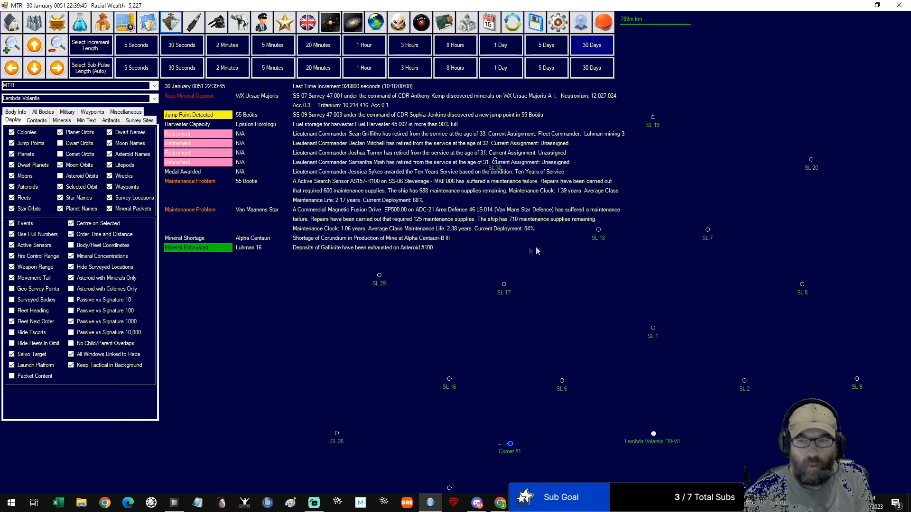
# Advance time by 6 hours, then 14 days, to 14 February 0051
pyautogui.click(592, 44)
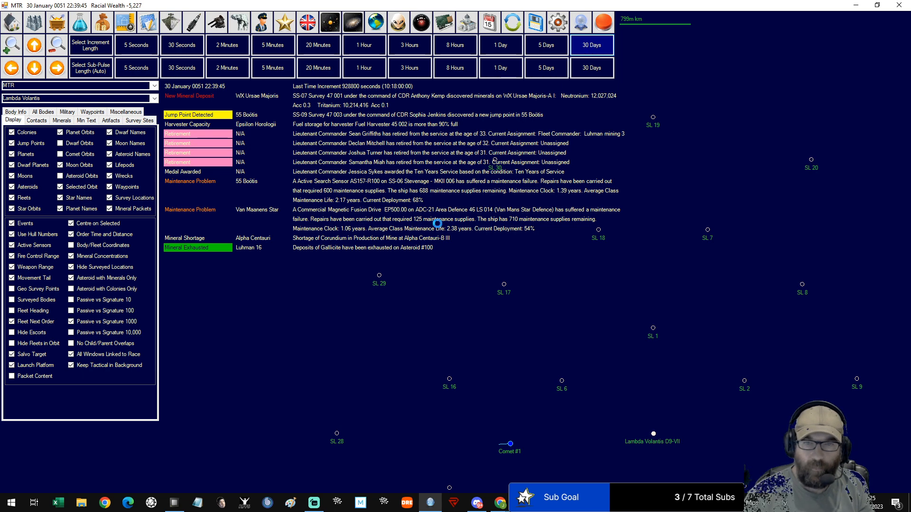
pyautogui.click(592, 45)
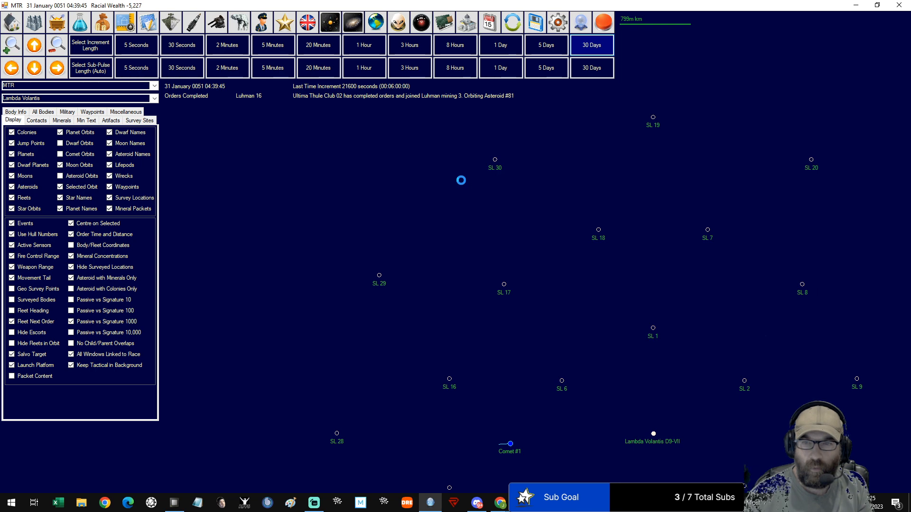
pyautogui.click(592, 44)
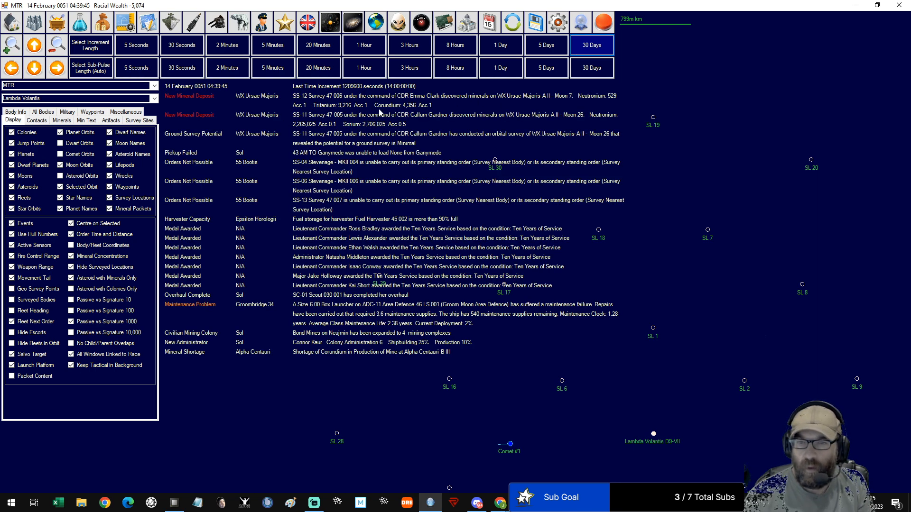
pyautogui.moveTo(598, 104)
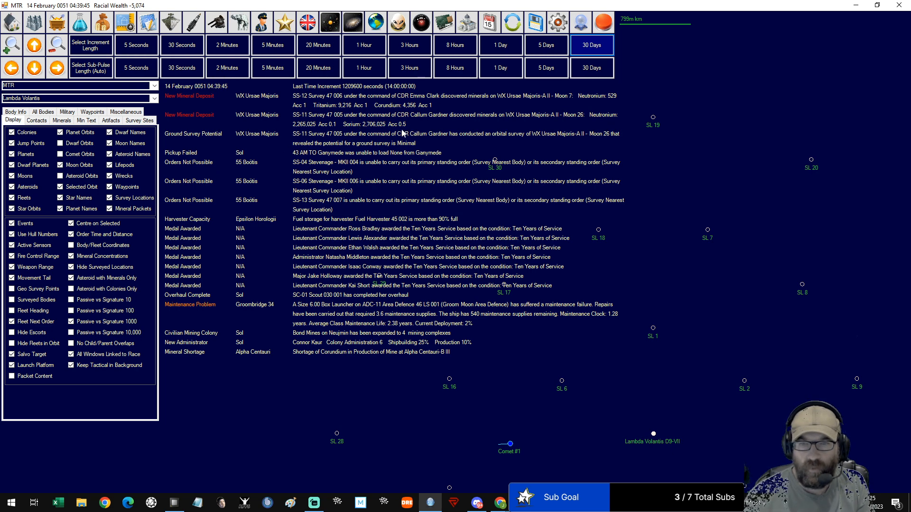
pyautogui.moveTo(276, 145)
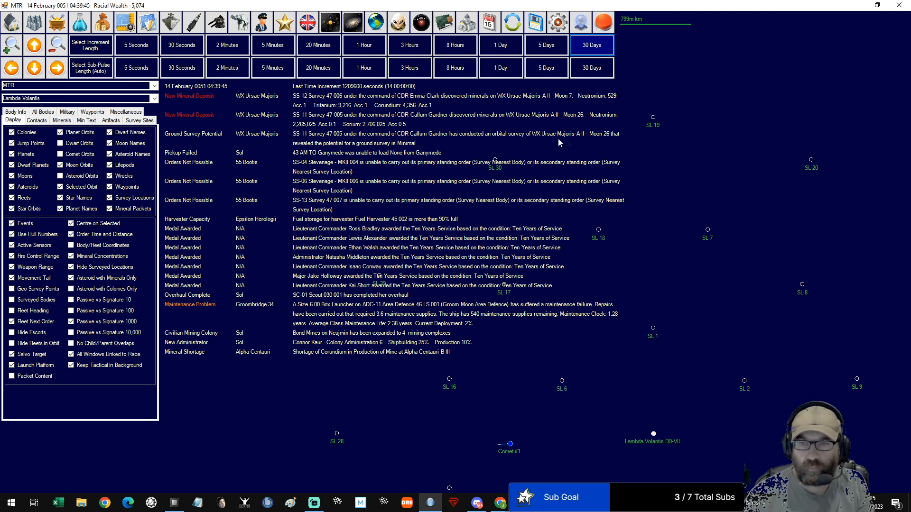
pyautogui.moveTo(269, 168)
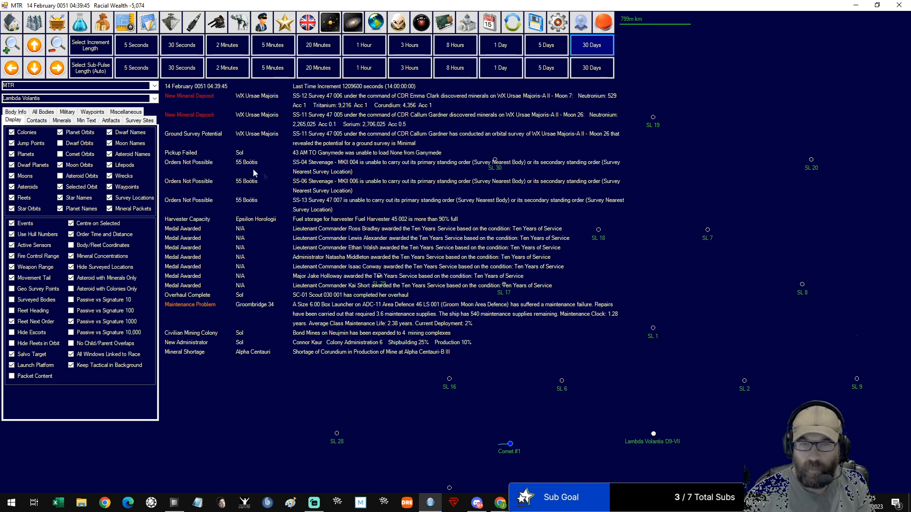
pyautogui.moveTo(422, 175)
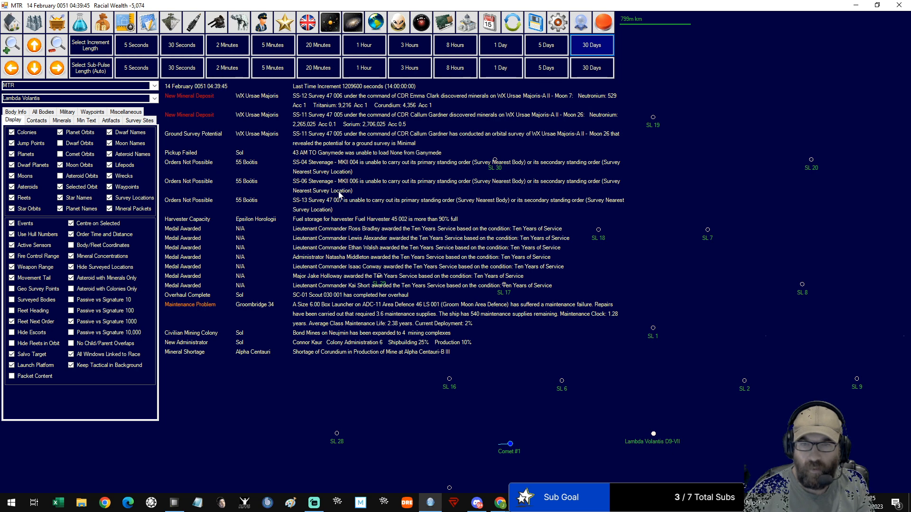
pyautogui.moveTo(358, 203)
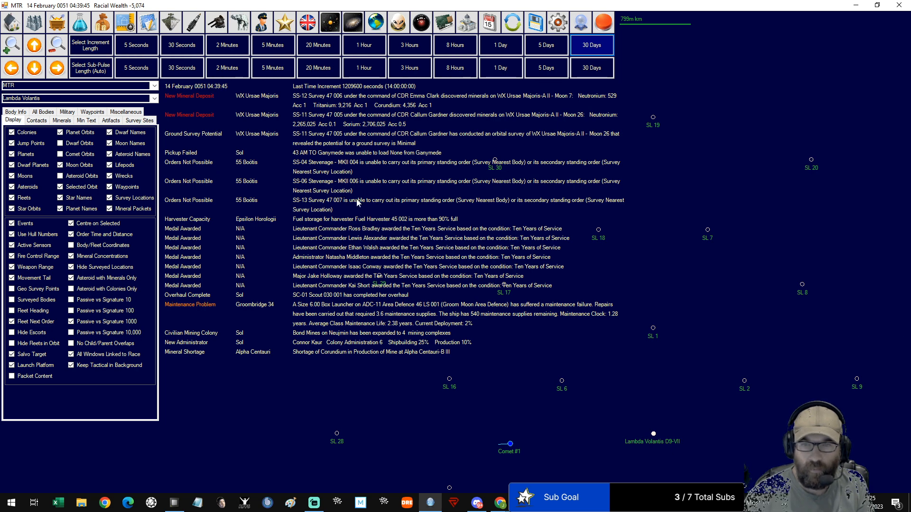
pyautogui.moveTo(356, 197)
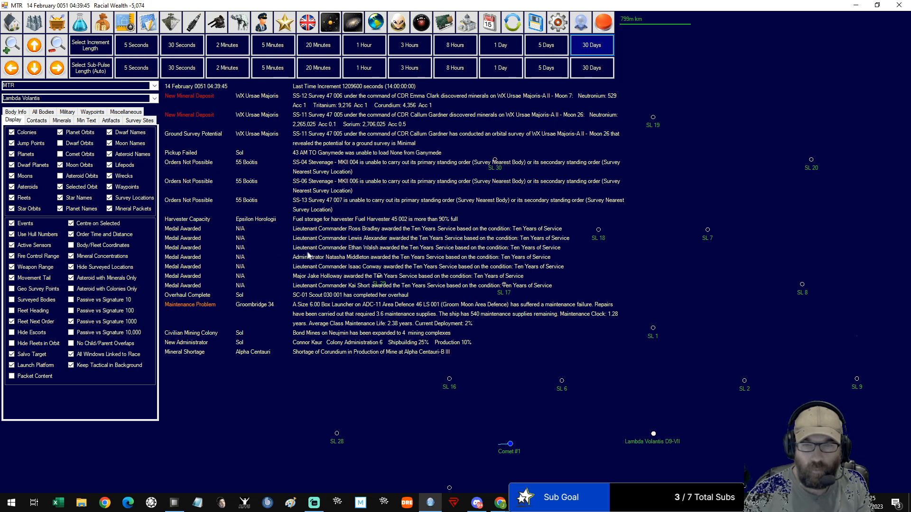
pyautogui.moveTo(264, 249)
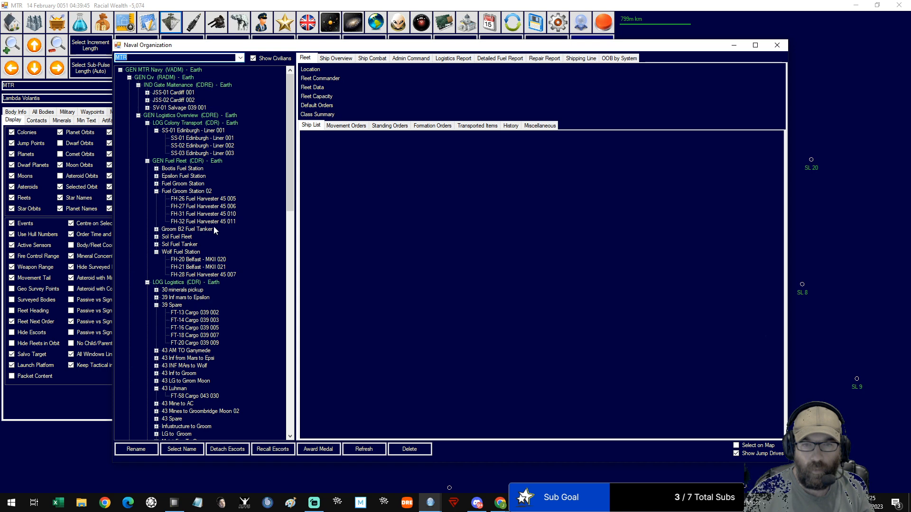
# Merge scouts SC-01 and SC-02 into one fleet and queue transits toward Wolf 359
pyautogui.scroll(-3)
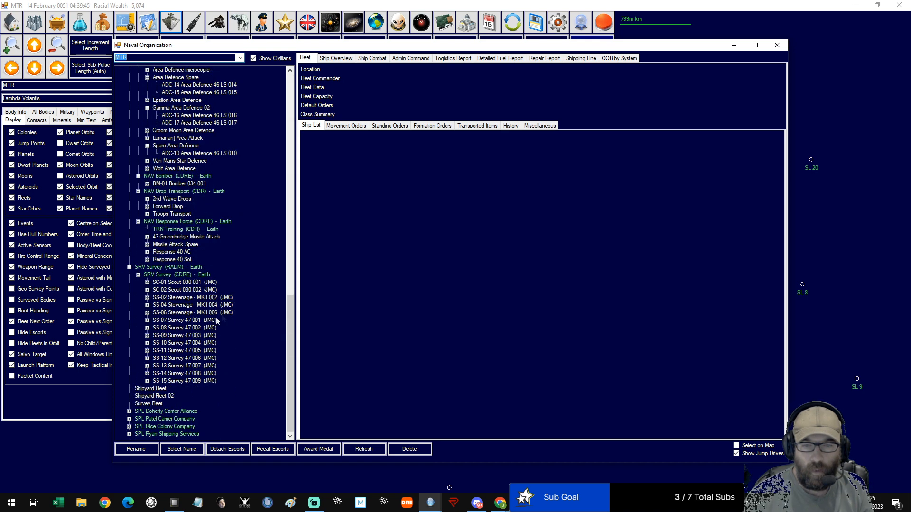
pyautogui.click(184, 290)
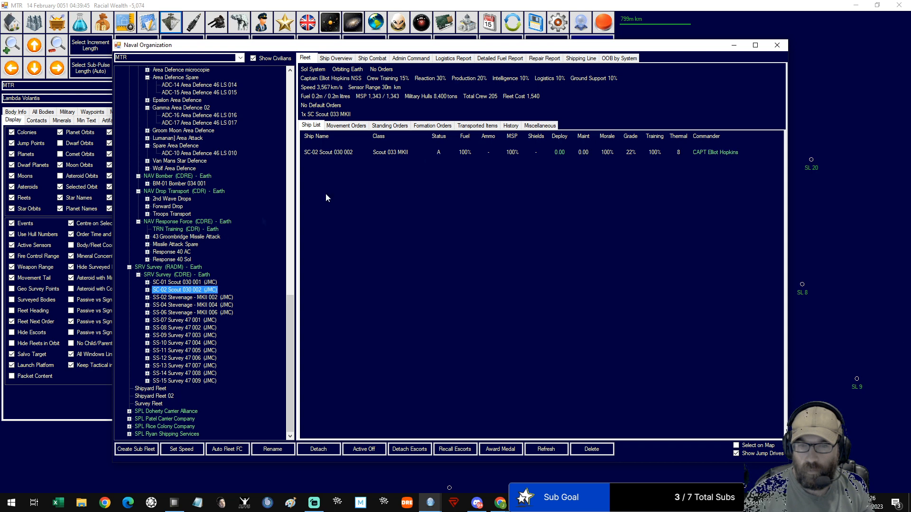
pyautogui.click(184, 282)
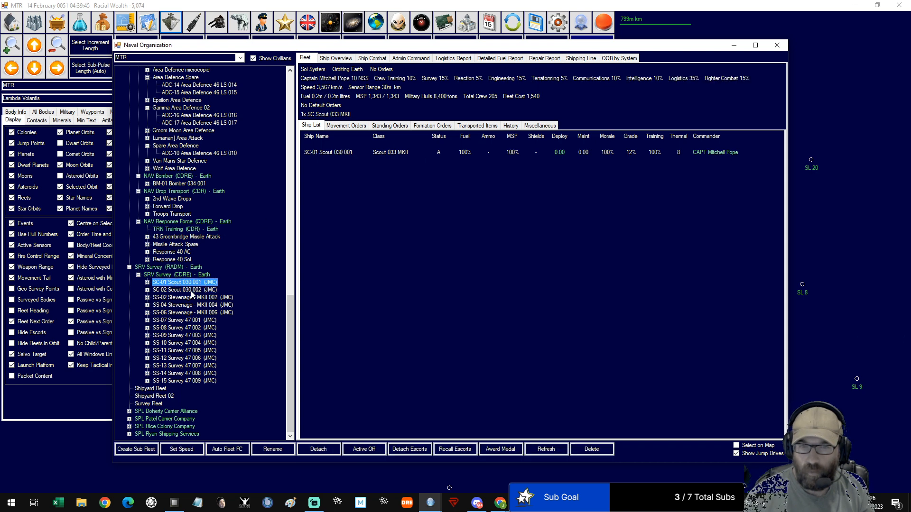
pyautogui.click(183, 290)
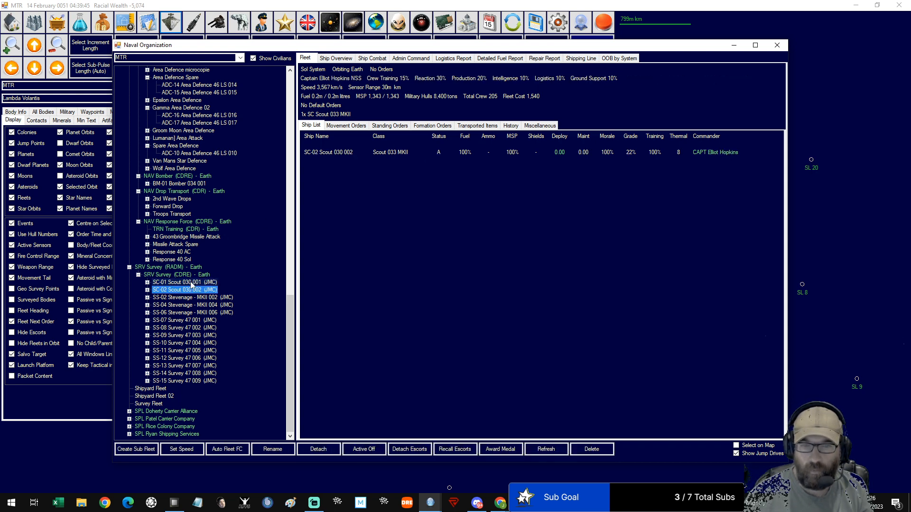
pyautogui.click(345, 124)
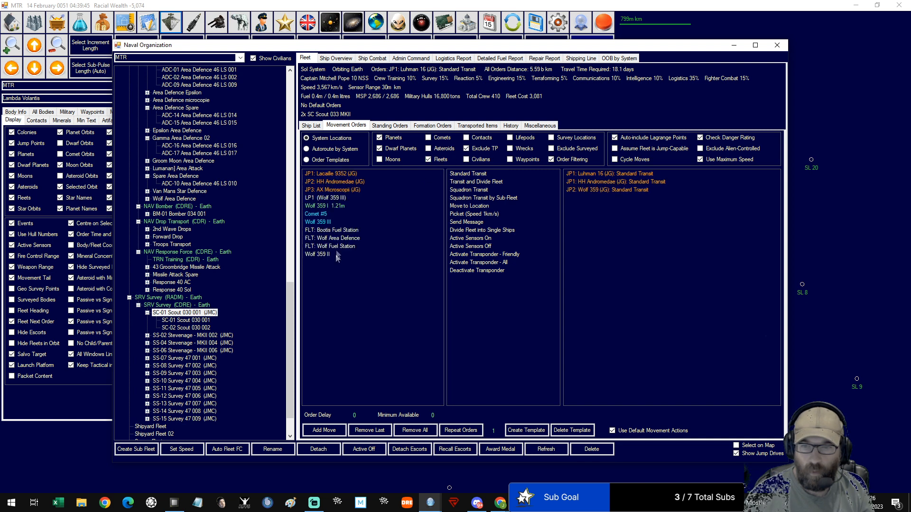
# Add Wolf Fuel Station refuel, transits via Zeta Sextantis, FN Virginis, Omega Ceti, then divide fleet
pyautogui.click(330, 246)
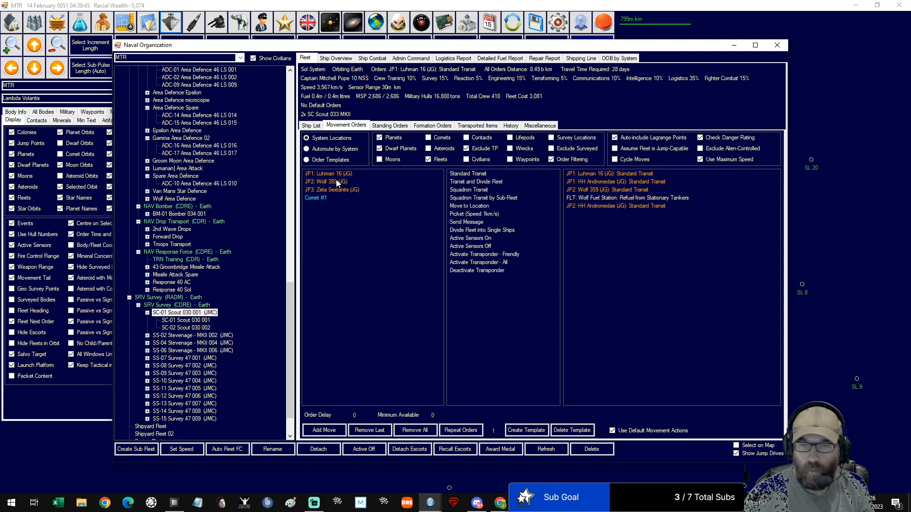
pyautogui.click(331, 189)
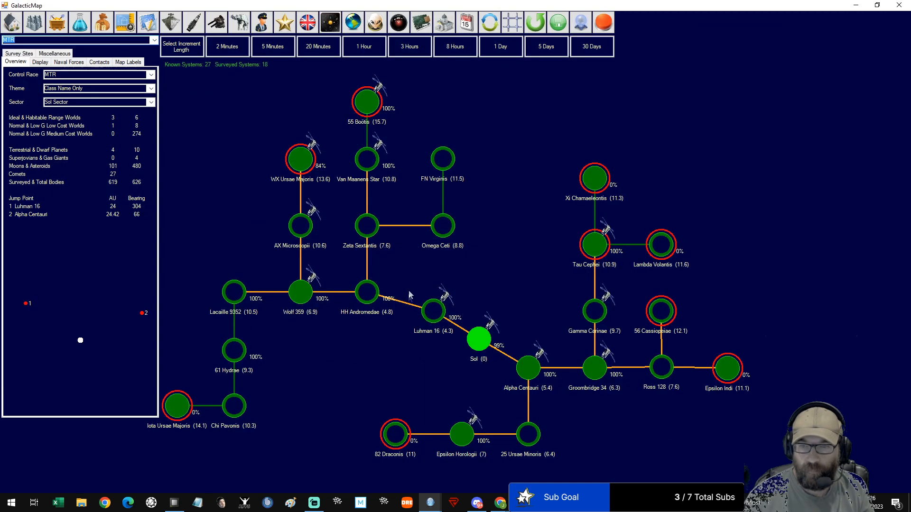
pyautogui.moveTo(366, 241)
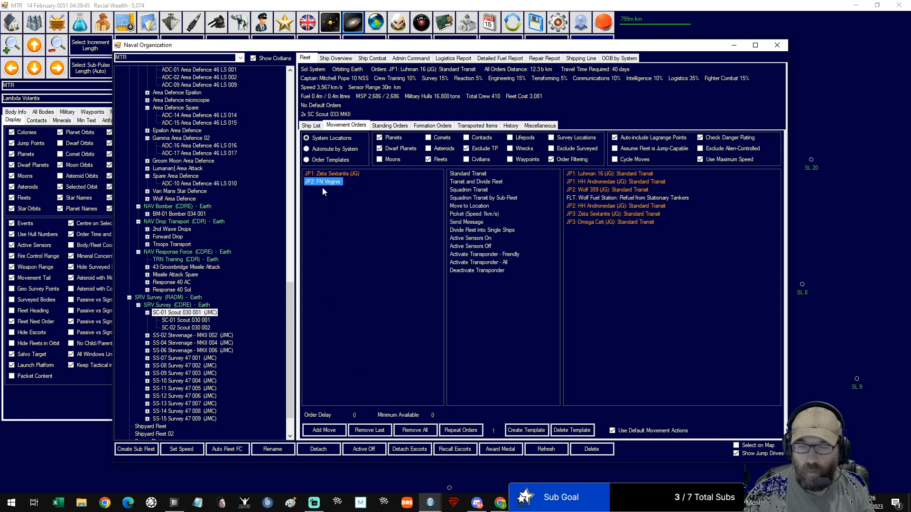
pyautogui.moveTo(326, 187)
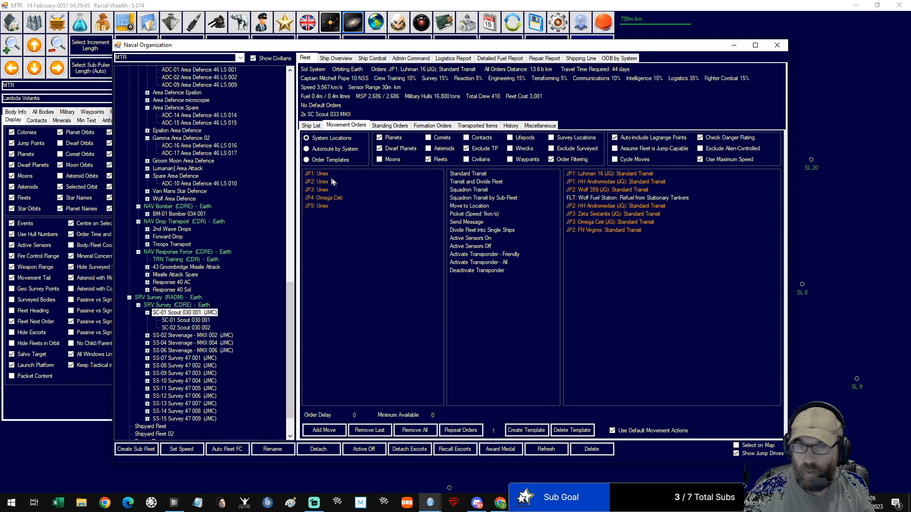
pyautogui.click(318, 174)
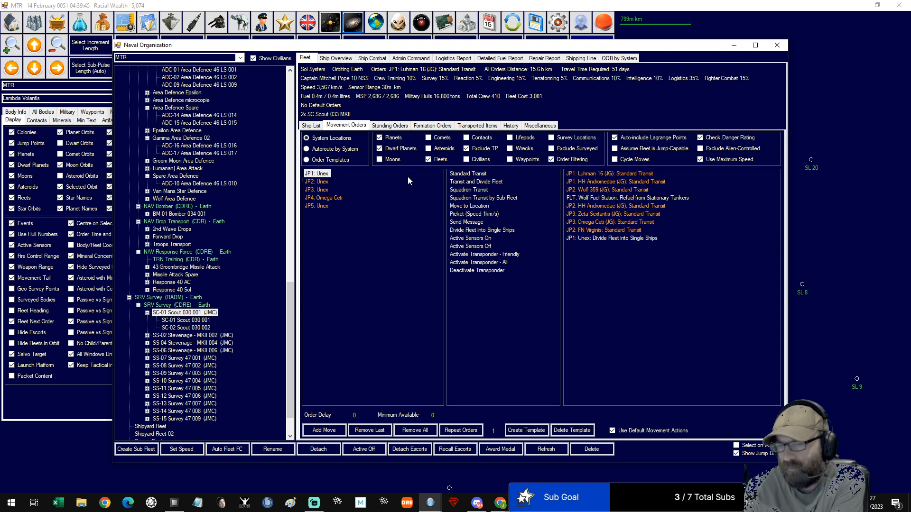
pyautogui.moveTo(251, 176)
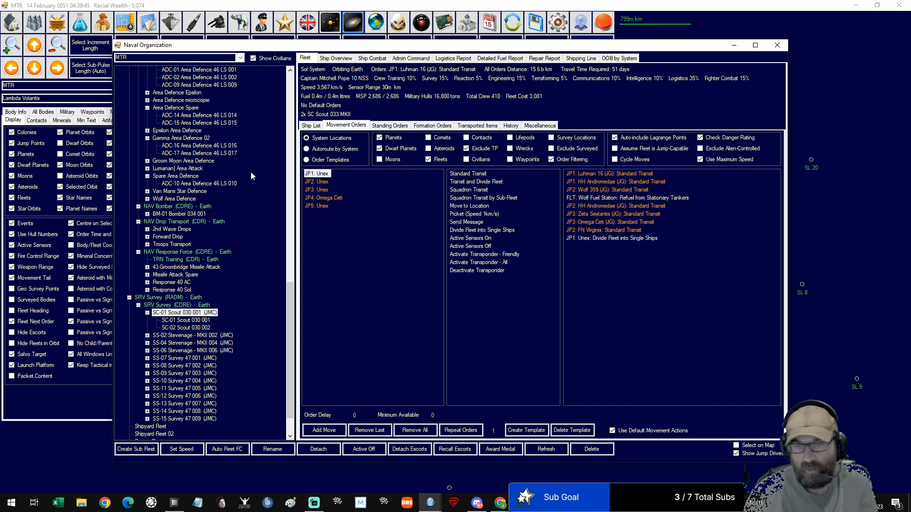
pyautogui.click(316, 189)
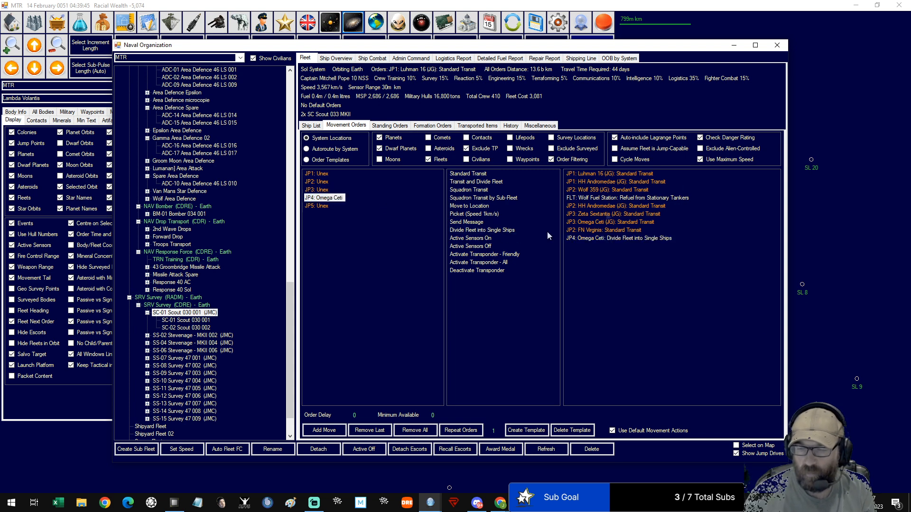
pyautogui.moveTo(612, 68)
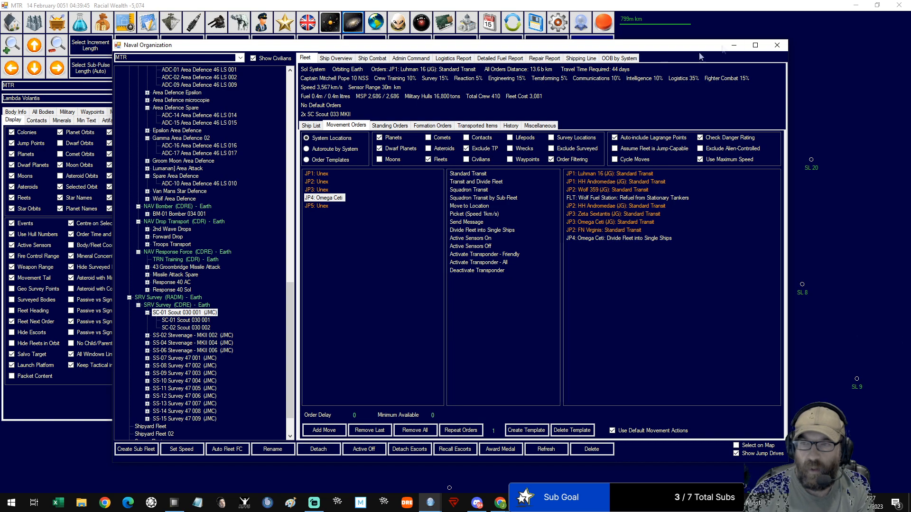
pyautogui.moveTo(776, 44)
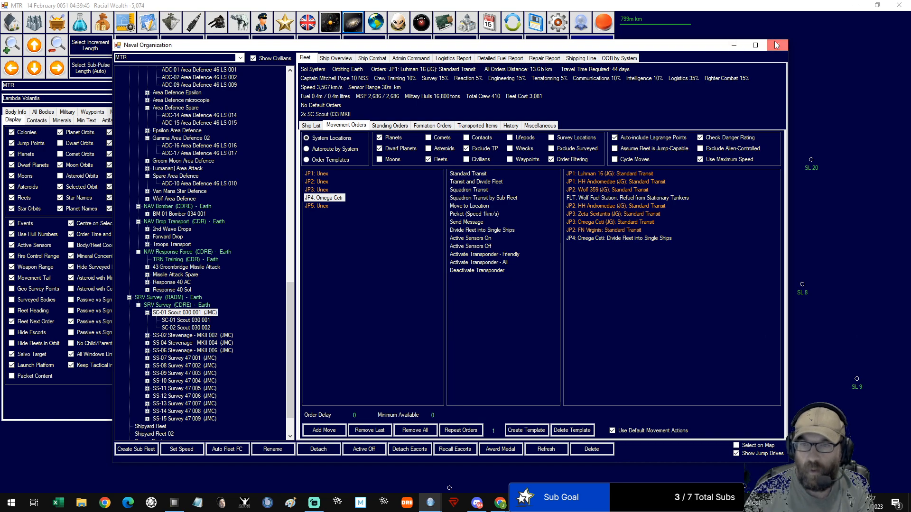
# Check JSS-01 and JSS-02 Cardiff movement orders, then bring up the Galactic Map
pyautogui.click(353, 22)
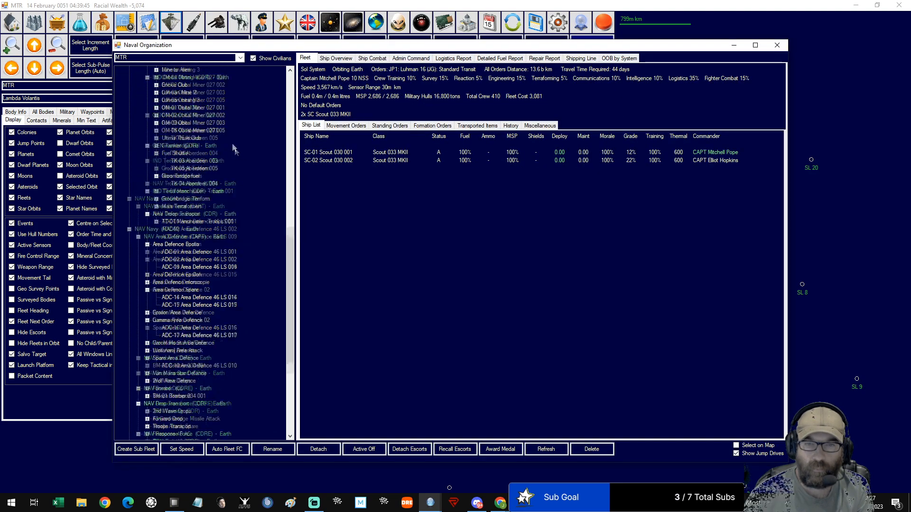
pyautogui.click(175, 93)
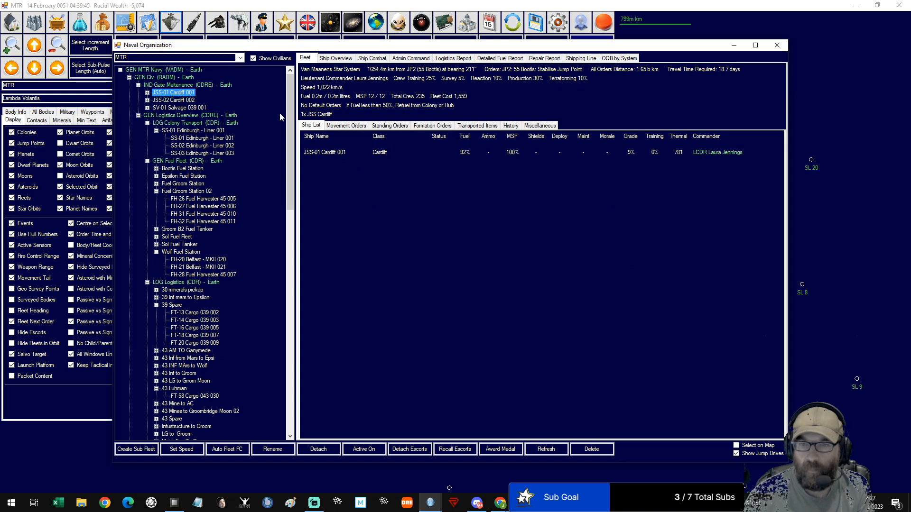
pyautogui.click(346, 125)
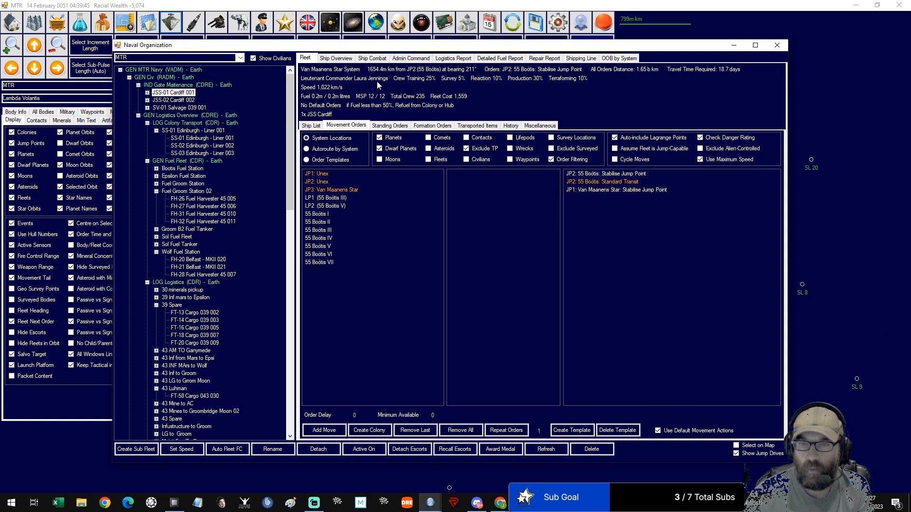
pyautogui.moveTo(398, 84)
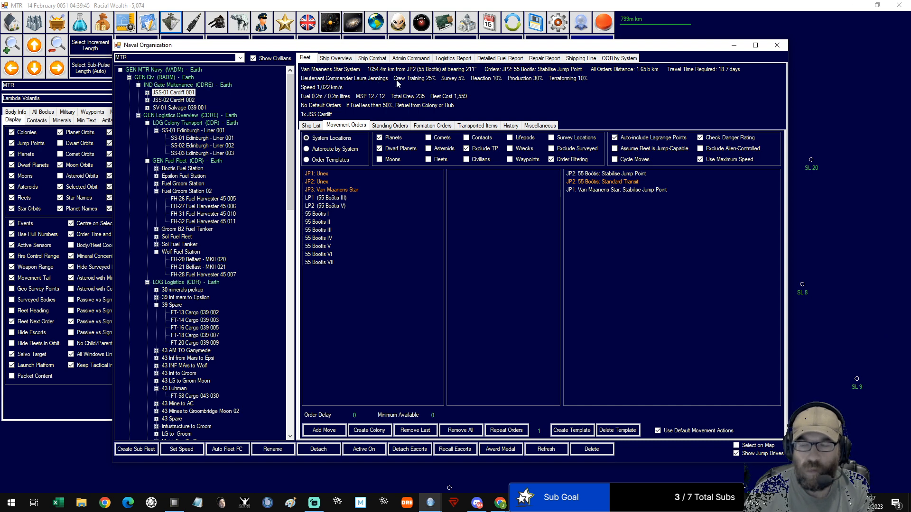
pyautogui.click(173, 100)
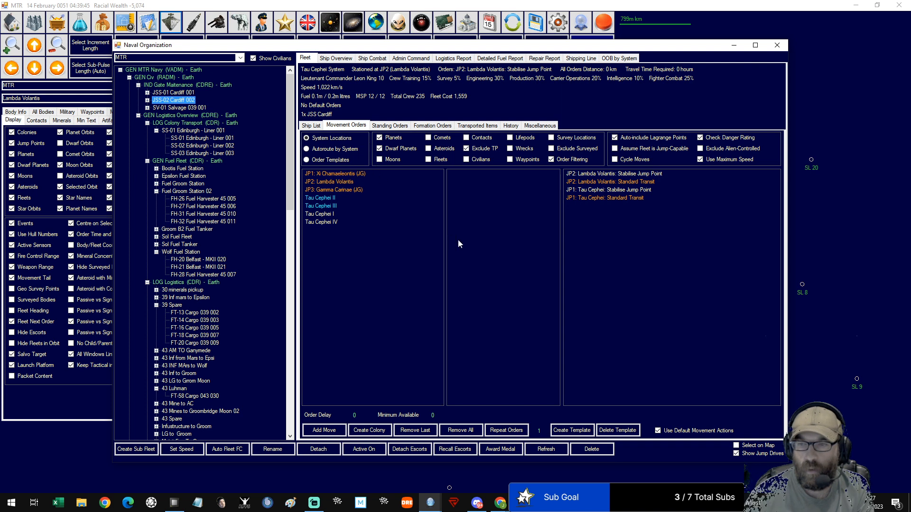
pyautogui.click(174, 93)
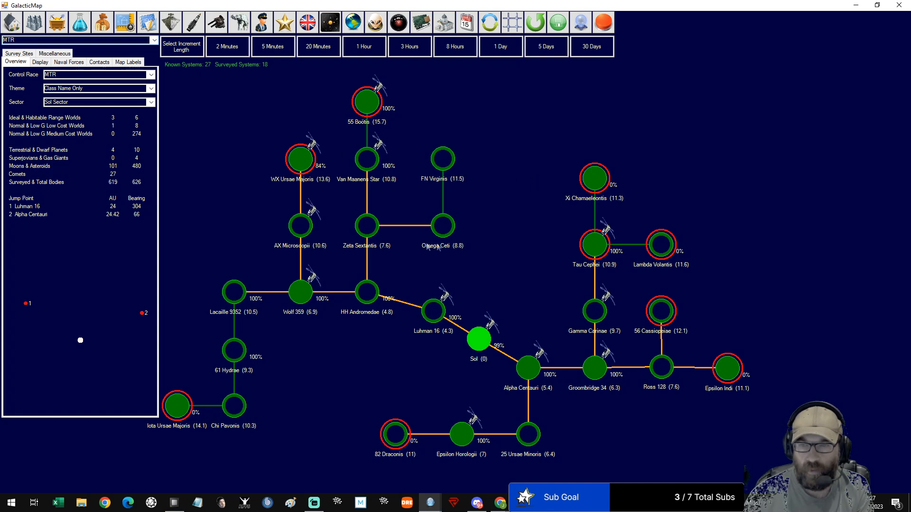
pyautogui.moveTo(798, 69)
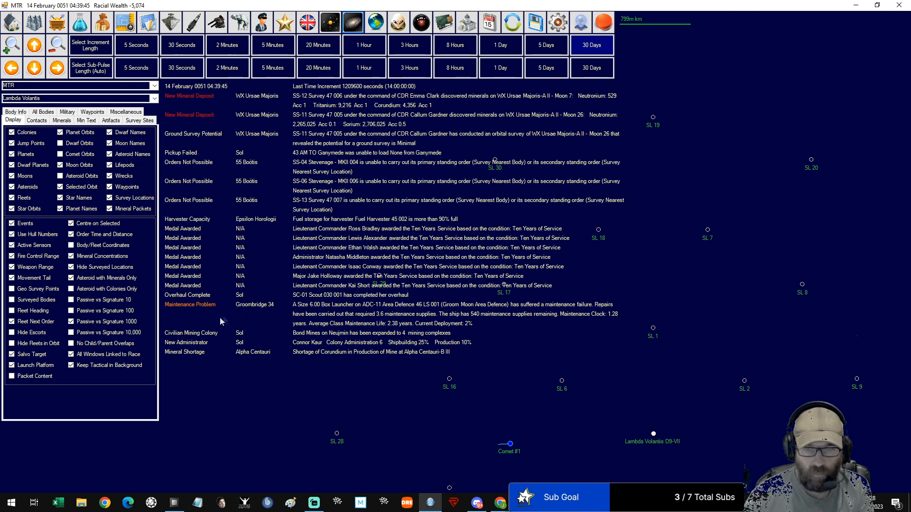
pyautogui.moveTo(201, 317)
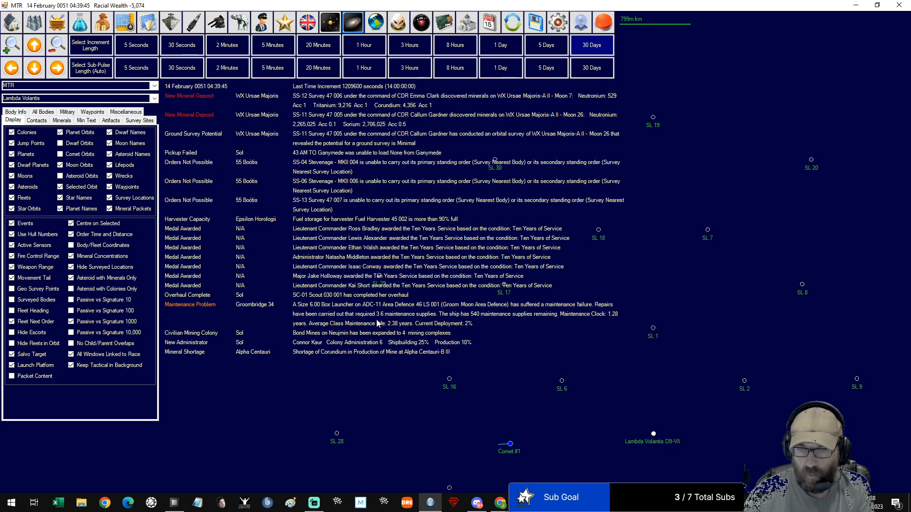
pyautogui.moveTo(481, 322)
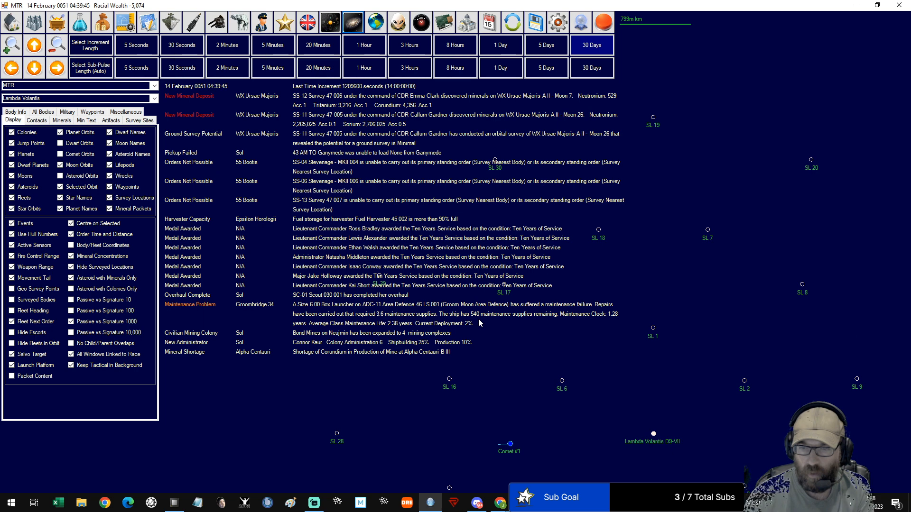
pyautogui.moveTo(475, 321)
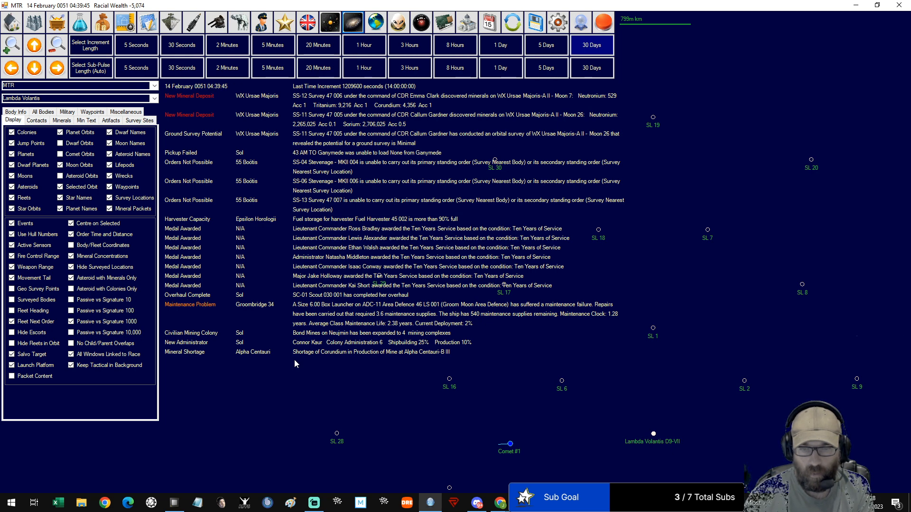
pyautogui.moveTo(553, 204)
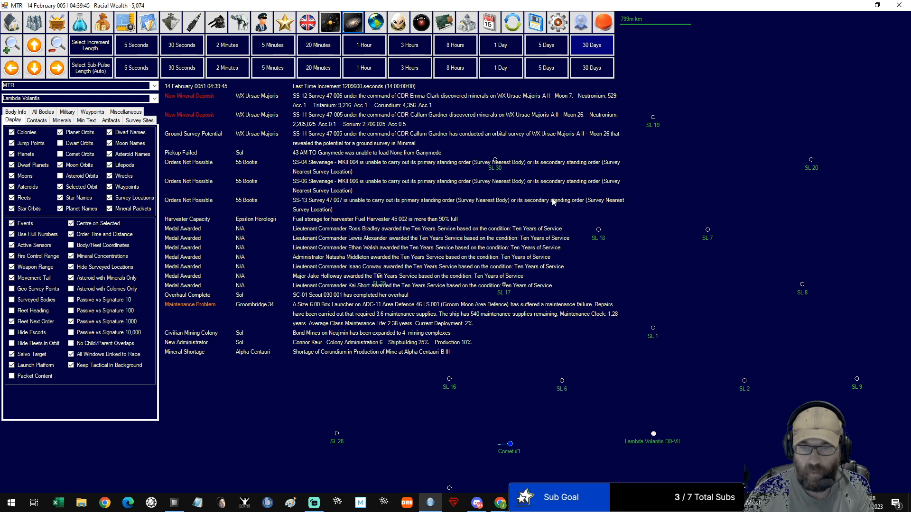
pyautogui.moveTo(343, 383)
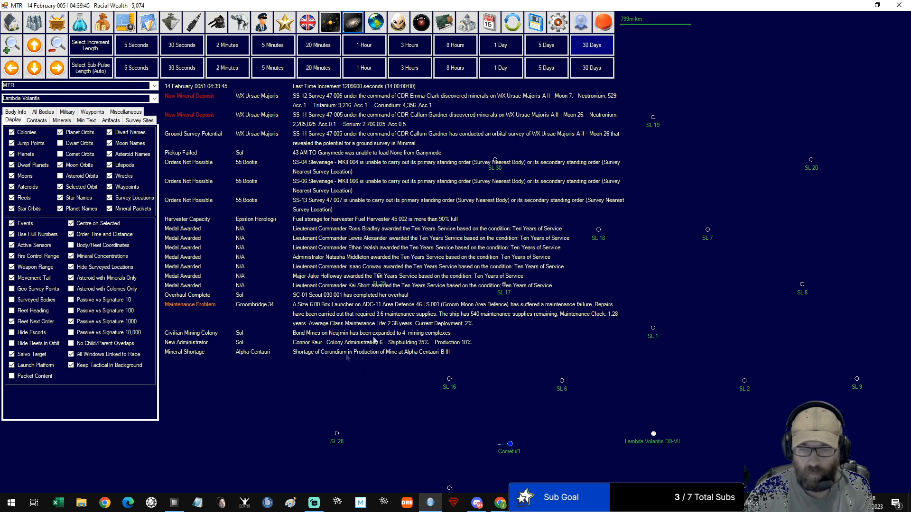
# Close the Galactic Map, review the event log and advance time by 30 days
pyautogui.click(591, 45)
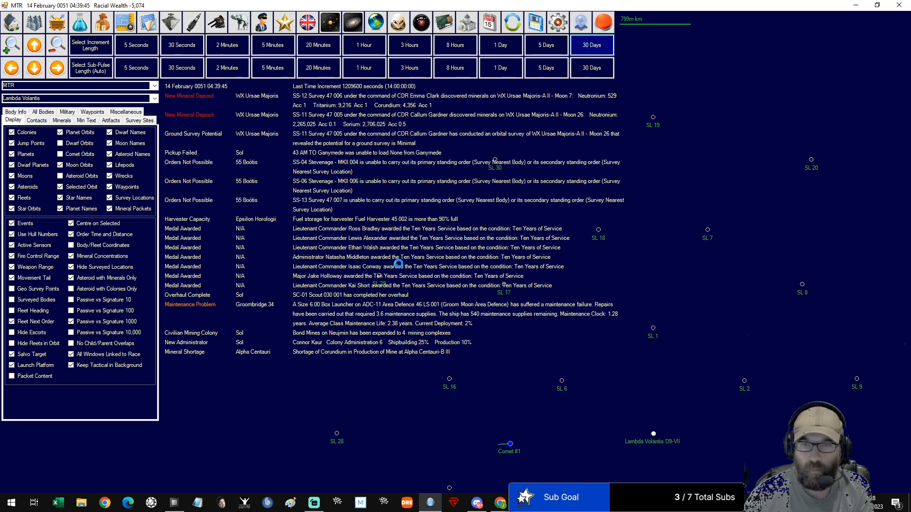
pyautogui.click(591, 45)
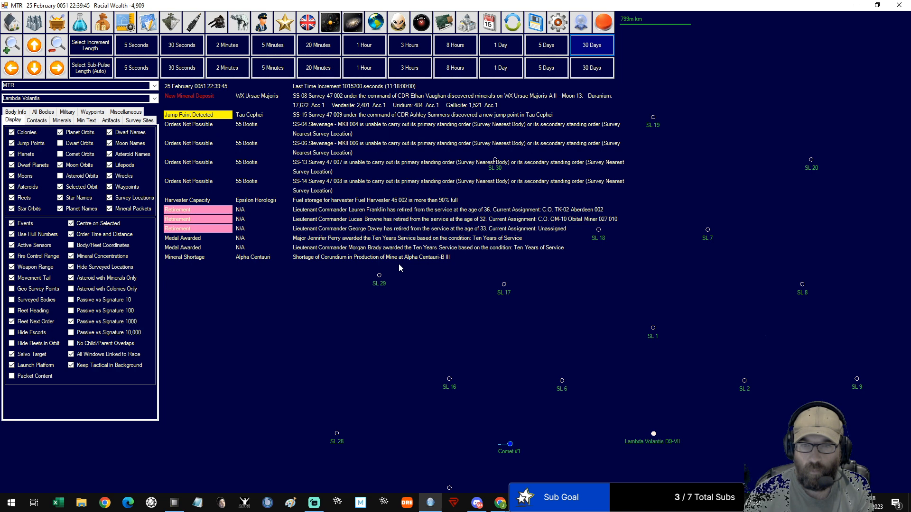
pyautogui.moveTo(391, 129)
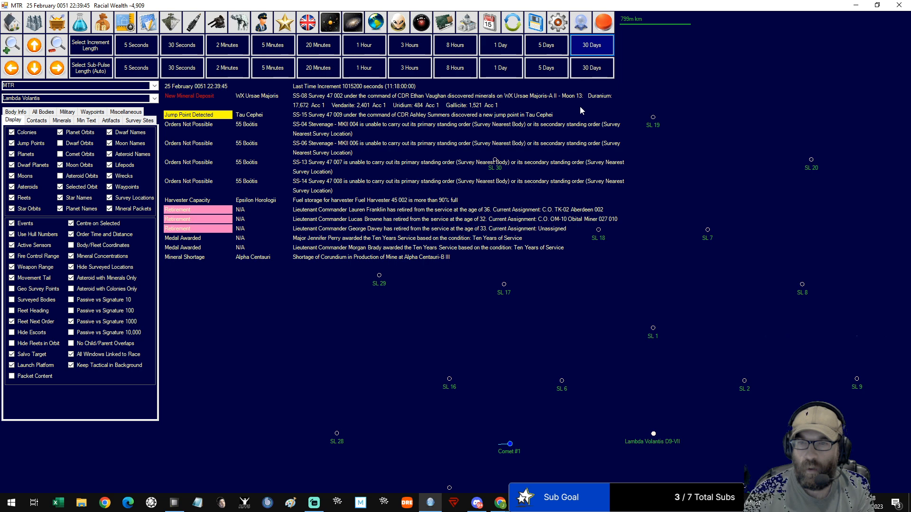
pyautogui.moveTo(299, 116)
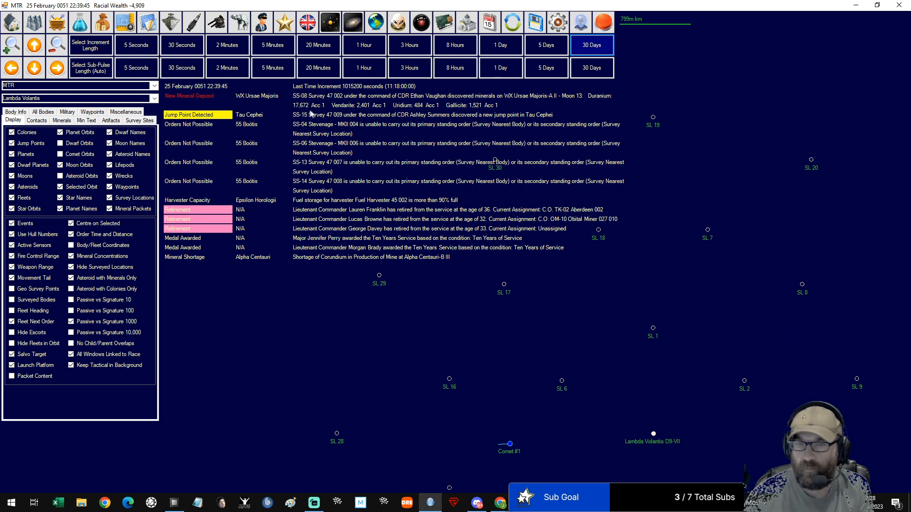
pyautogui.moveTo(360, 115)
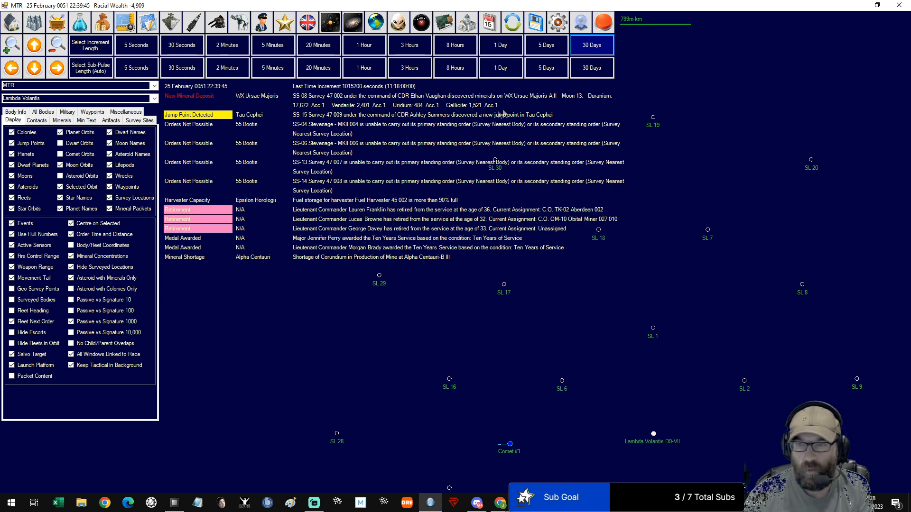
pyautogui.moveTo(264, 120)
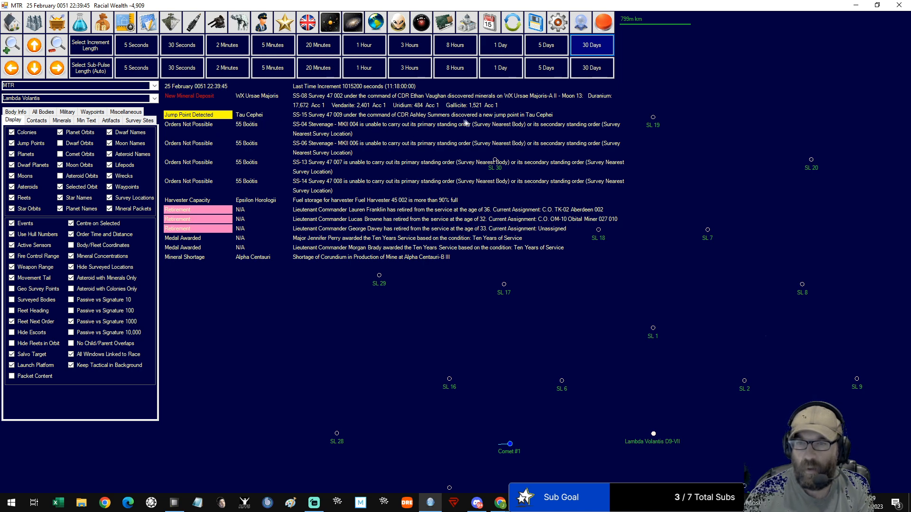
pyautogui.moveTo(282, 136)
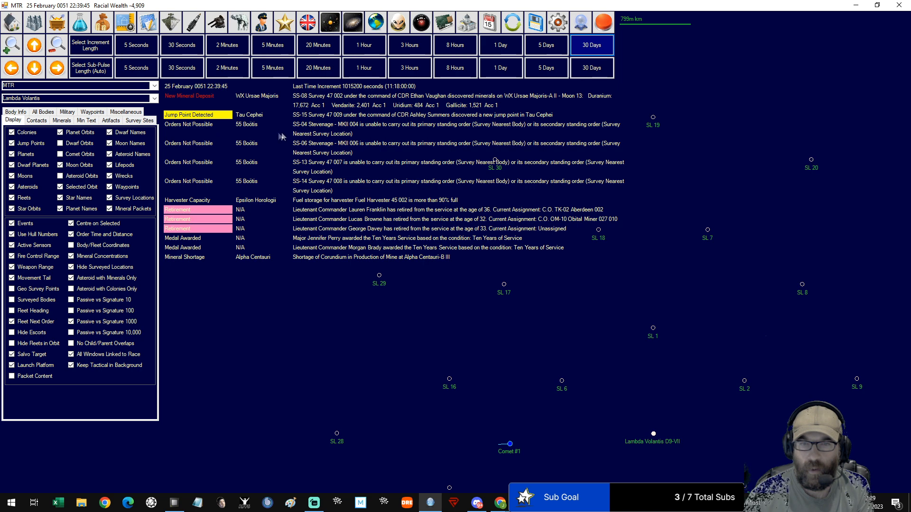
pyautogui.moveTo(298, 152)
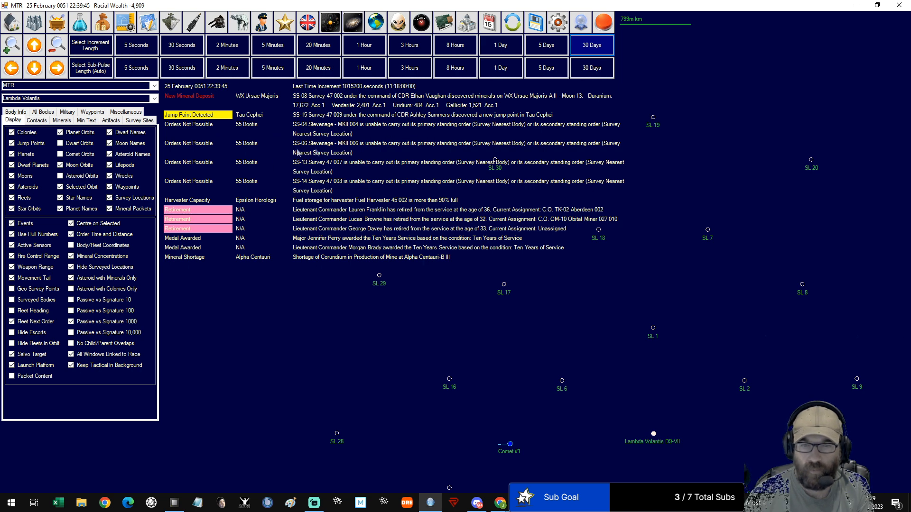
pyautogui.moveTo(410, 208)
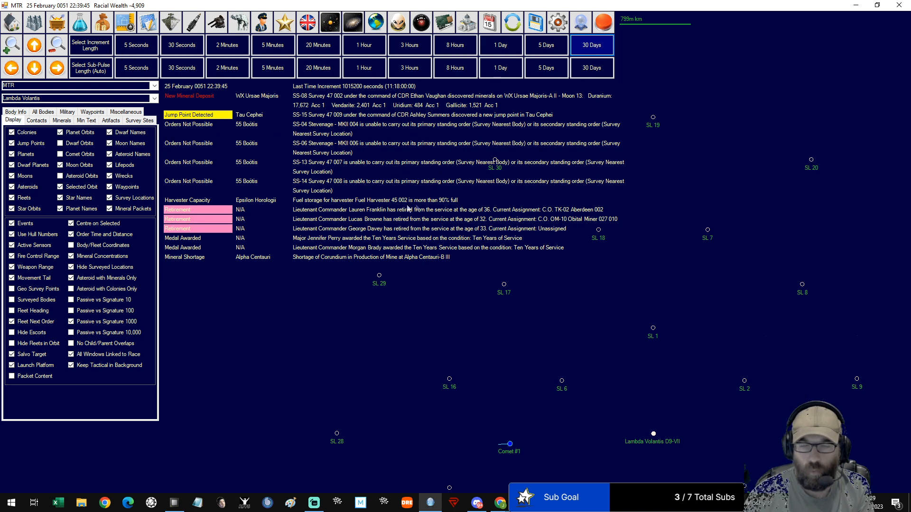
pyautogui.moveTo(352, 21)
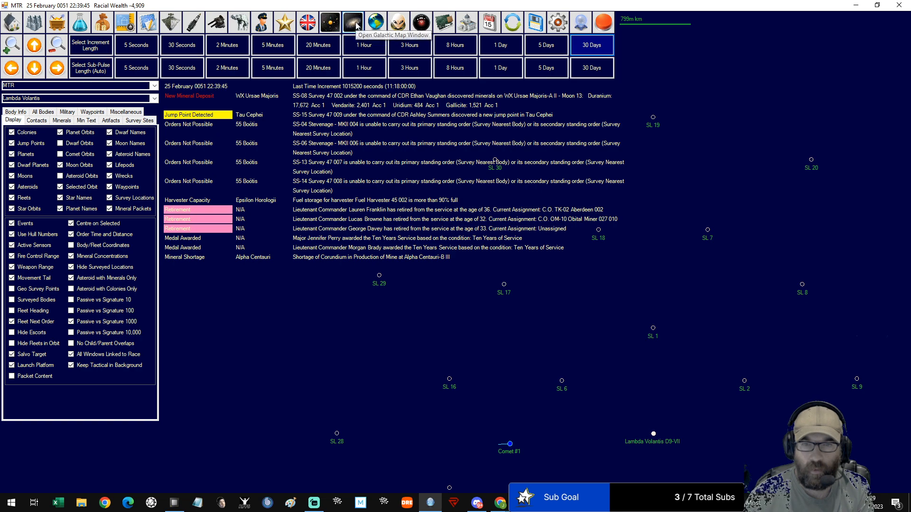
pyautogui.click(353, 21)
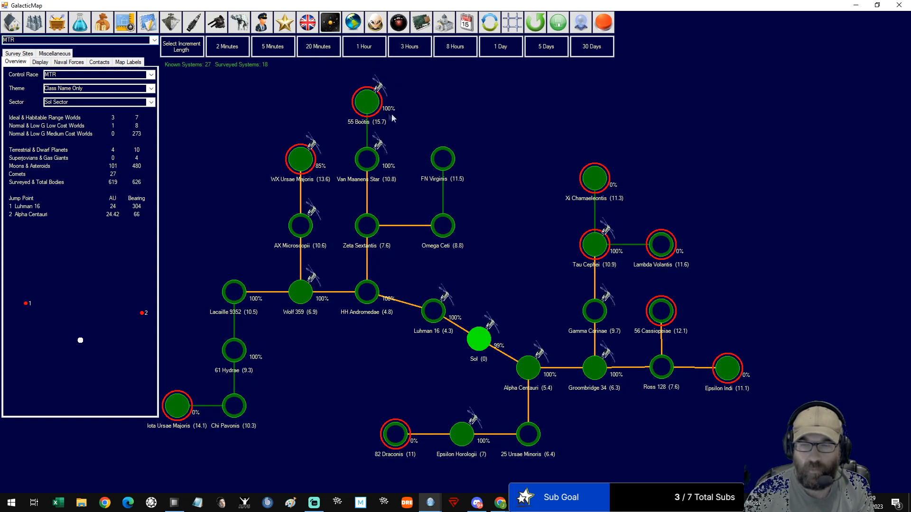
pyautogui.click(366, 102)
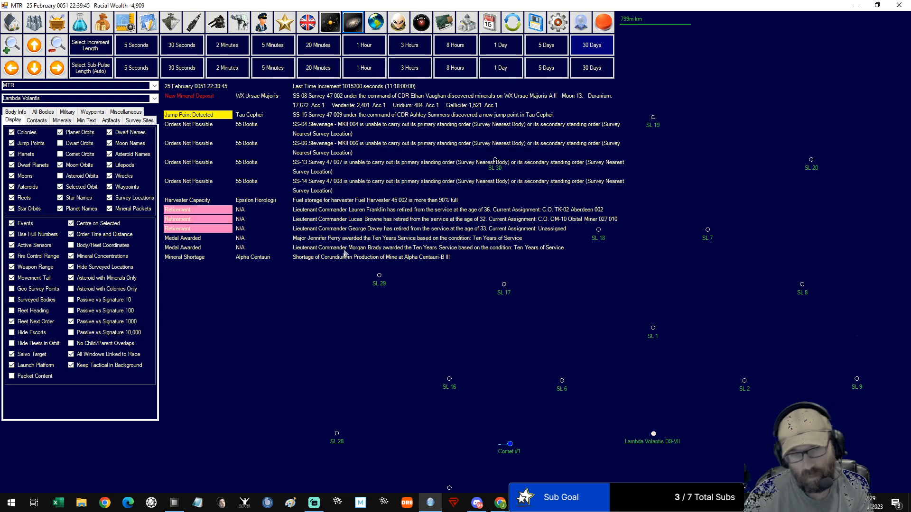
pyautogui.moveTo(564, 238)
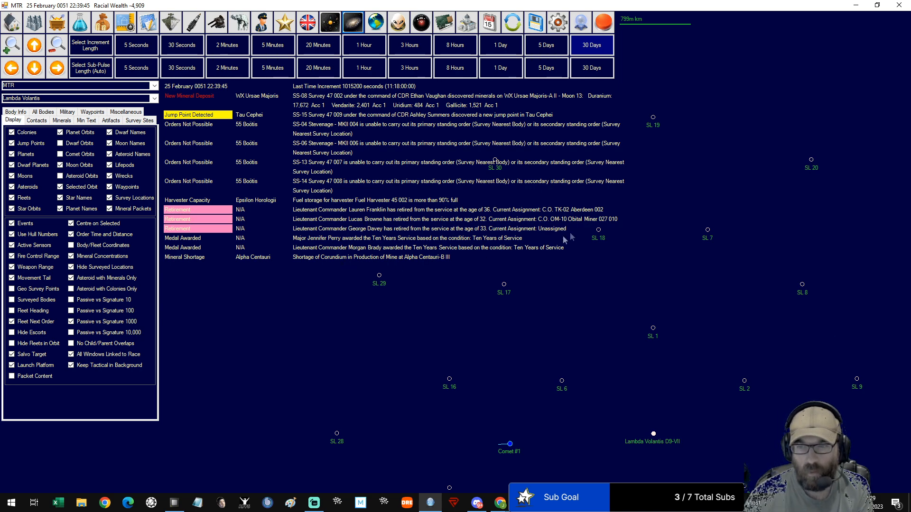
pyautogui.moveTo(579, 231)
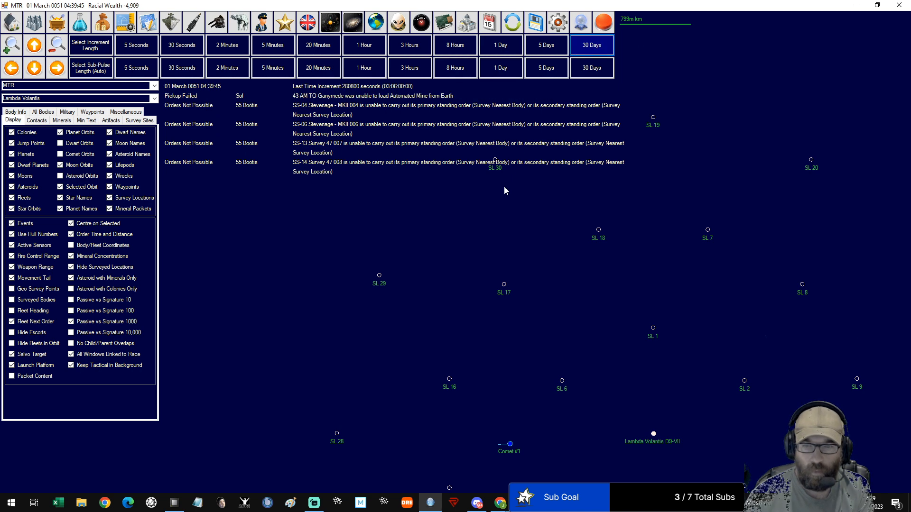
pyautogui.moveTo(289, 132)
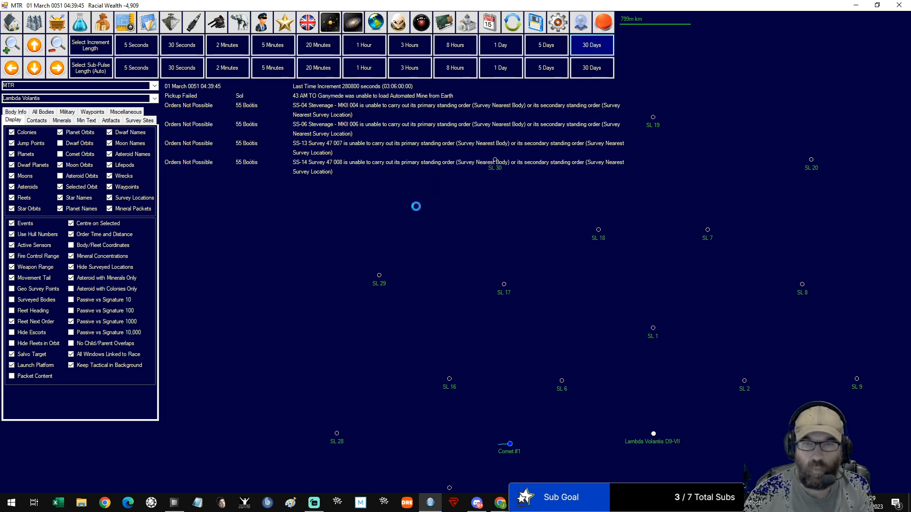
# Advance the clock to 04 March 0051 and open Naval Organization
pyautogui.click(591, 45)
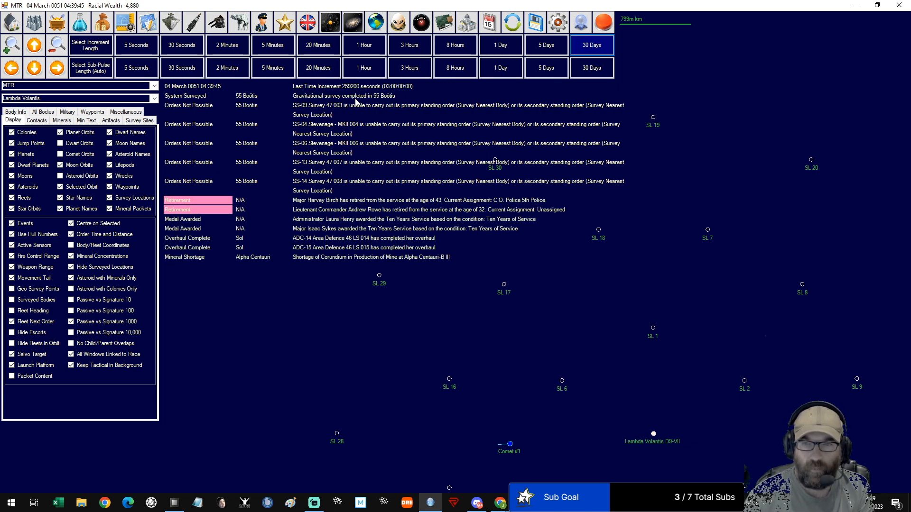
pyautogui.moveTo(387, 102)
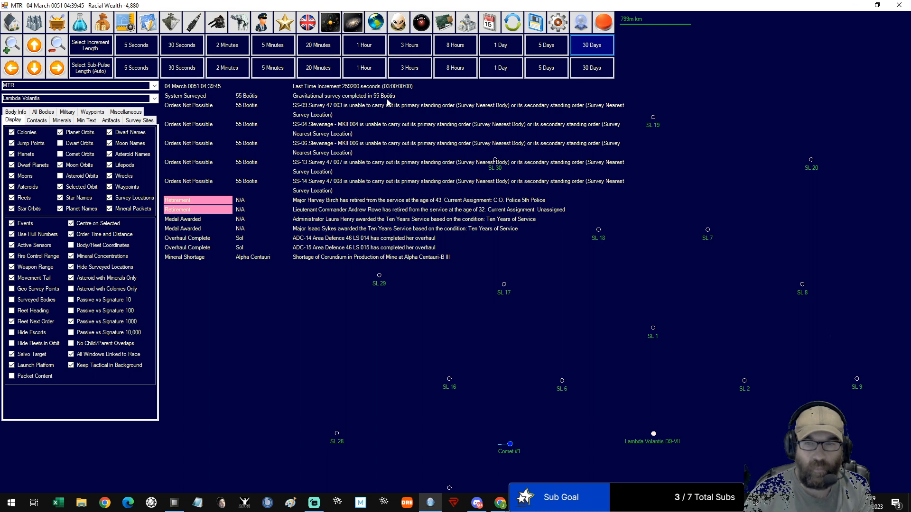
pyautogui.moveTo(256, 242)
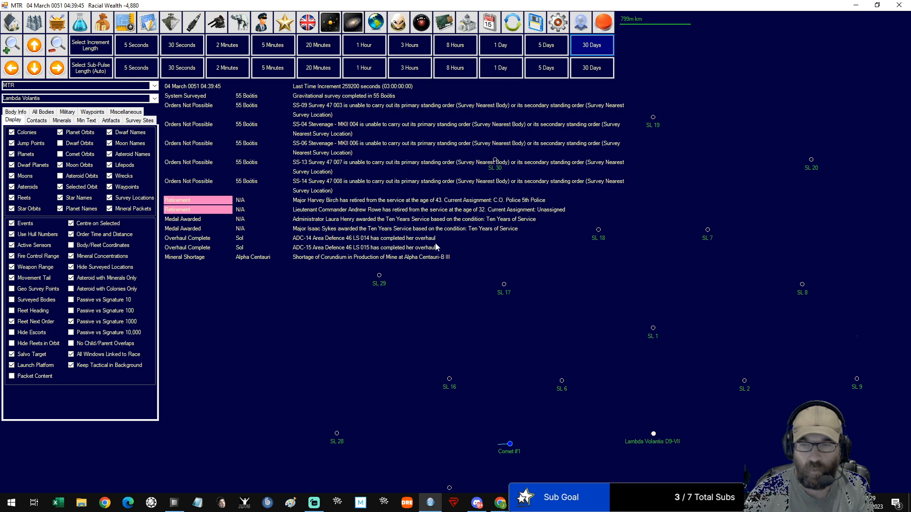
pyautogui.moveTo(463, 237)
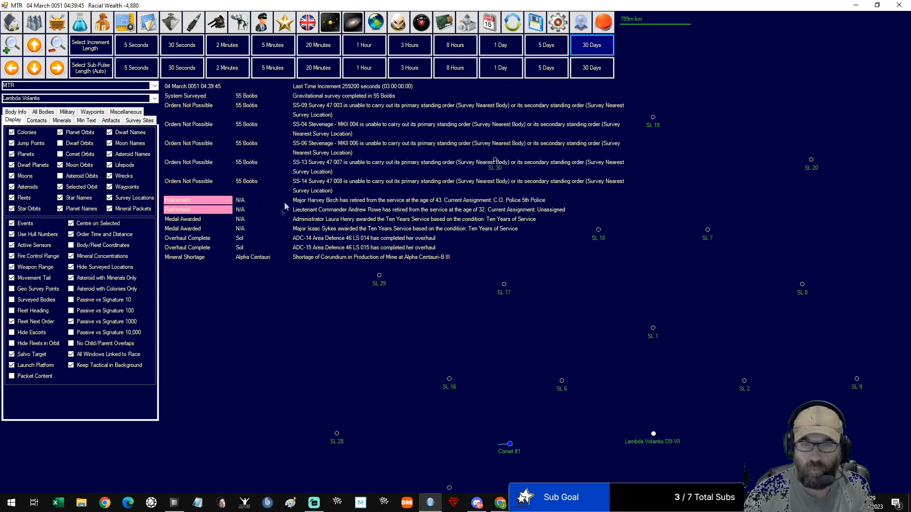
pyautogui.click(122, 22)
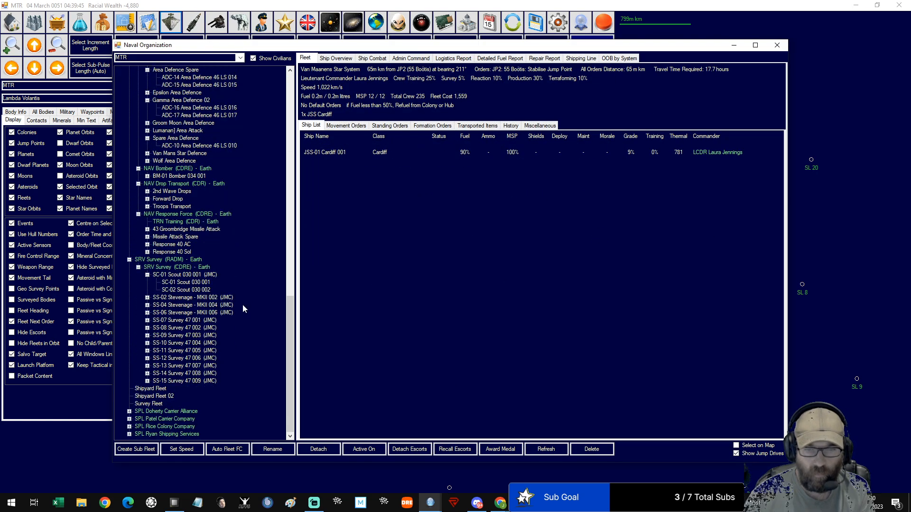
# Compare the SS-02 and SS-04 fleets, then order SS-06 Stevenage to join SS-04
pyautogui.click(192, 297)
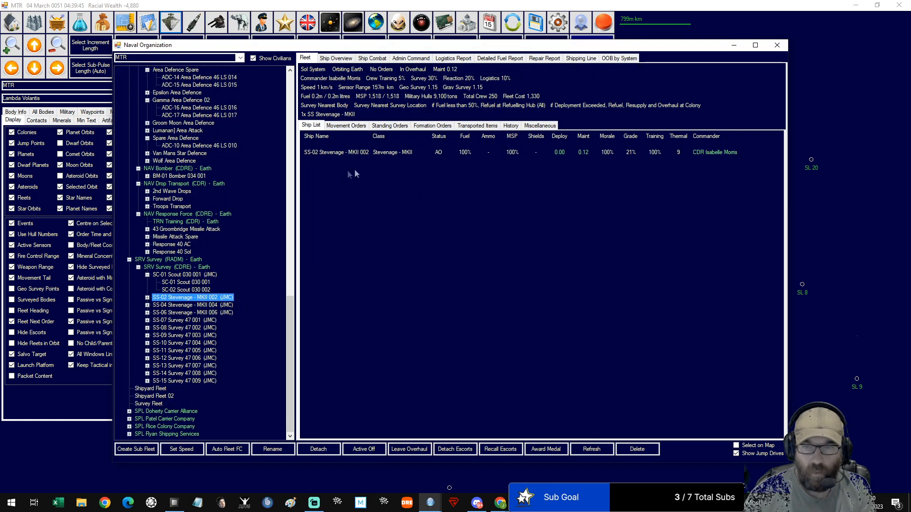
pyautogui.moveTo(183, 318)
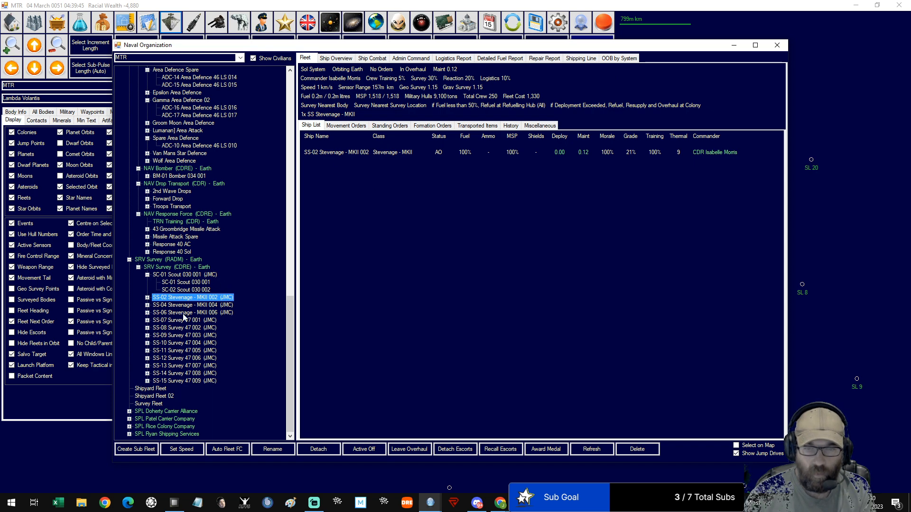
pyautogui.click(187, 312)
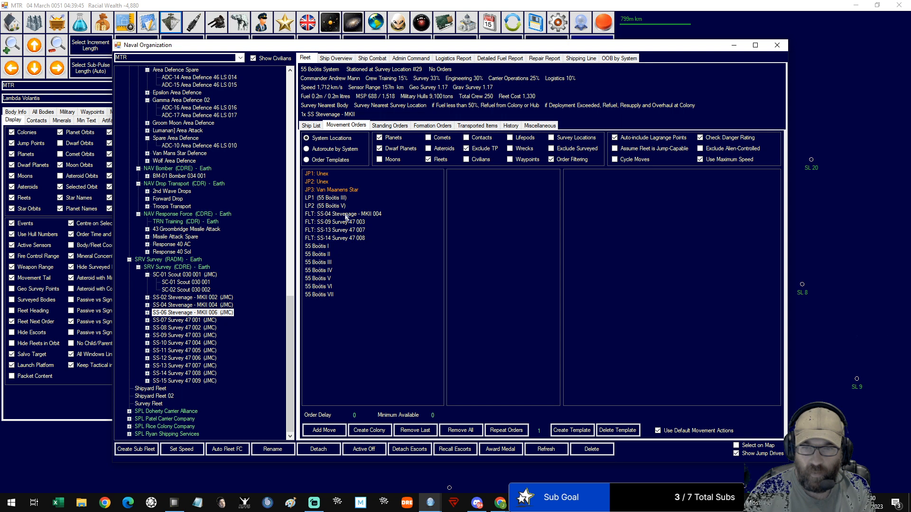
pyautogui.moveTo(350, 229)
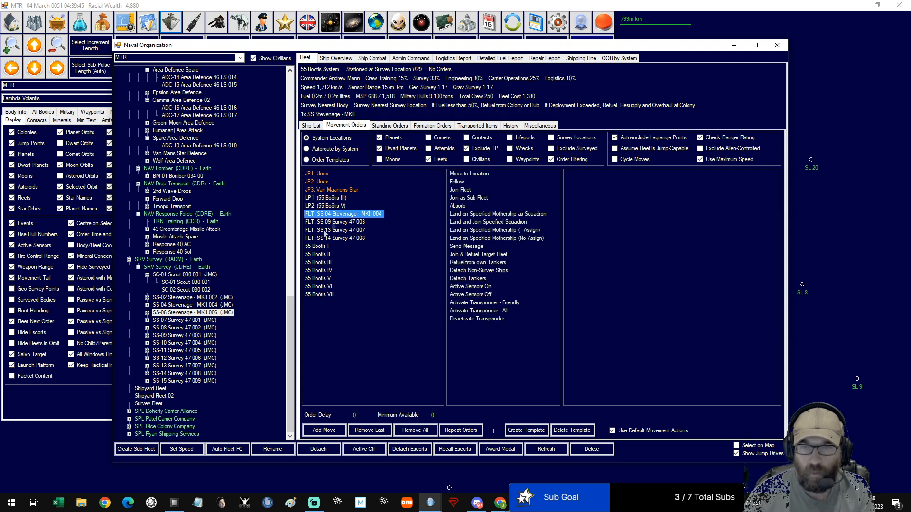
pyautogui.click(192, 305)
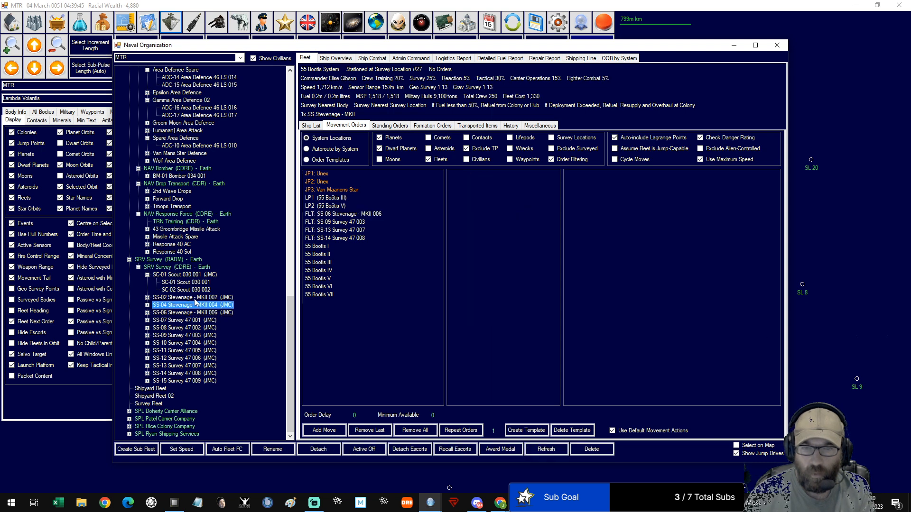
pyautogui.click(186, 297)
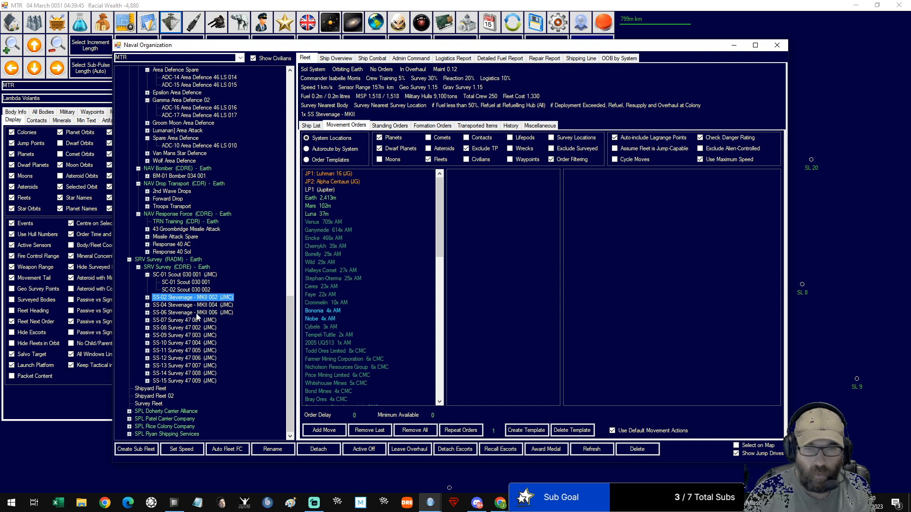
pyautogui.click(192, 312)
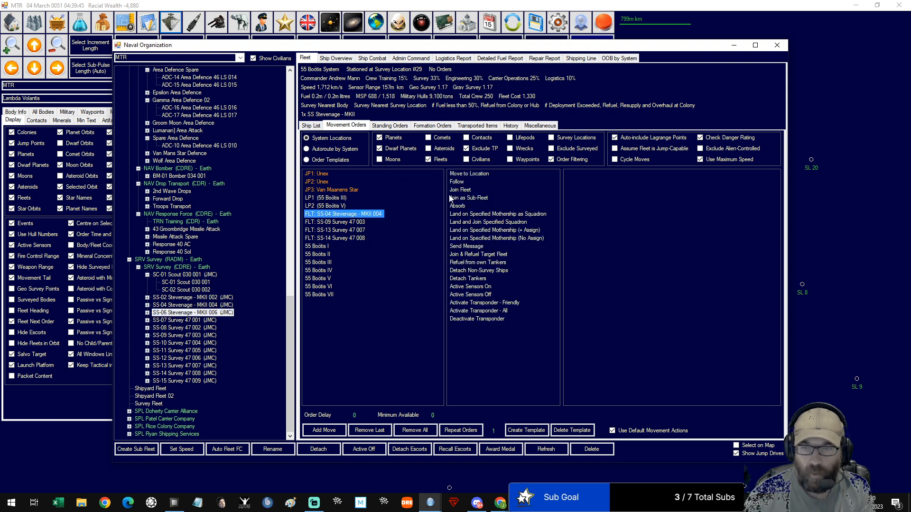
pyautogui.click(460, 189)
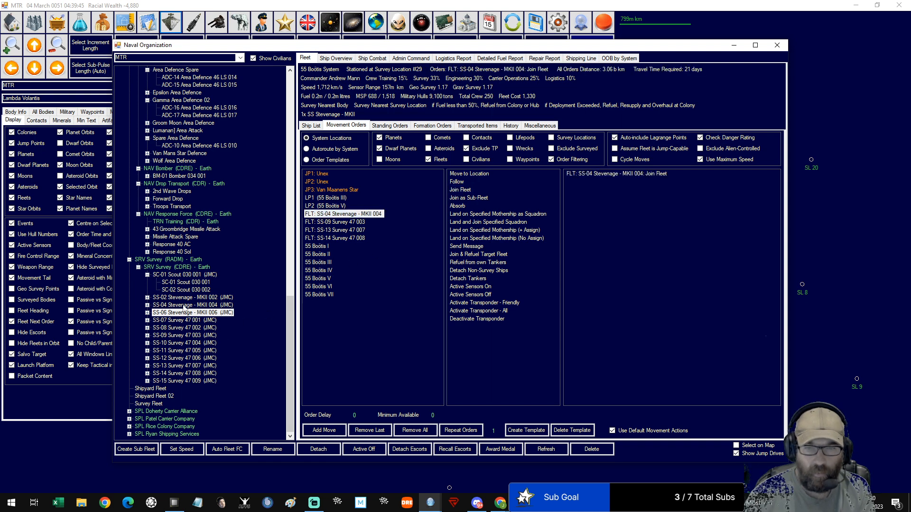
# Select SS-09 Survey 47 003 and order it to join the SS-04 Stevenage fleet
pyautogui.click(185, 304)
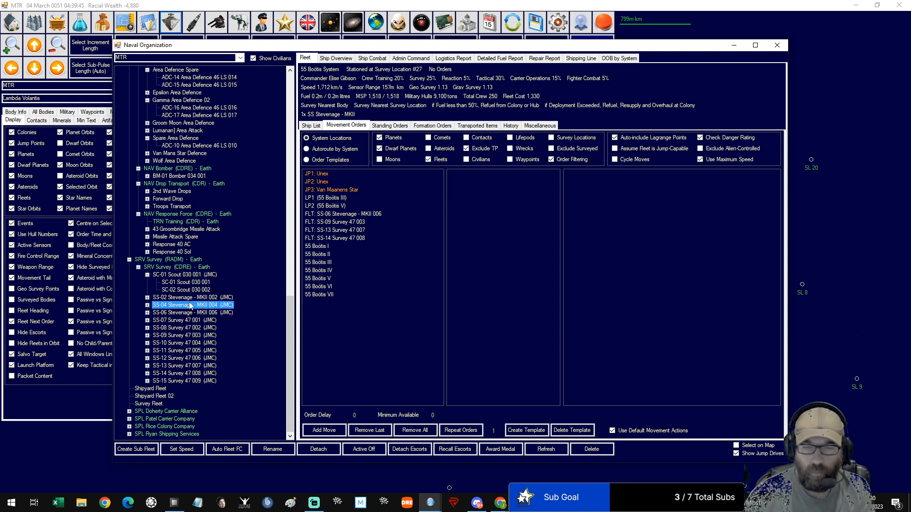
pyautogui.click(193, 297)
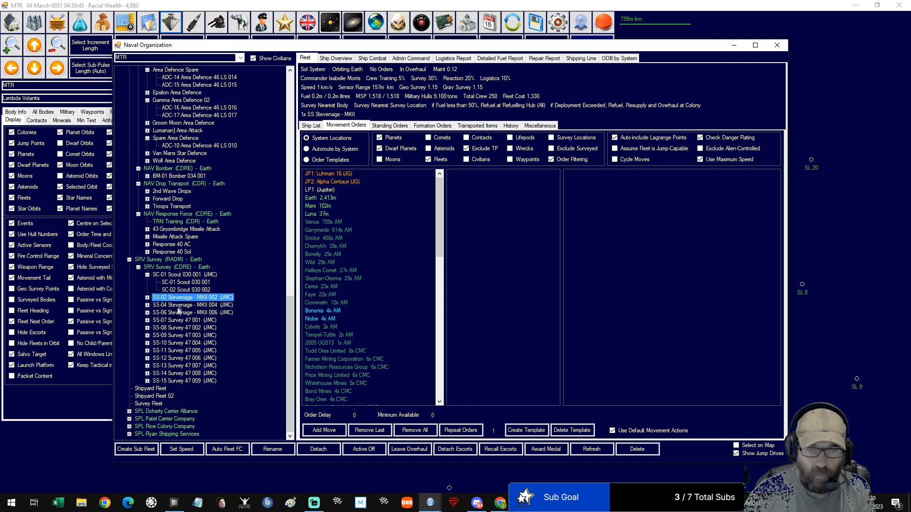
pyautogui.click(184, 320)
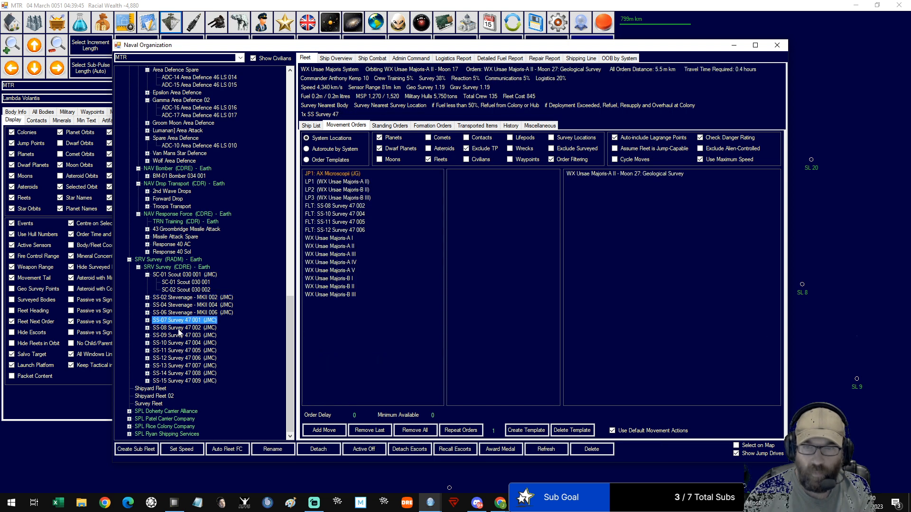
pyautogui.click(184, 335)
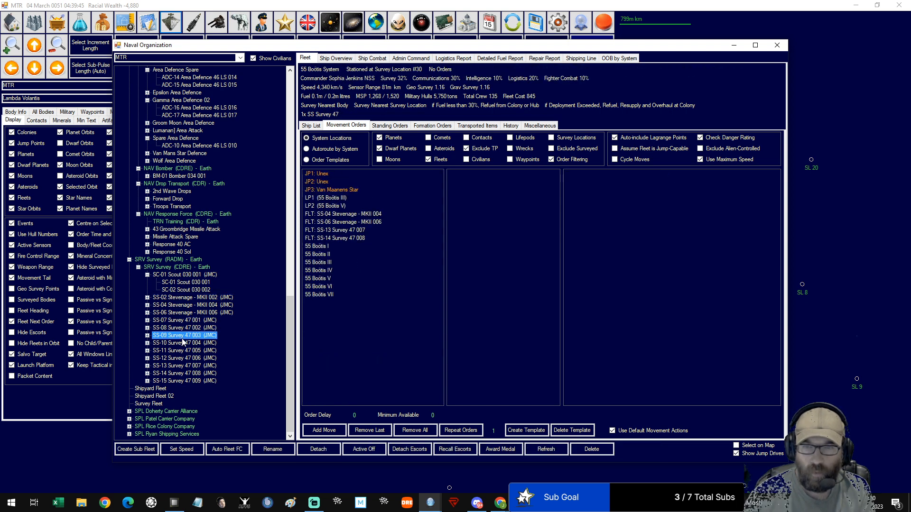
pyautogui.click(310, 125)
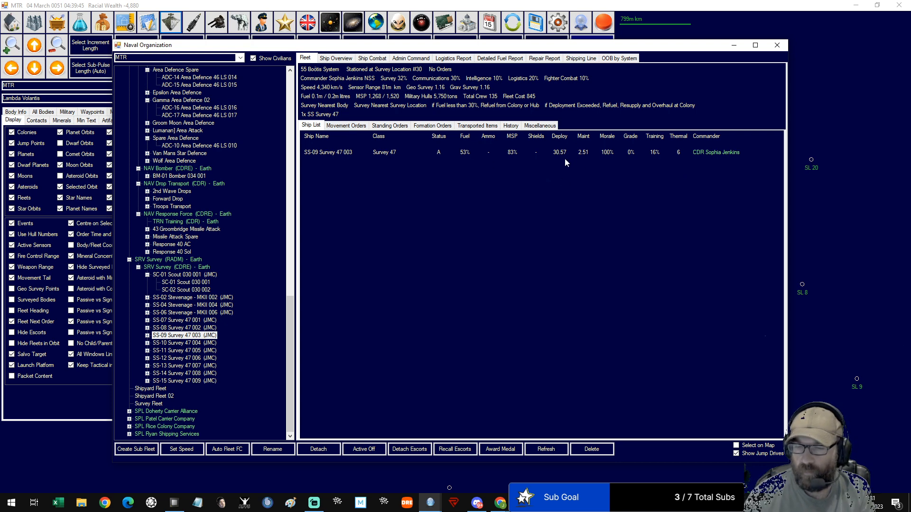
pyautogui.moveTo(531, 158)
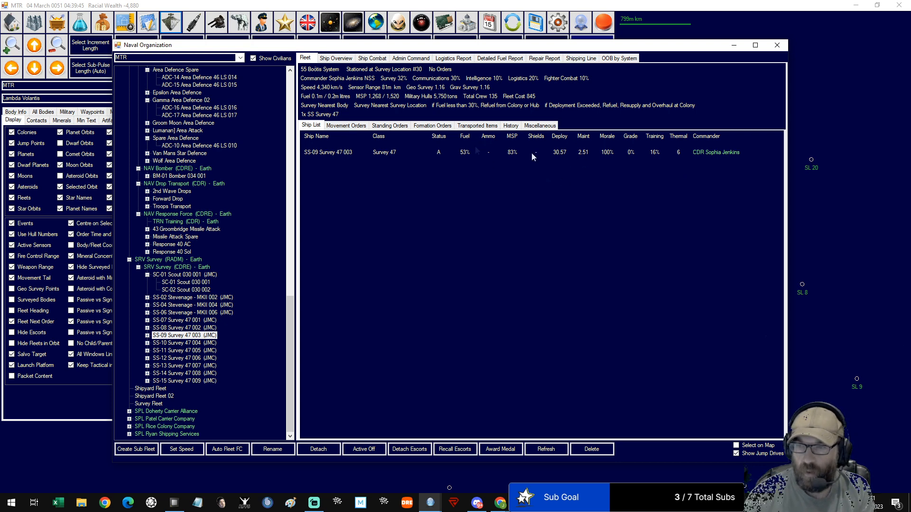
pyautogui.click(345, 125)
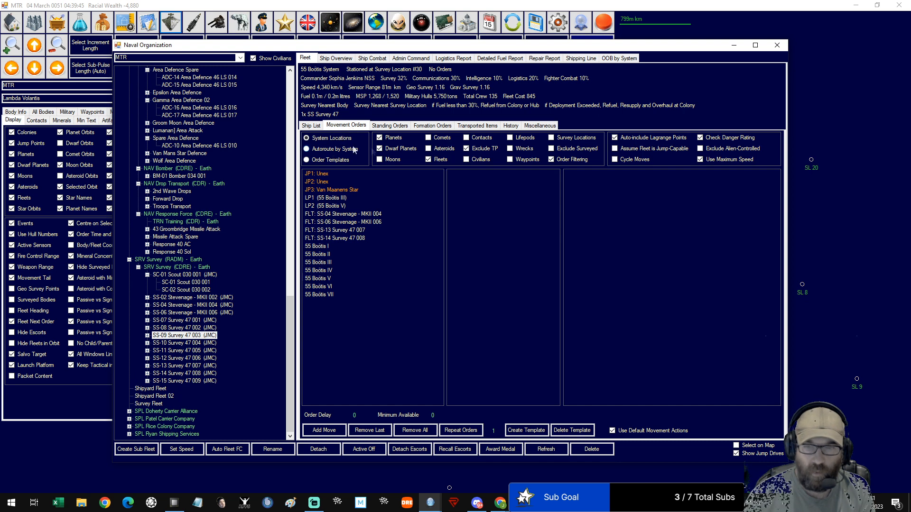
pyautogui.moveTo(342, 256)
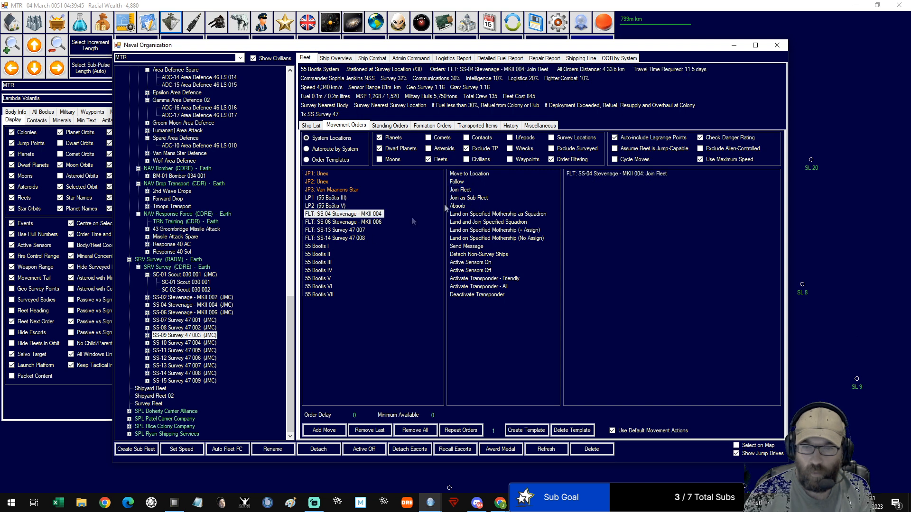
pyautogui.click(184, 350)
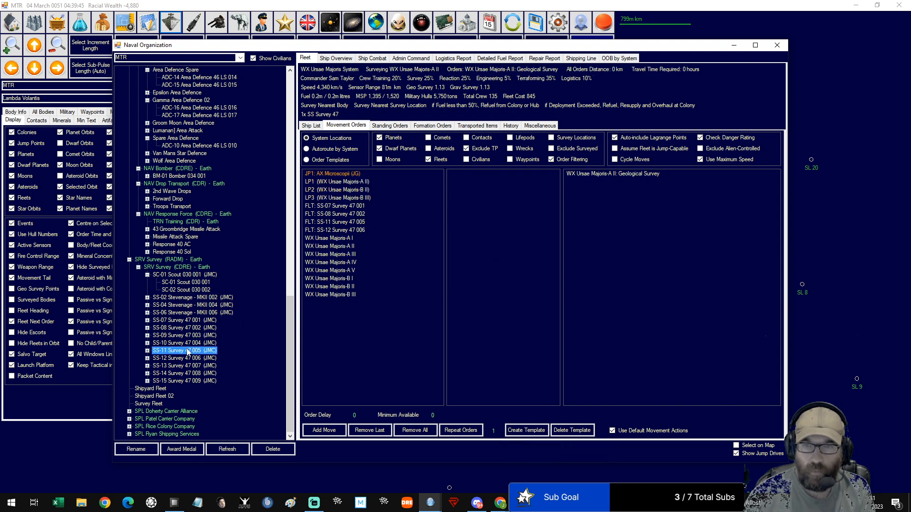
# Close the fleet organisation window and advance the game clock to 16 March 0051
pyautogui.click(184, 373)
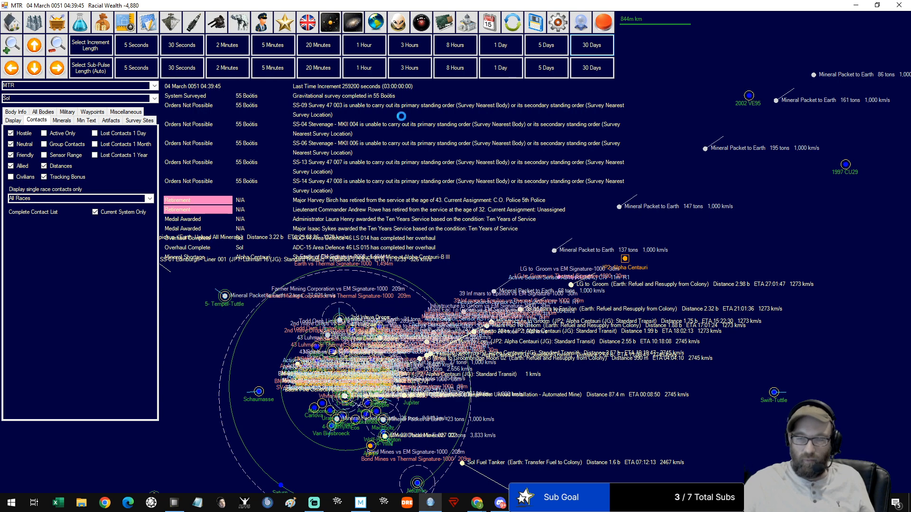
pyautogui.click(592, 45)
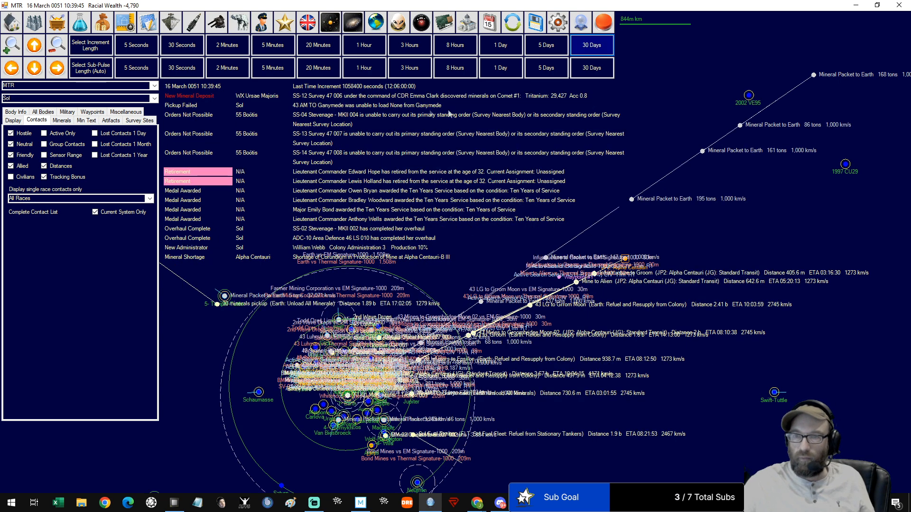
pyautogui.moveTo(558, 108)
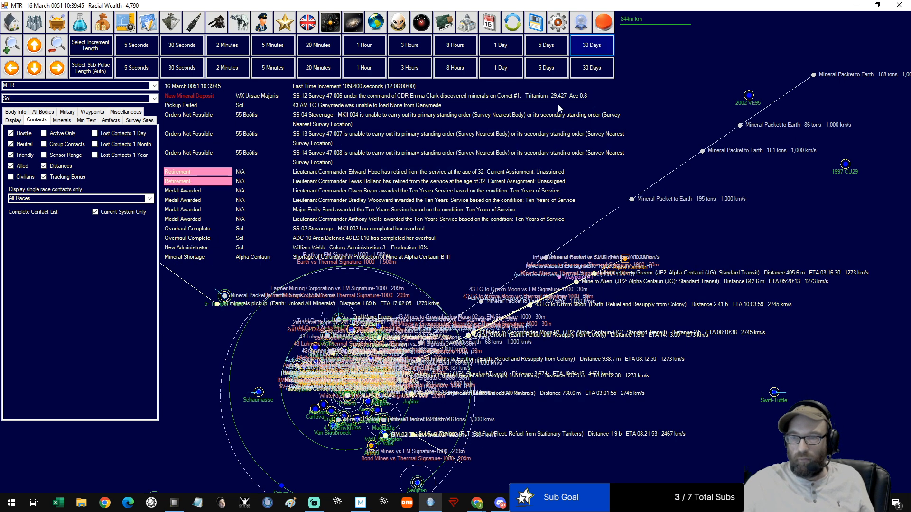
pyautogui.moveTo(376, 122)
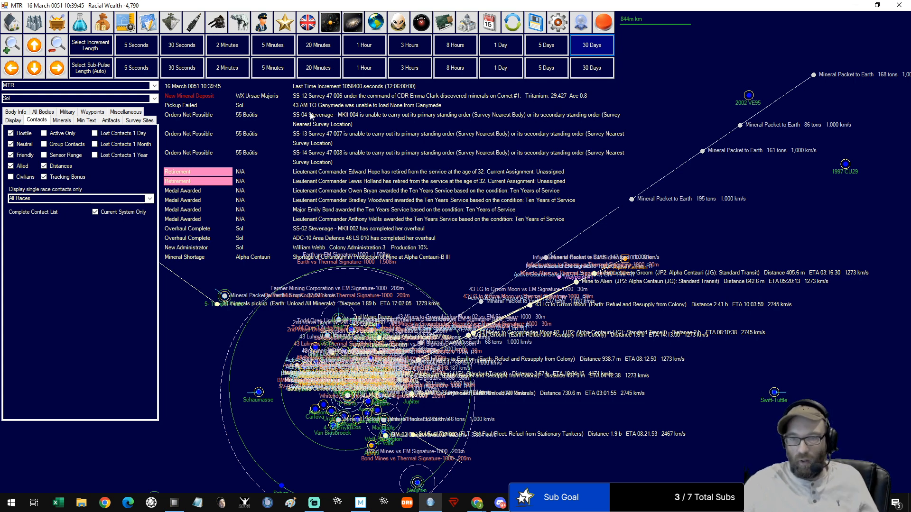
pyautogui.moveTo(336, 118)
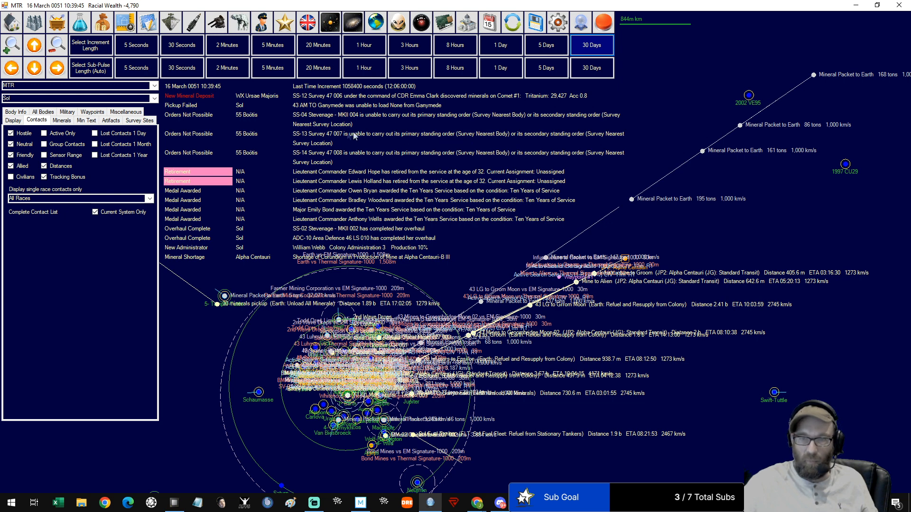
pyautogui.moveTo(384, 159)
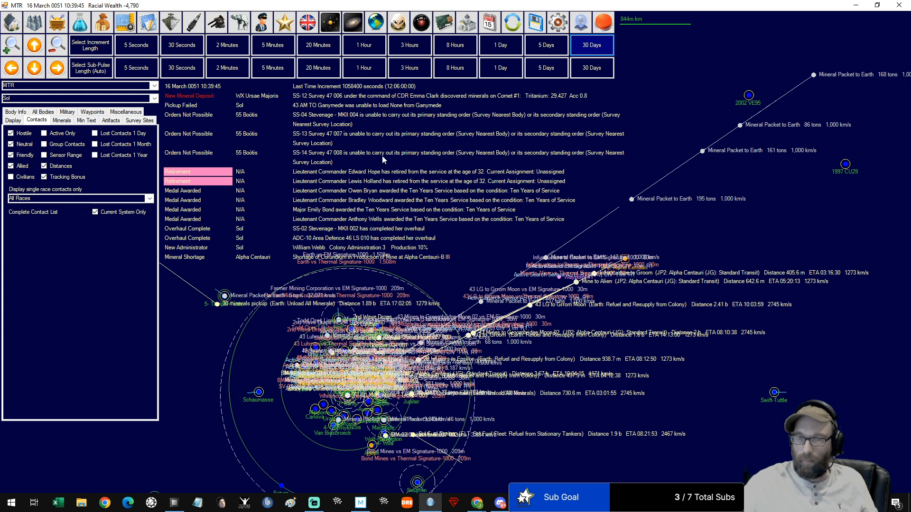
pyautogui.moveTo(283, 161)
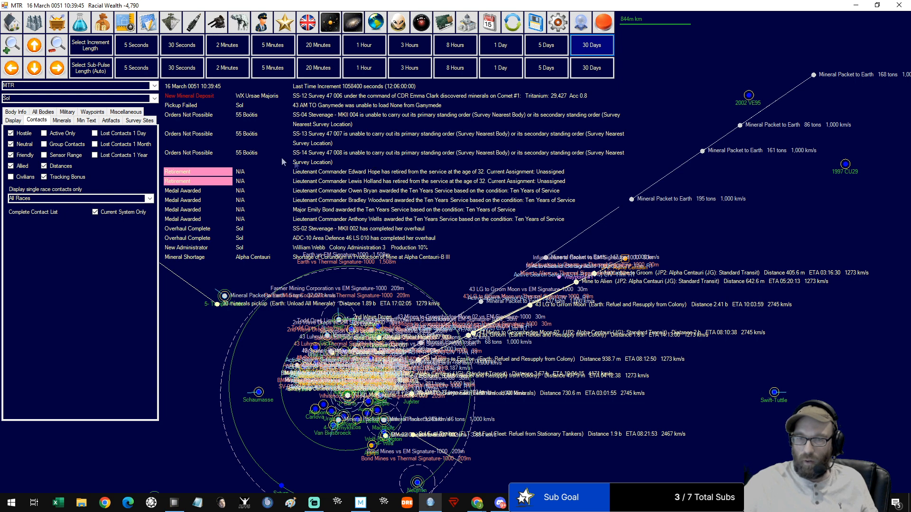
pyautogui.moveTo(170, 21)
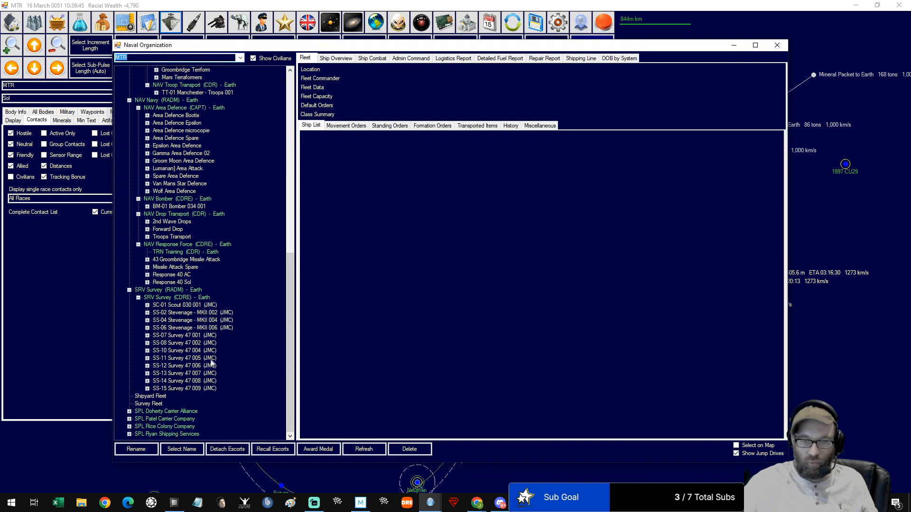
# Order SS-14 Survey 47 008 to join fleet SS-04 Stevenage - MKII 004 in 55 Bootis
pyautogui.click(184, 373)
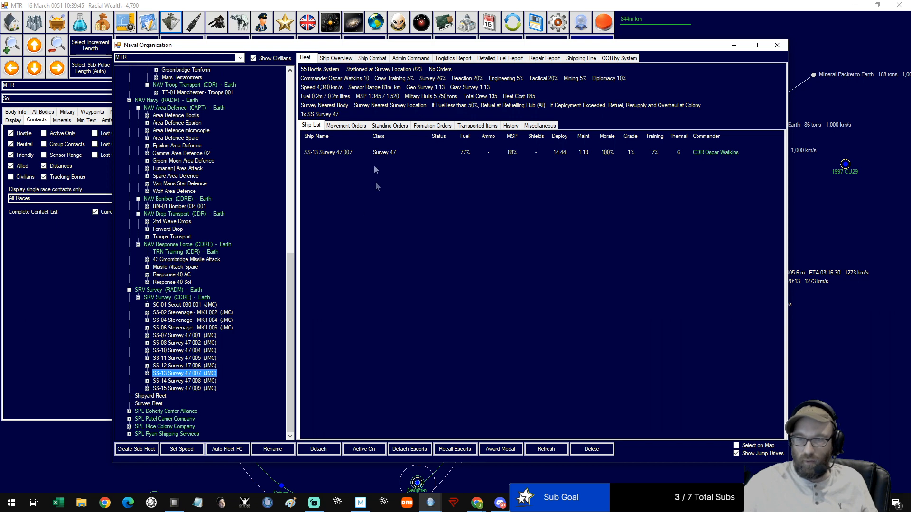
pyautogui.click(346, 126)
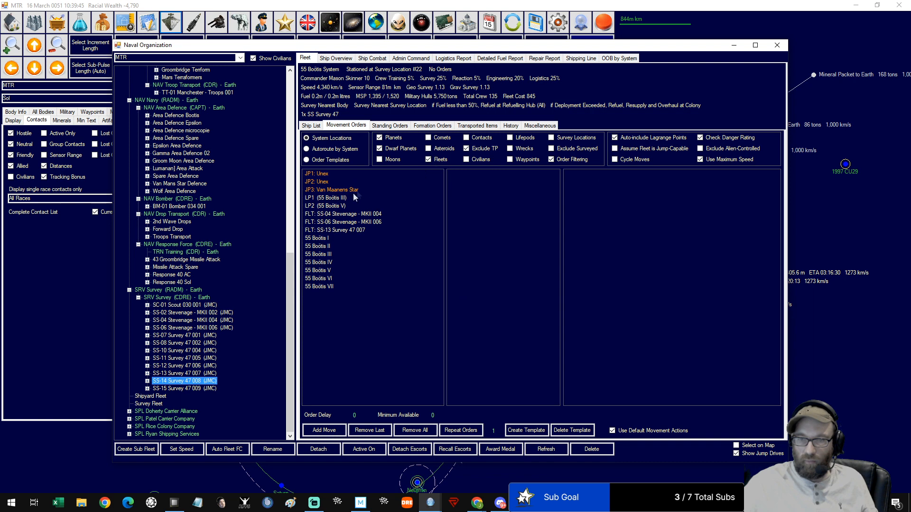
pyautogui.click(342, 213)
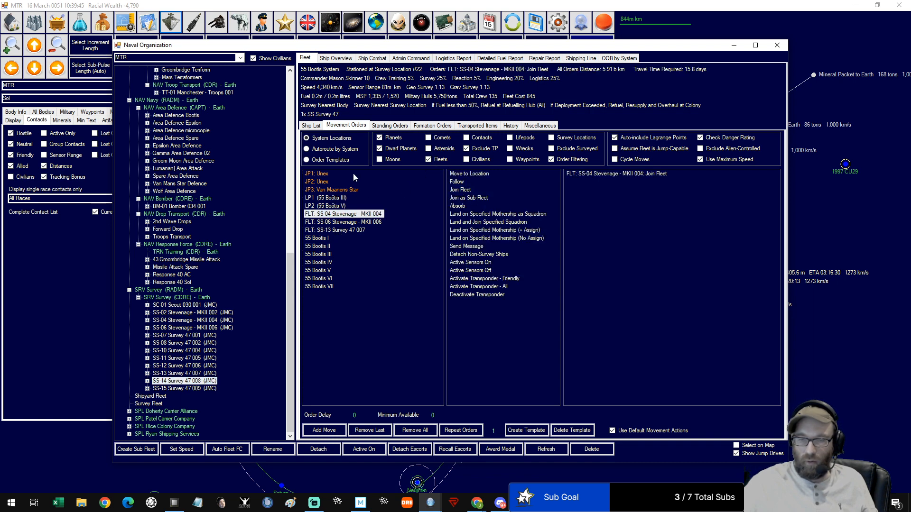
pyautogui.click(310, 124)
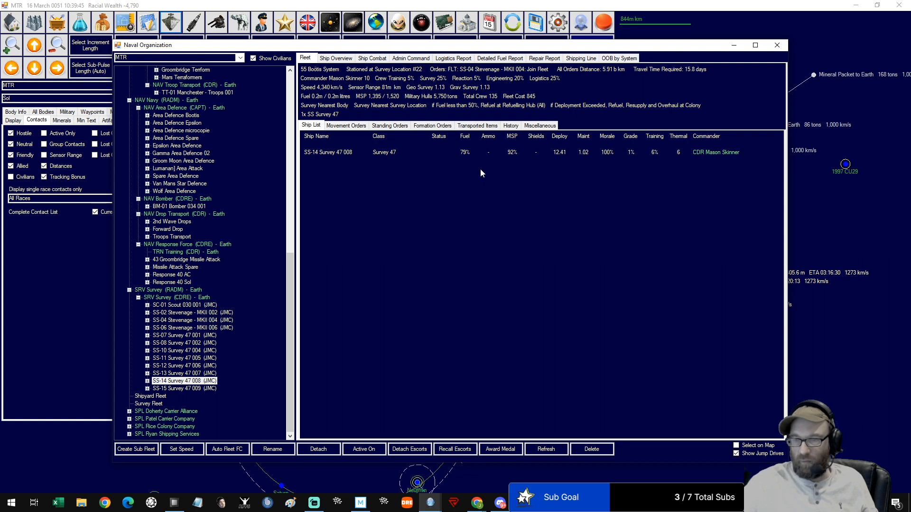
pyautogui.moveTo(525, 161)
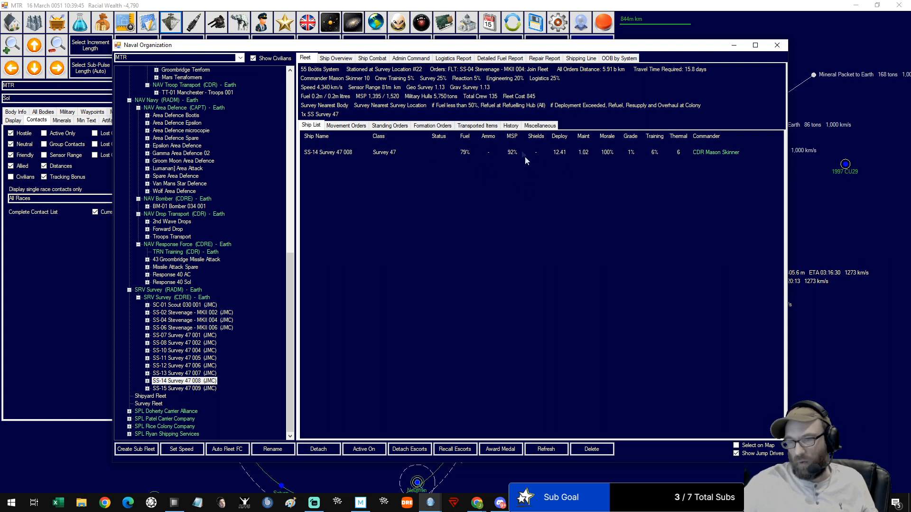
pyautogui.moveTo(585, 161)
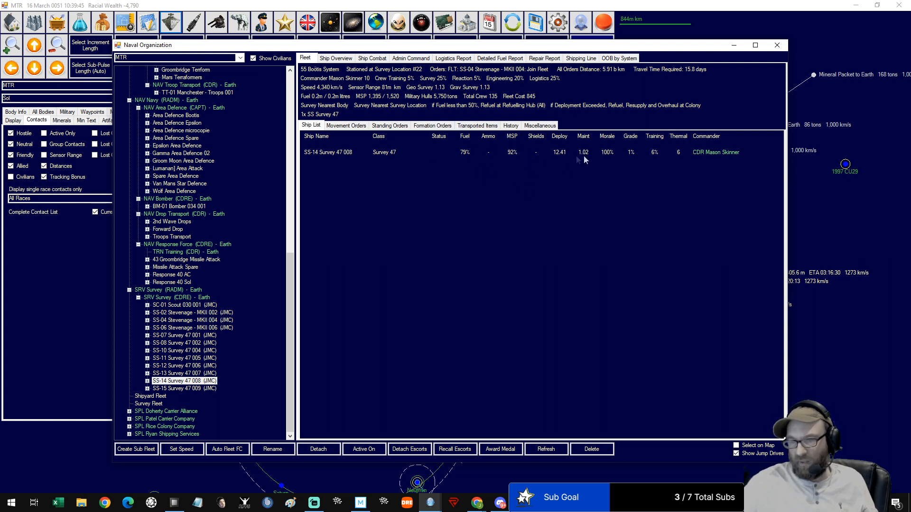
pyautogui.moveTo(777, 46)
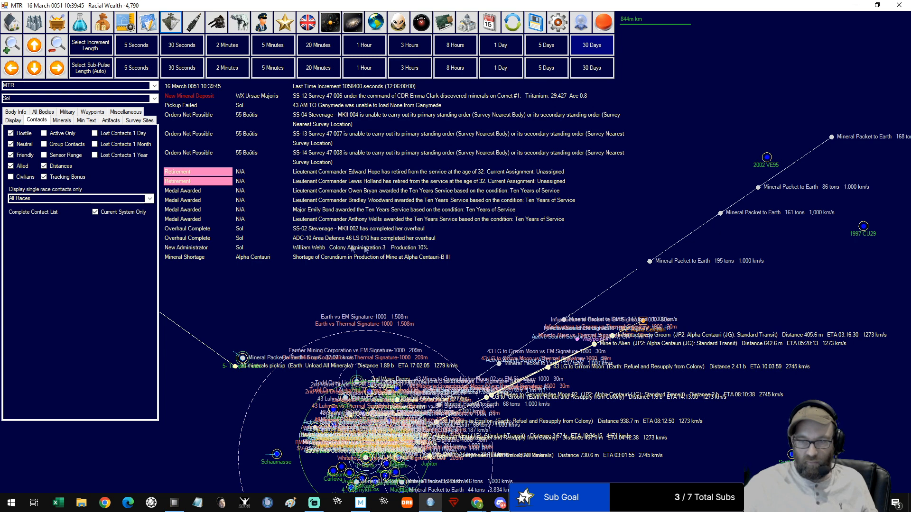
pyautogui.moveTo(389, 248)
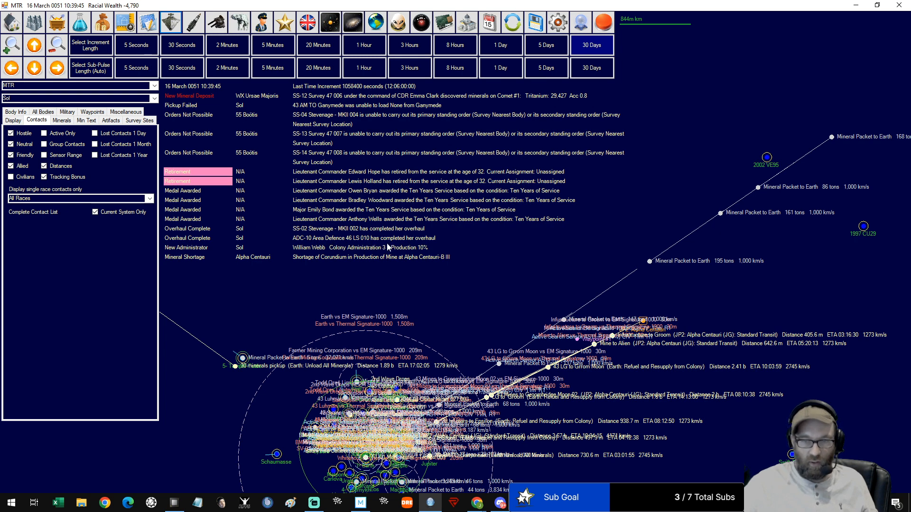
pyautogui.moveTo(365, 267)
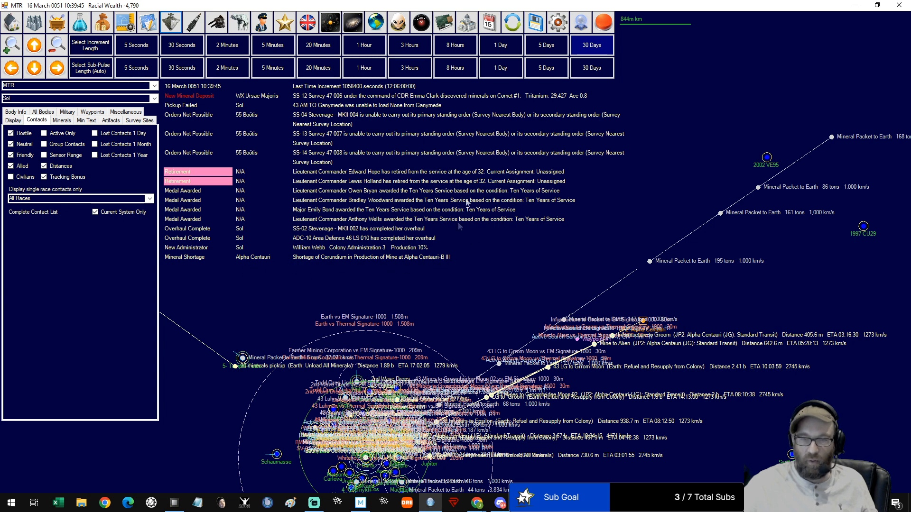
pyautogui.moveTo(579, 90)
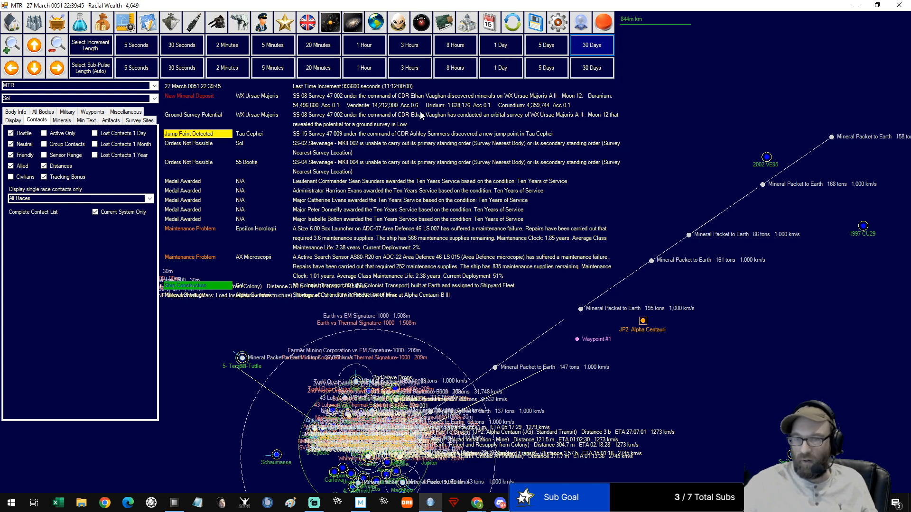
pyautogui.moveTo(462, 119)
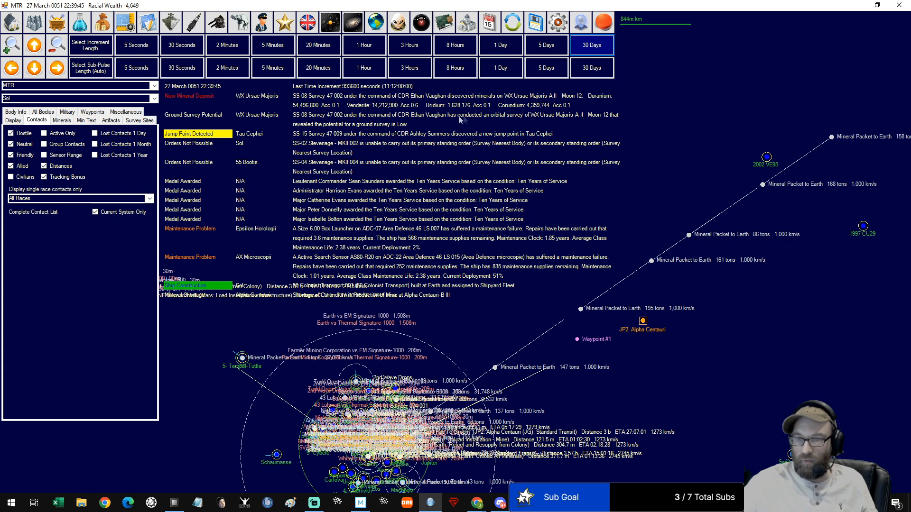
pyautogui.moveTo(485, 111)
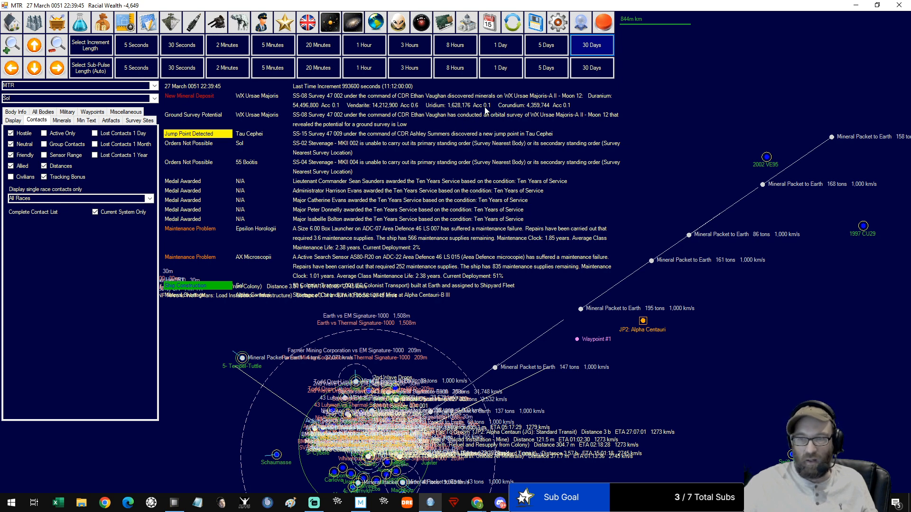
pyautogui.moveTo(555, 117)
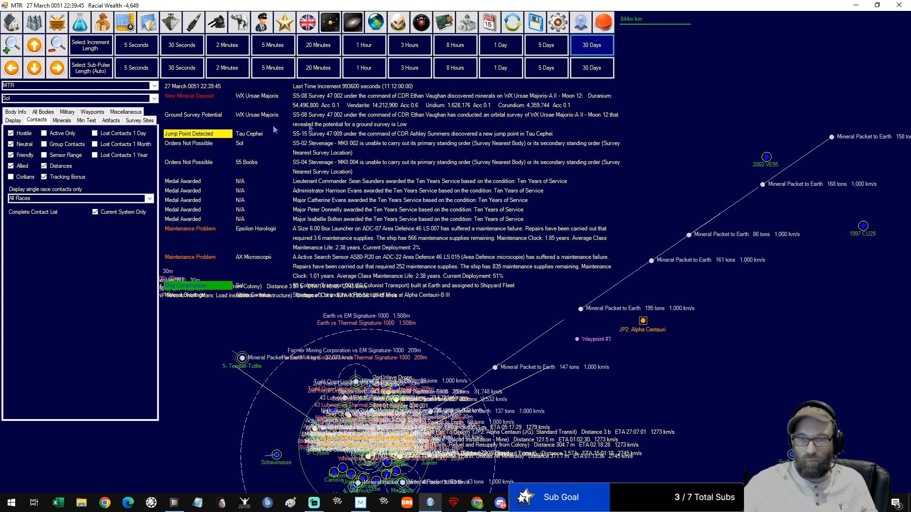
pyautogui.moveTo(408, 126)
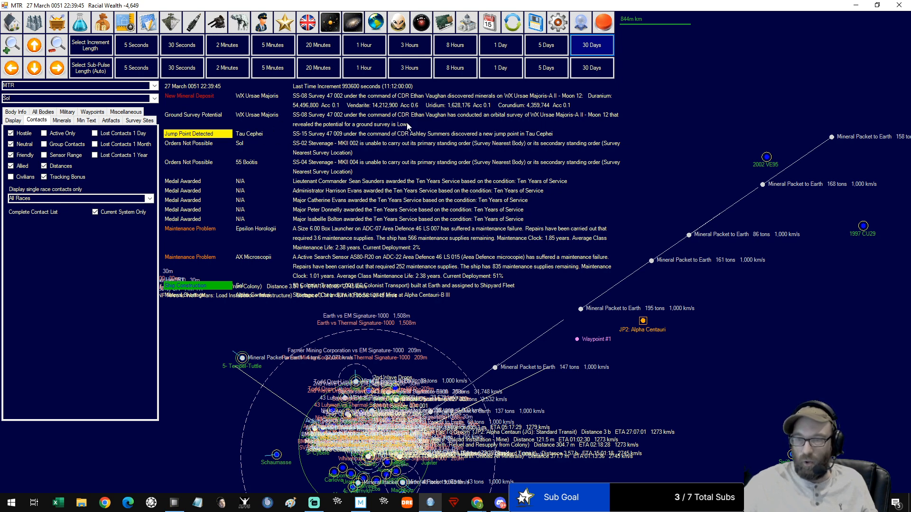
pyautogui.moveTo(445, 127)
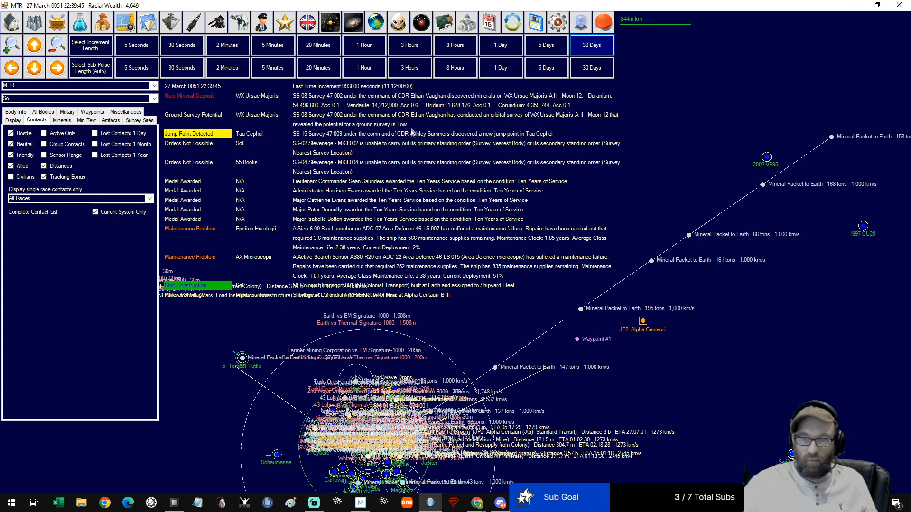
pyautogui.moveTo(265, 143)
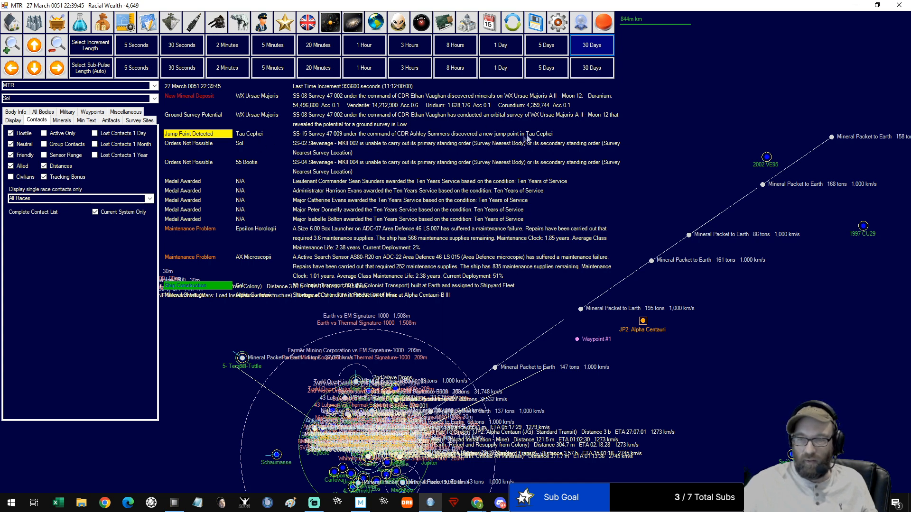
pyautogui.moveTo(465, 149)
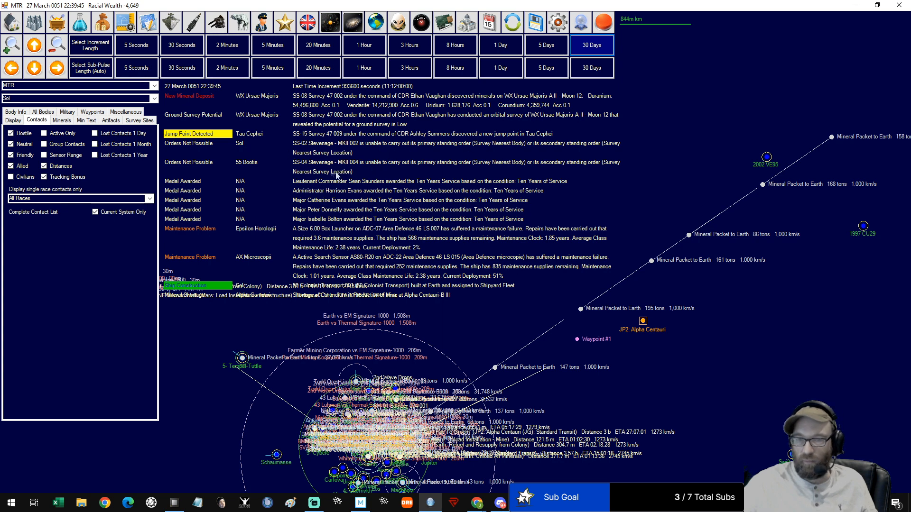
pyautogui.moveTo(372, 181)
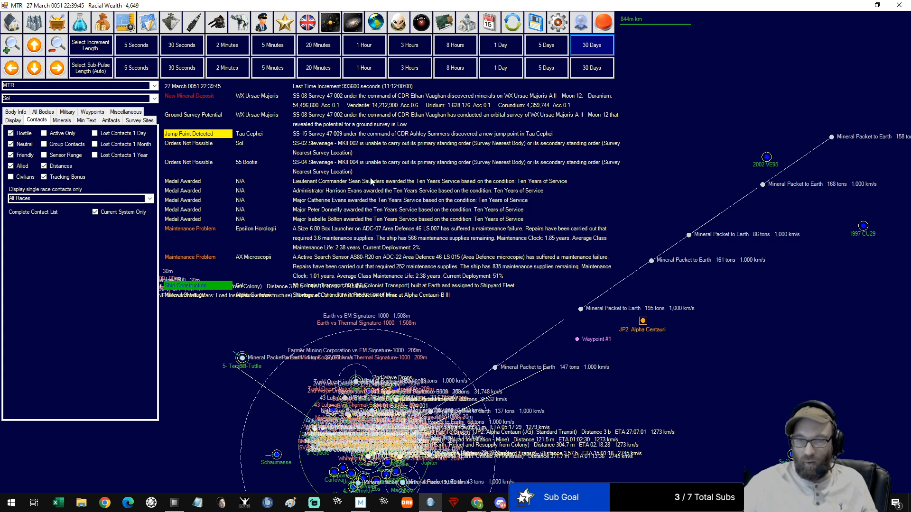
pyautogui.moveTo(350, 193)
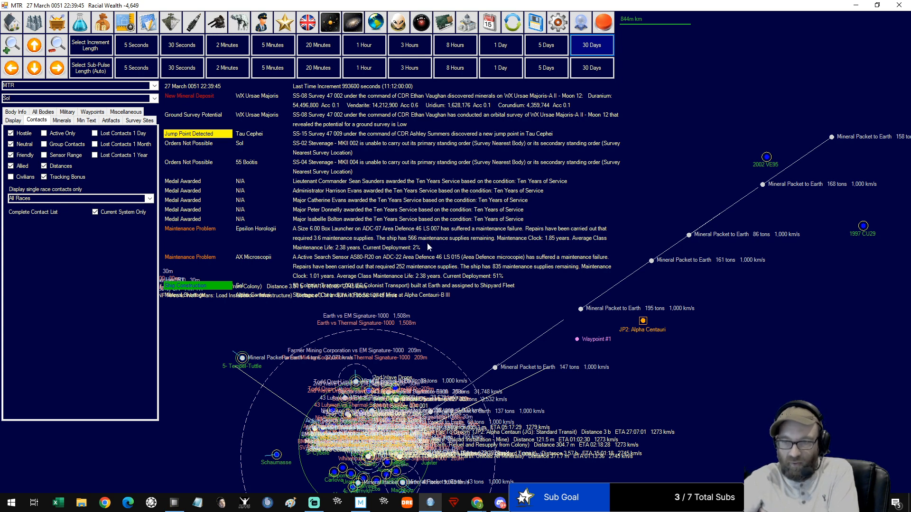
pyautogui.moveTo(424, 271)
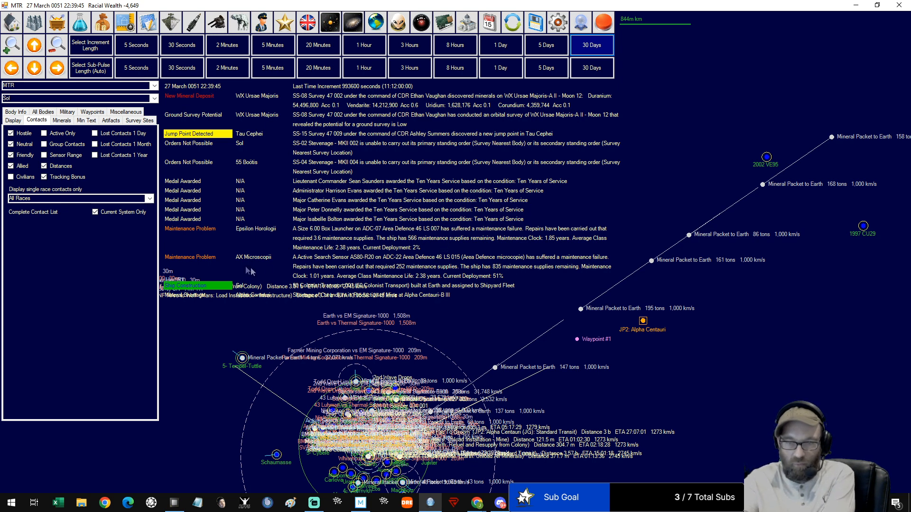
pyautogui.moveTo(396, 262)
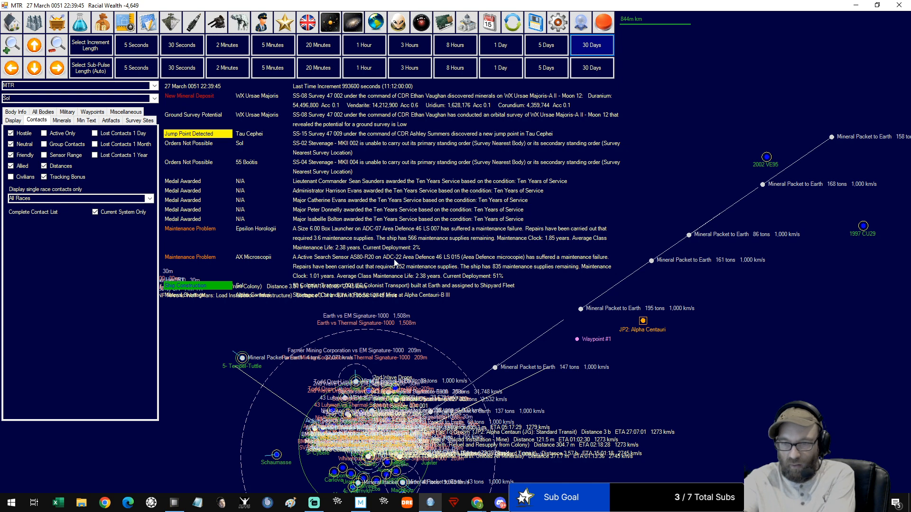
pyautogui.moveTo(511, 271)
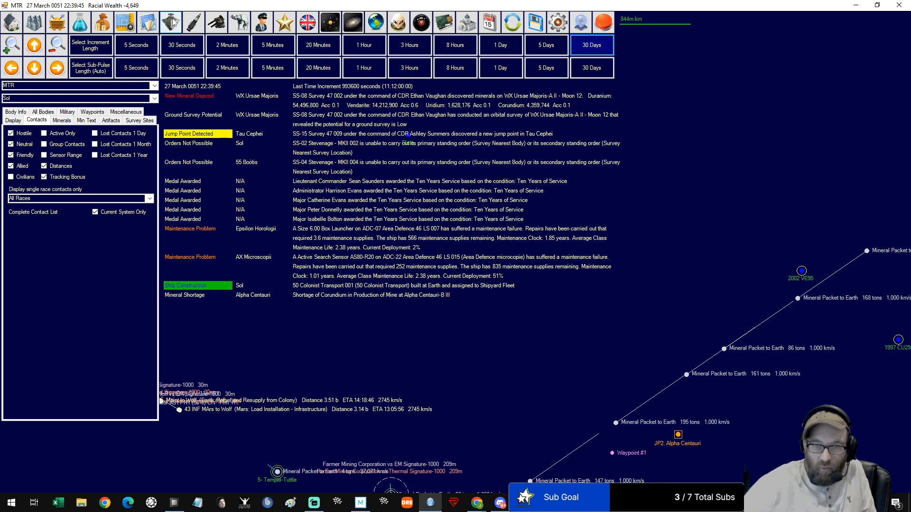
pyautogui.moveTo(170, 21)
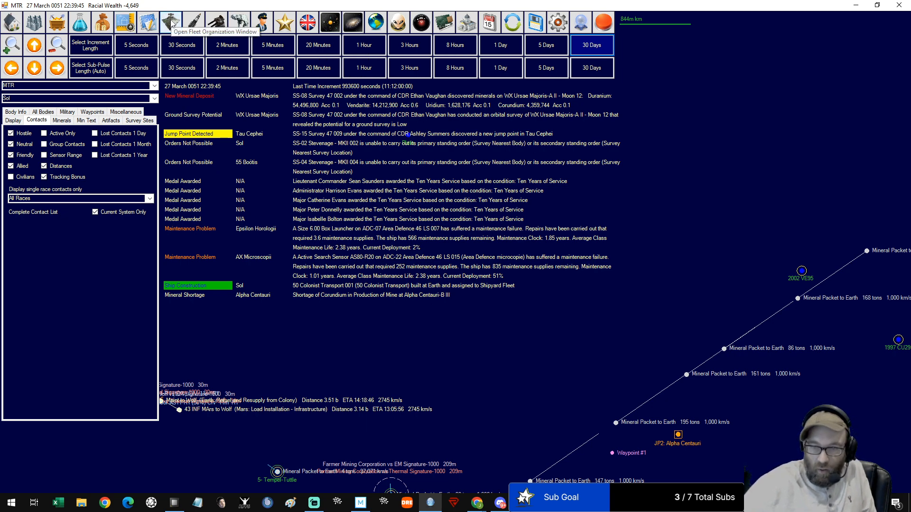
pyautogui.moveTo(277, 245)
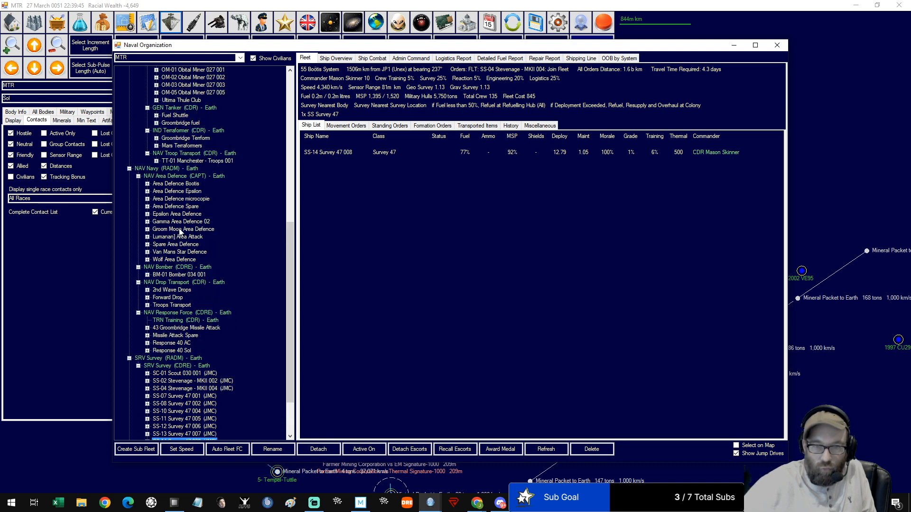
# Inspect the Area Defence Epsilon fleet and detach ADC-07 as a separate fleet
pyautogui.click(176, 214)
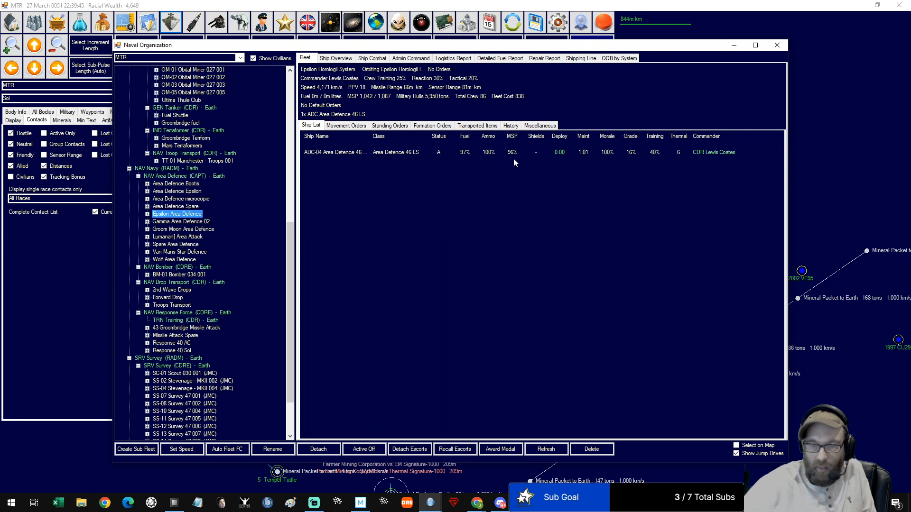
pyautogui.moveTo(346, 69)
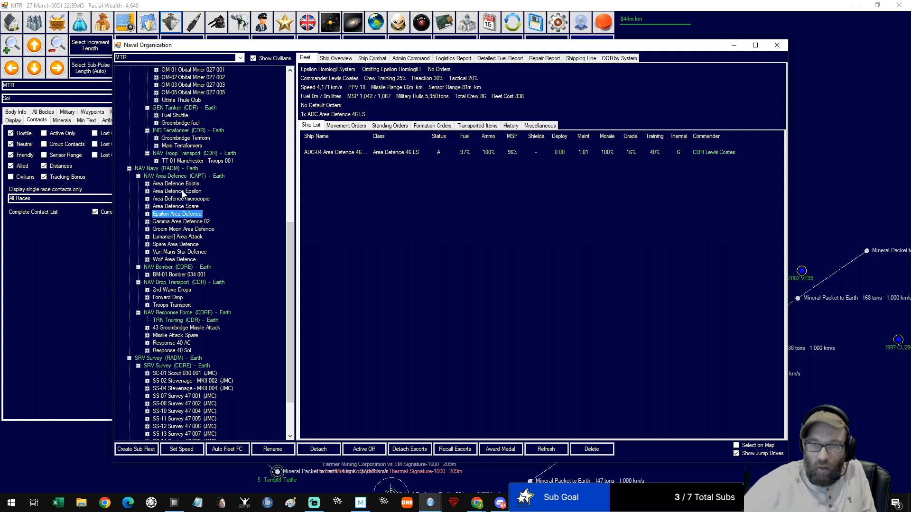
pyautogui.click(176, 191)
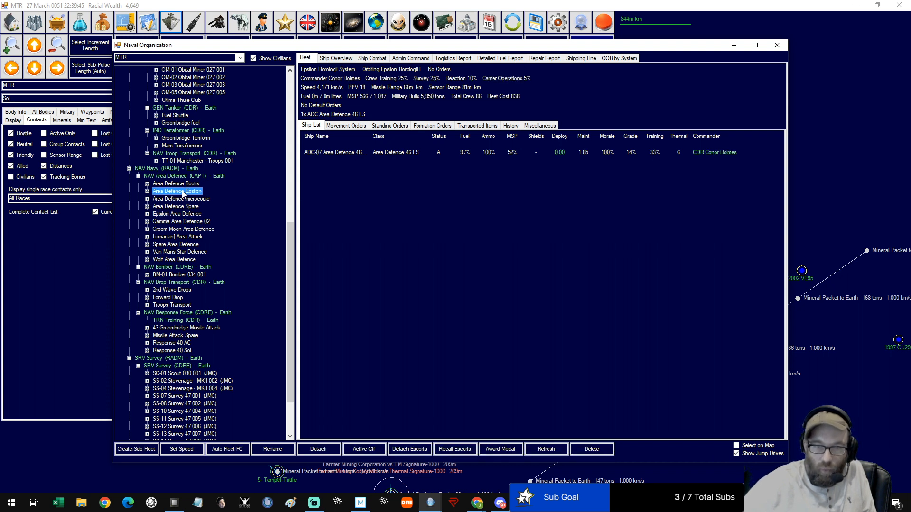
pyautogui.click(176, 214)
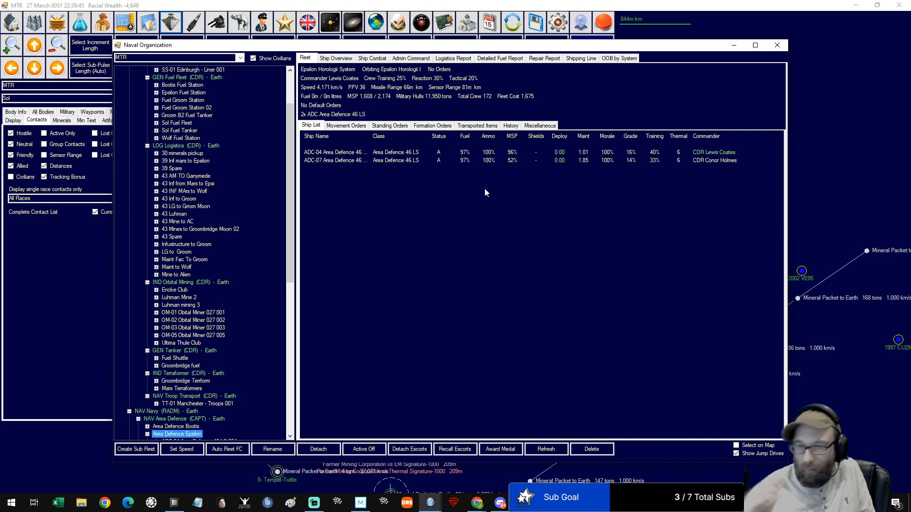
pyautogui.moveTo(503, 161)
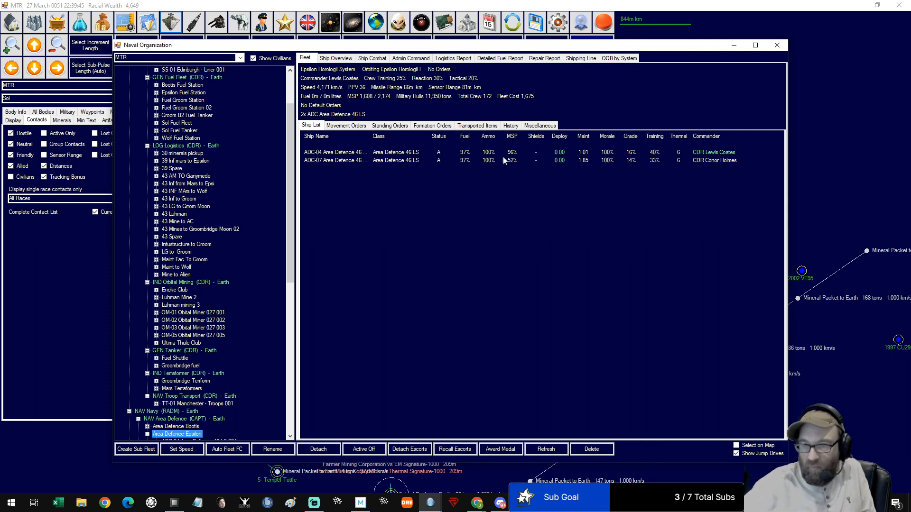
pyautogui.moveTo(514, 164)
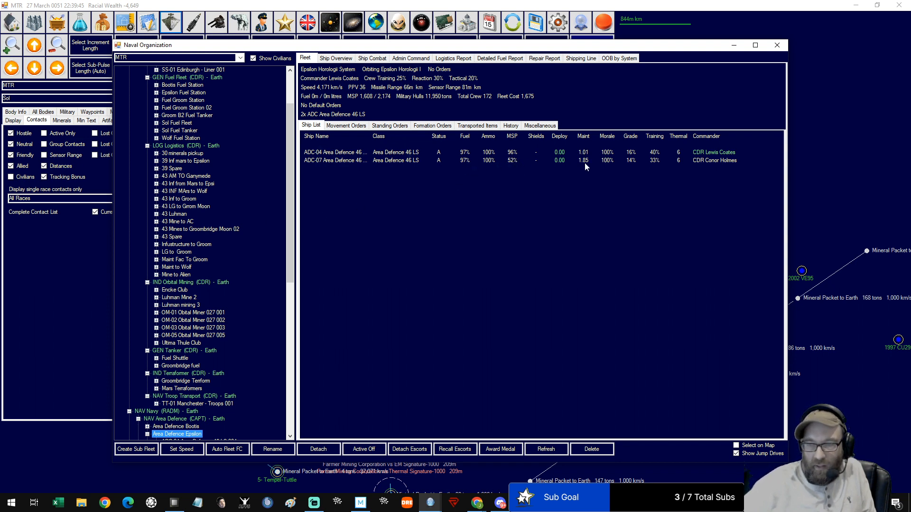
pyautogui.moveTo(459, 169)
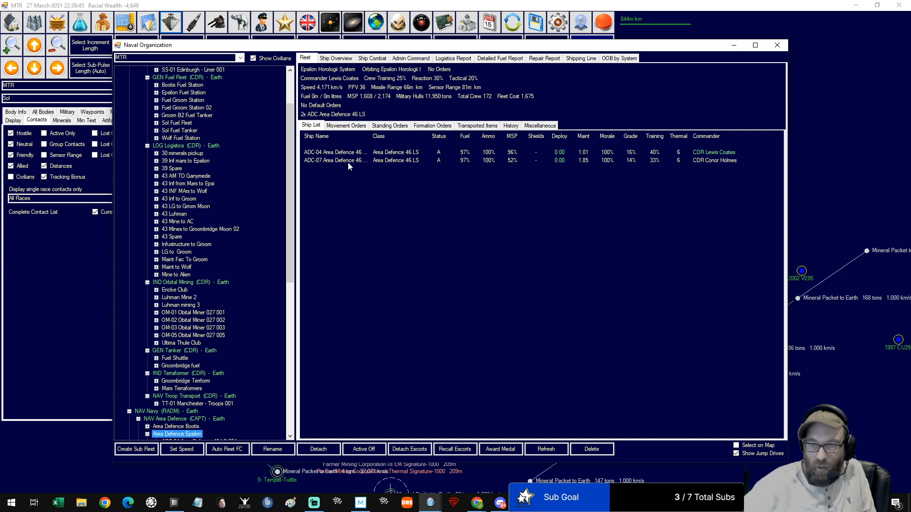
pyautogui.click(334, 160)
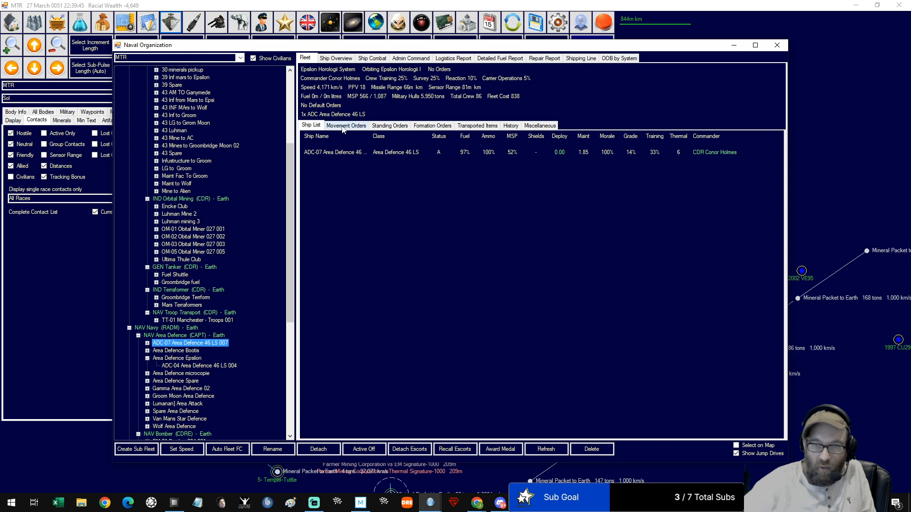
# Route ADC-07 to Earth for resupply and overhaul, then back to Area Defence Epsilon
pyautogui.click(346, 126)
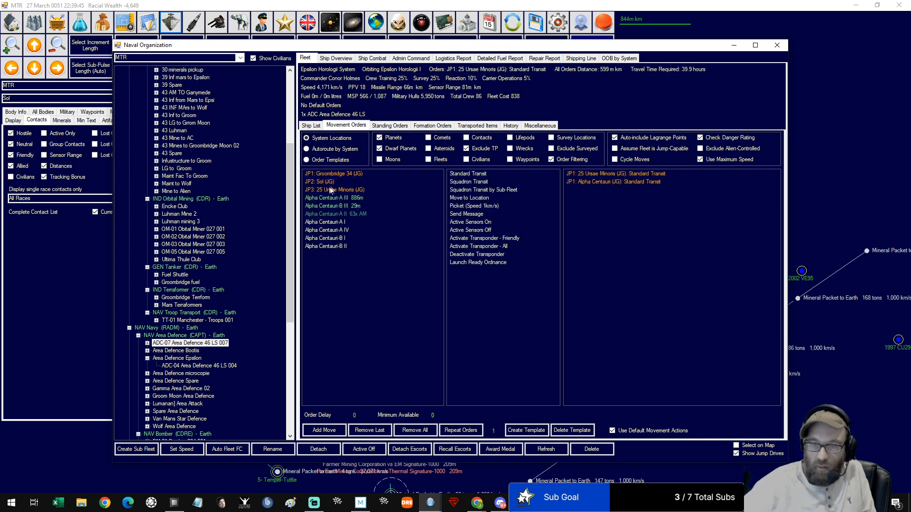
pyautogui.click(320, 181)
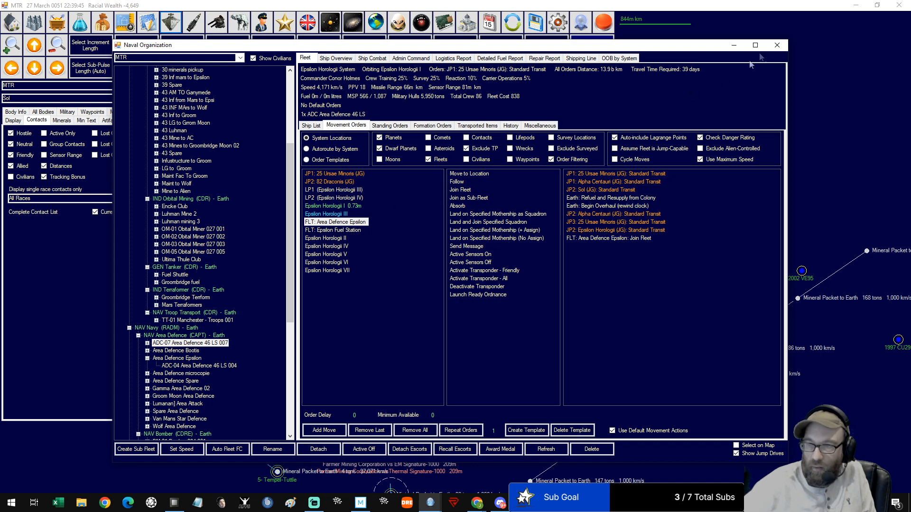
pyautogui.scroll(-3)
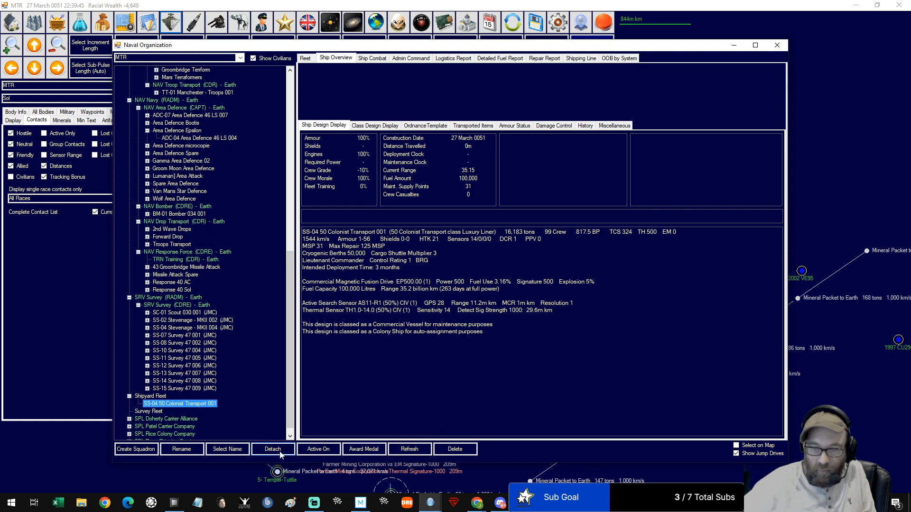
# Move SS-04 from Shipyard Fleet into LOG Colony Transport and order colonist loading at Earth
pyautogui.click(305, 57)
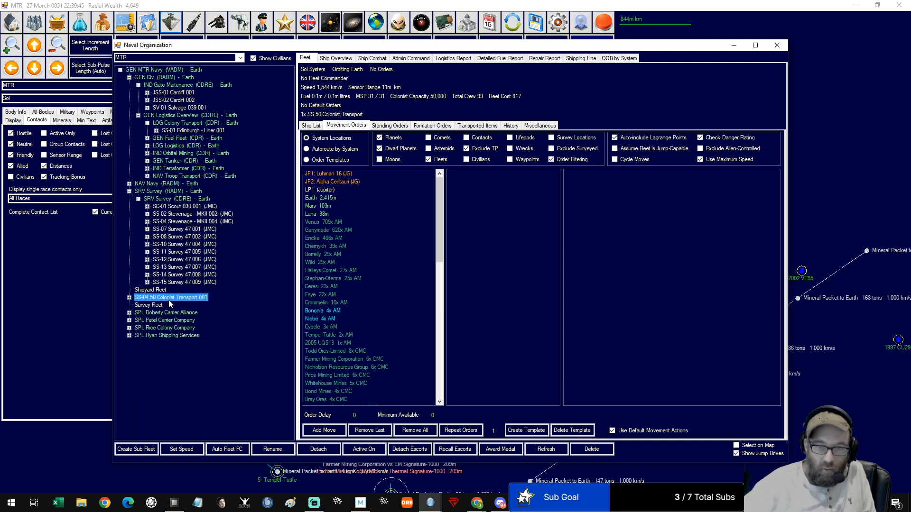
pyautogui.click(149, 305)
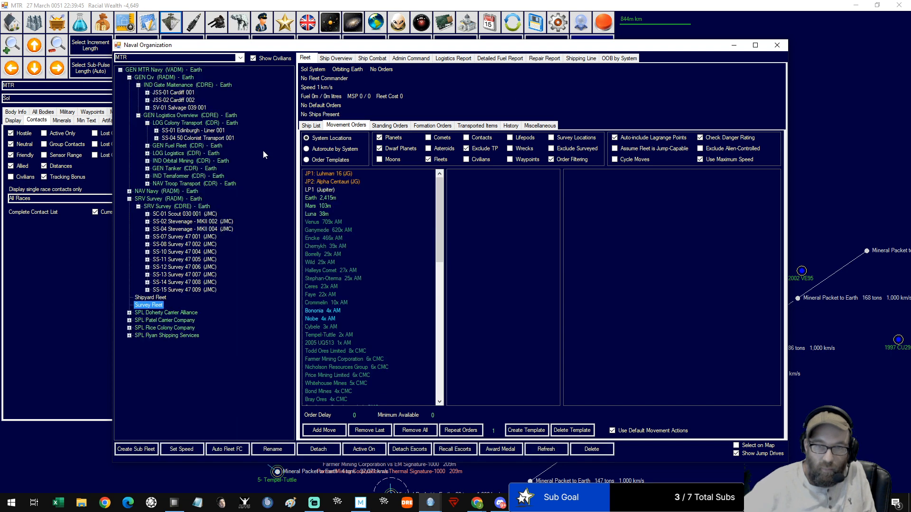
pyautogui.click(198, 138)
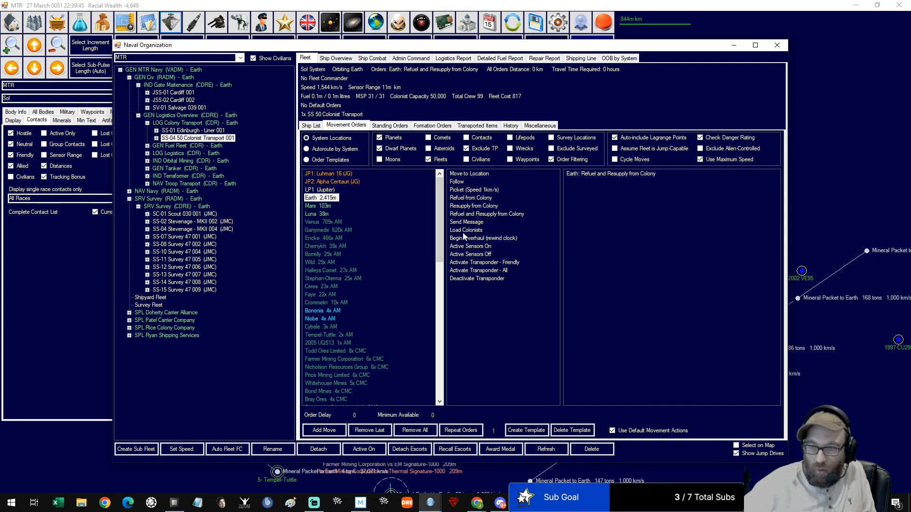
pyautogui.click(465, 230)
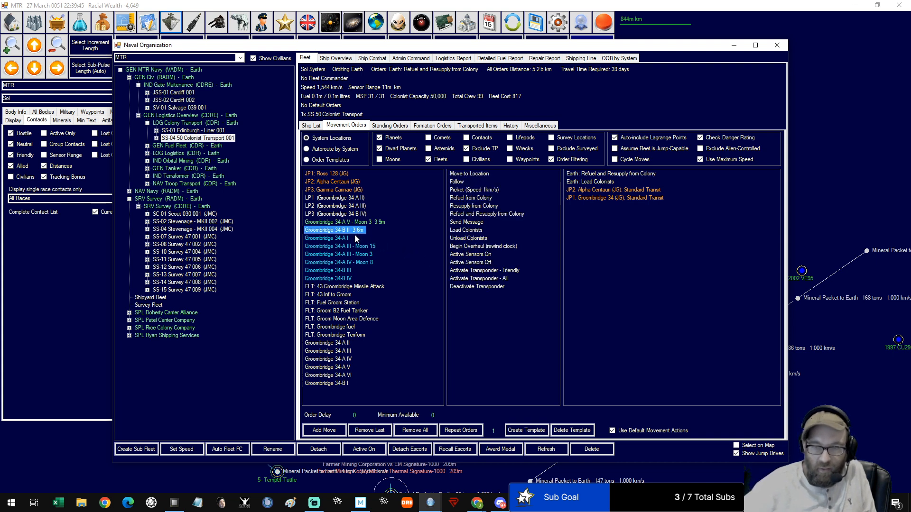
pyautogui.moveTo(468, 223)
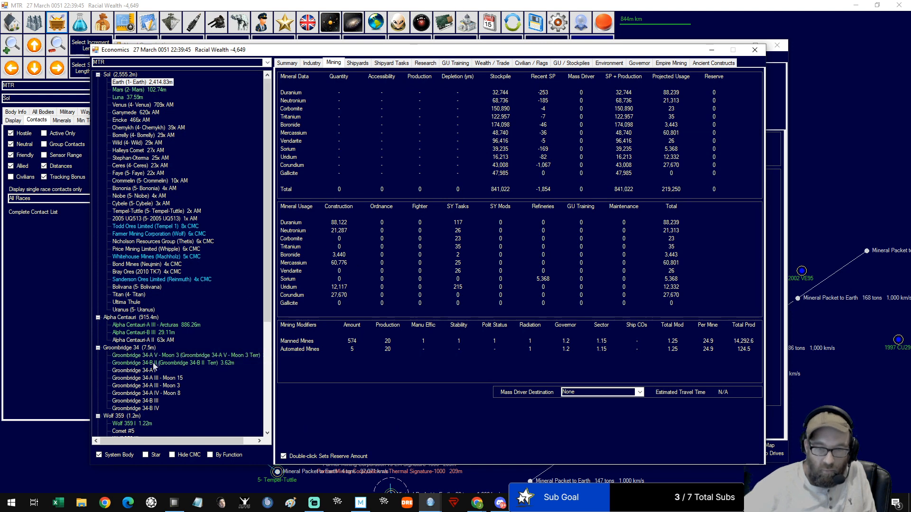
# Check the Groombridge 34-B II colony summary and add SS-04's final jump toward it
pyautogui.click(172, 362)
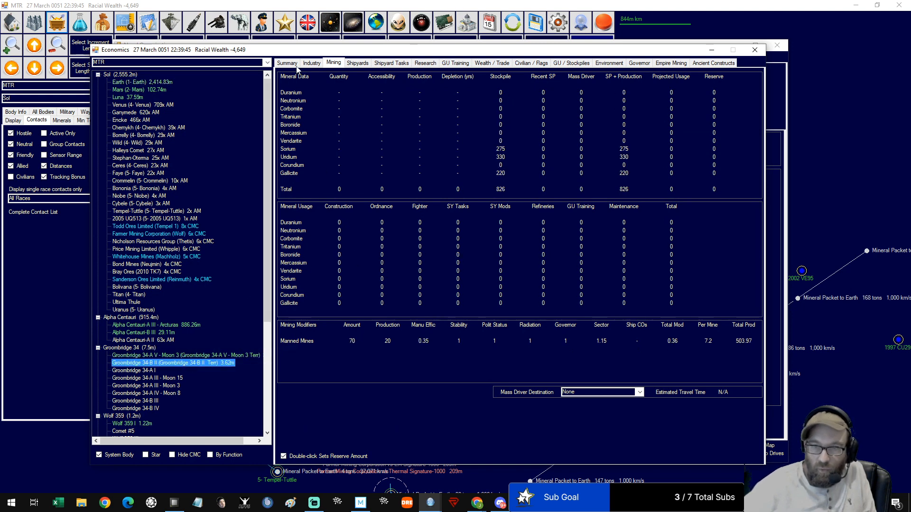
pyautogui.click(287, 62)
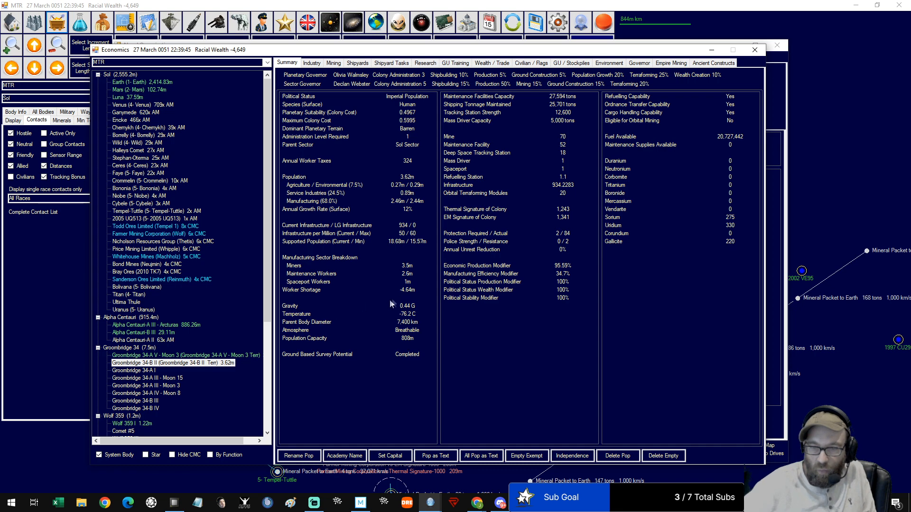
pyautogui.moveTo(409, 296)
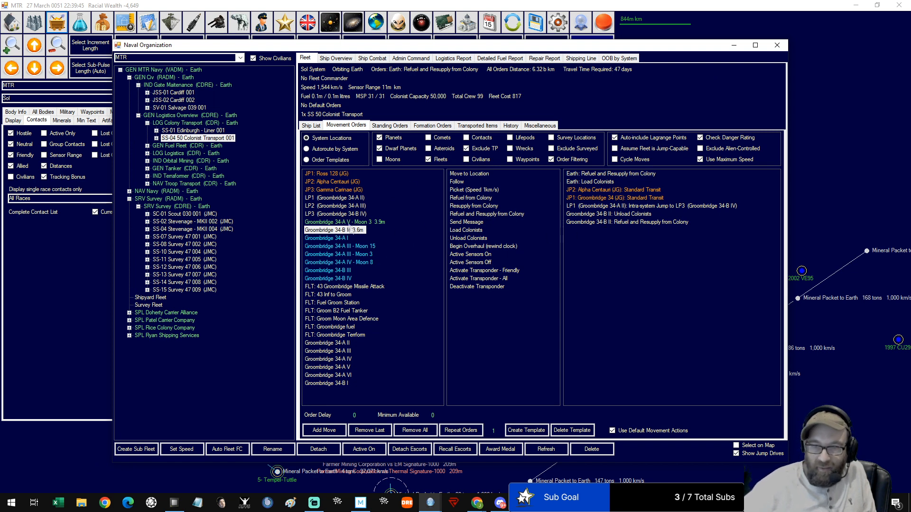
pyautogui.click(333, 181)
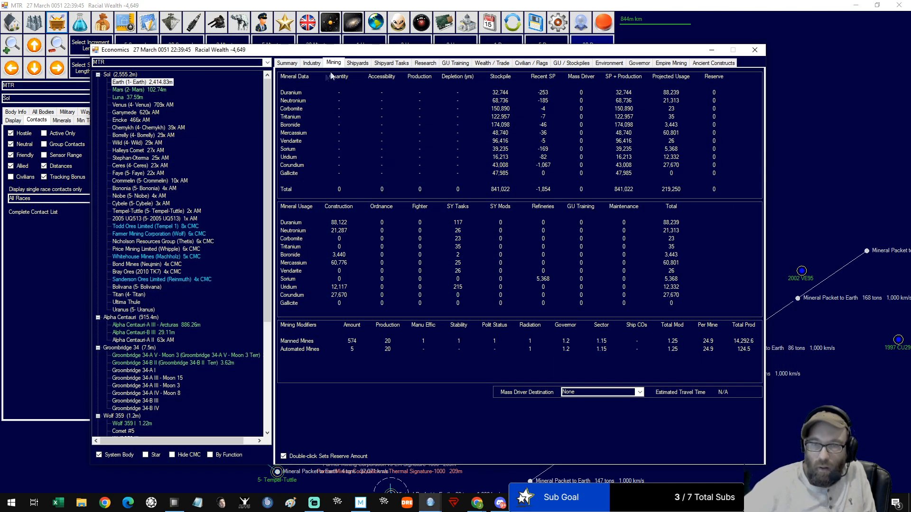
# Queue another SS 50 Colonist Transport at Hilton Systems, assigned to Shipyard Fleet
pyautogui.click(357, 63)
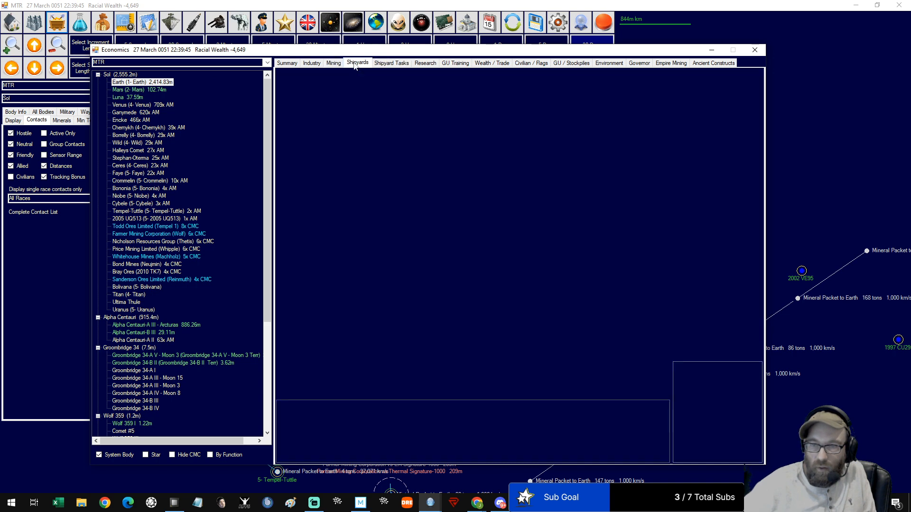
pyautogui.click(357, 63)
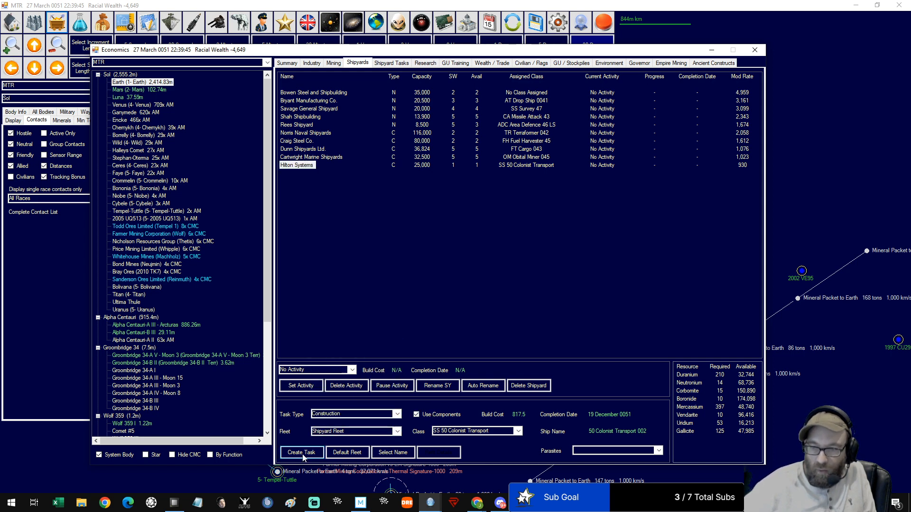
pyautogui.click(301, 452)
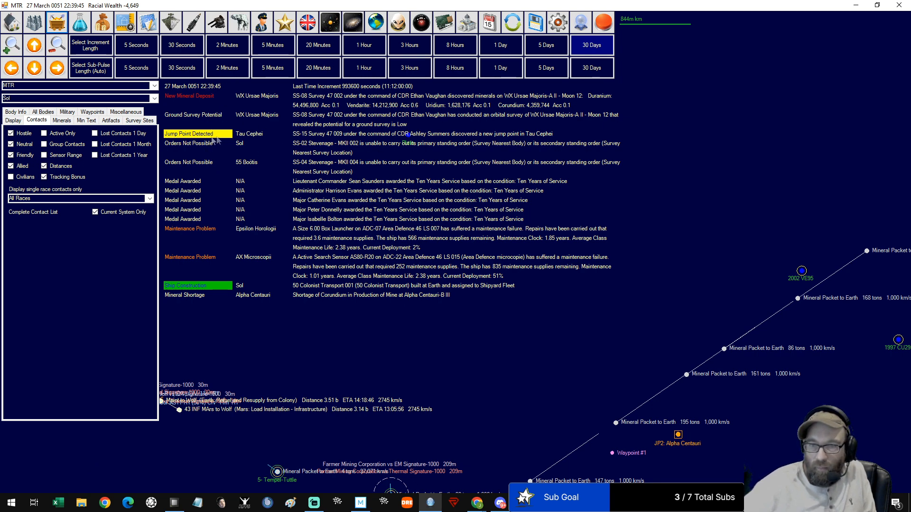
pyautogui.moveTo(267, 306)
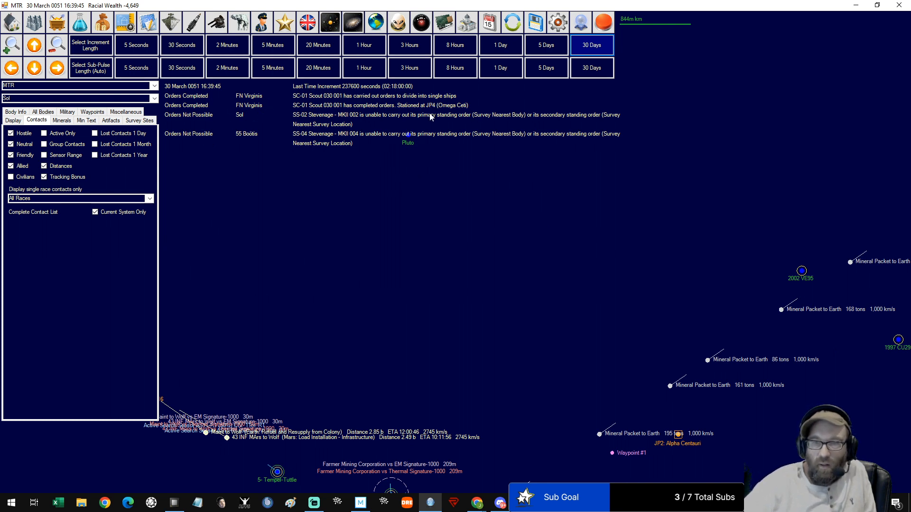
pyautogui.moveTo(360, 116)
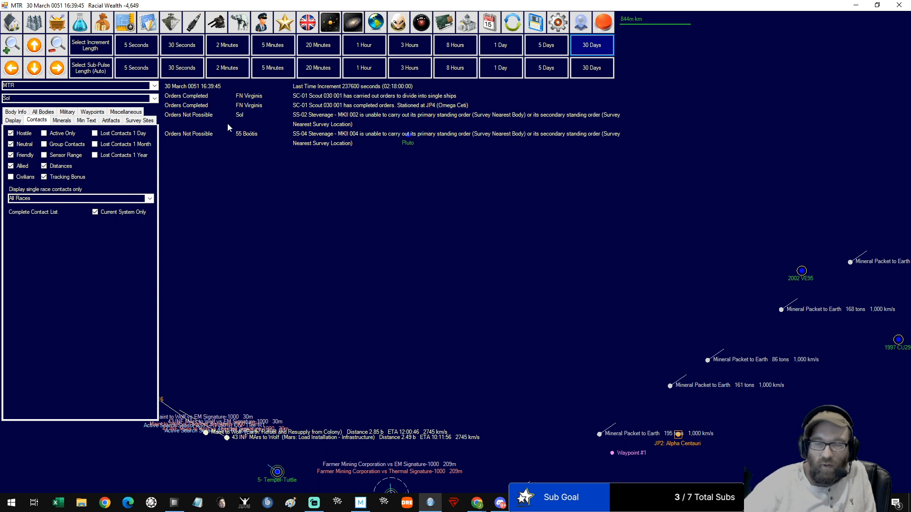
pyautogui.moveTo(237, 129)
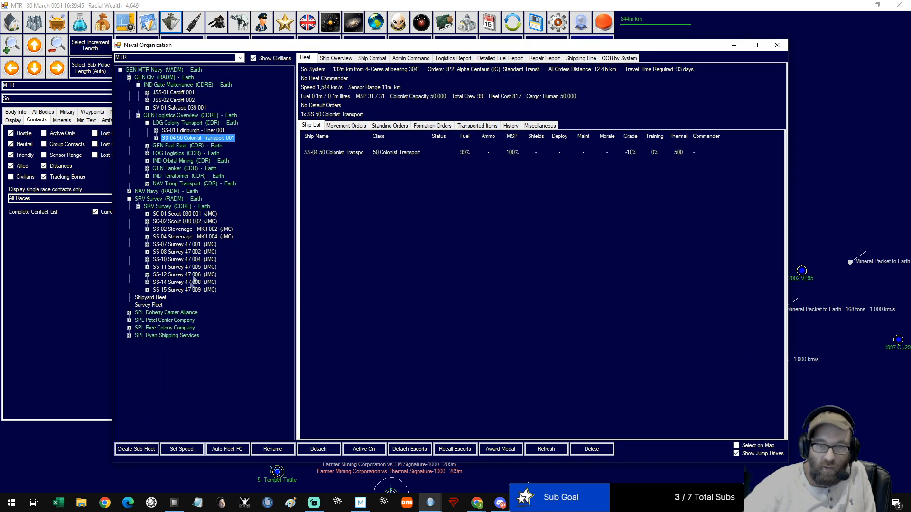
# Select the first scout and order a standard transit through an unexplored FN Virginis jump point
pyautogui.click(184, 214)
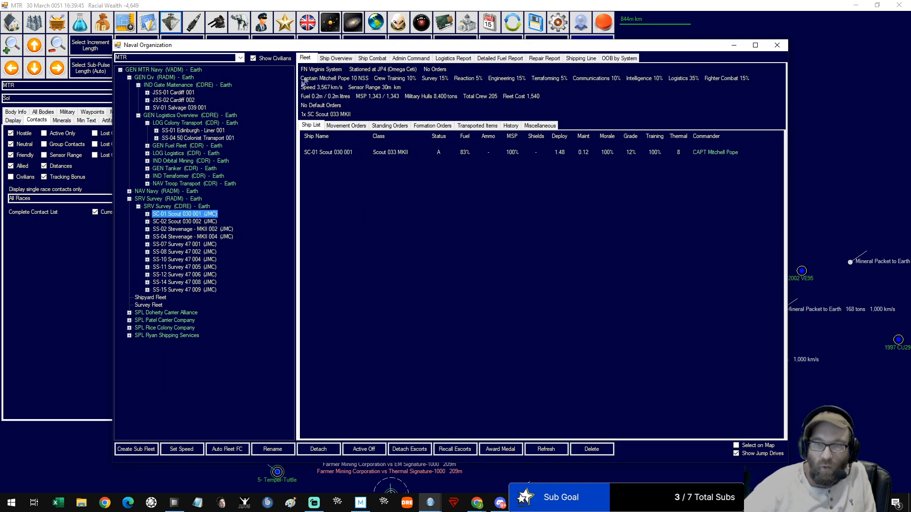
pyautogui.click(346, 125)
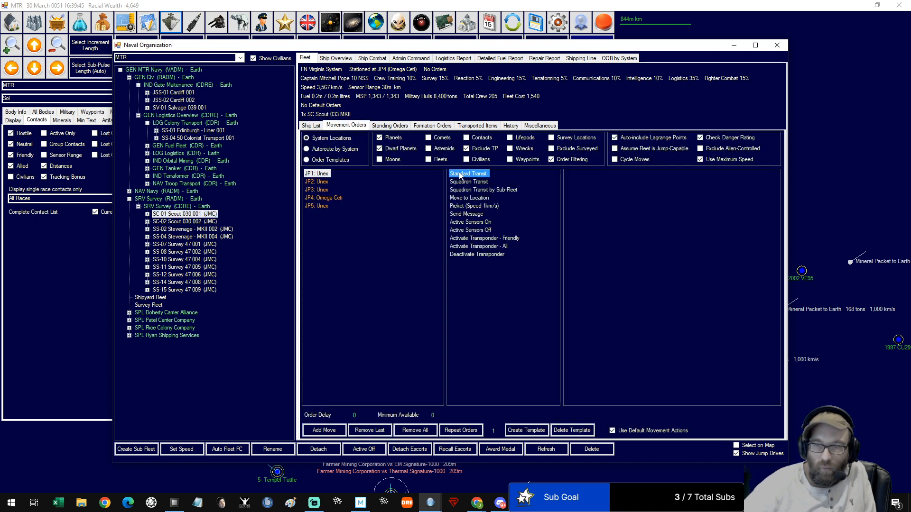
pyautogui.click(184, 221)
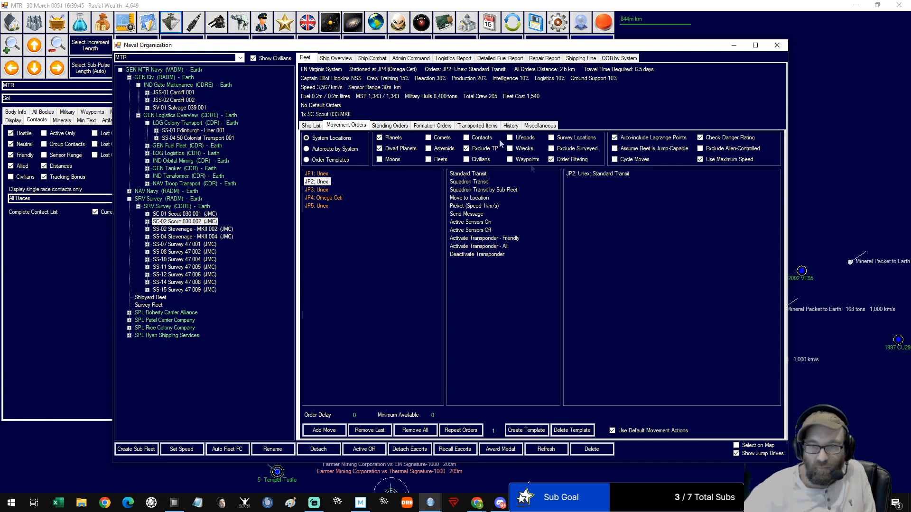
pyautogui.moveTo(253, 340)
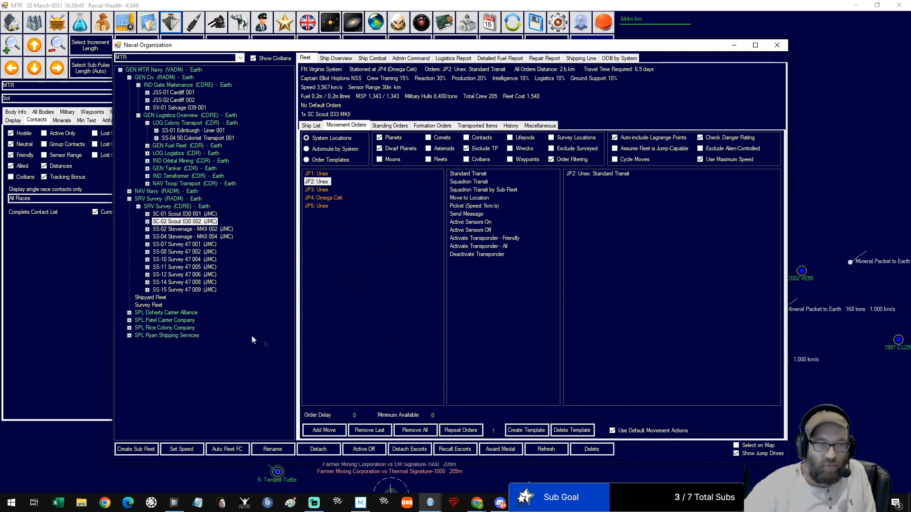